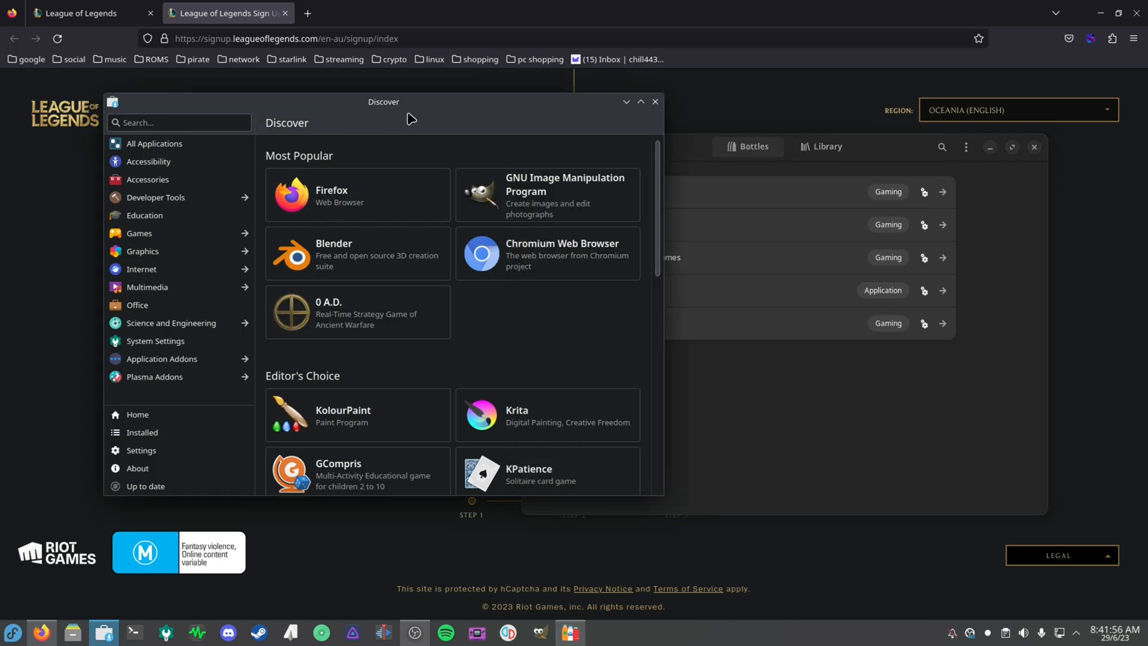
# Search Discover for 'bottles' and open the installed Flatpak Bottles details page.
pyautogui.moveTo(383, 102); pyautogui.dragTo(374, 127)
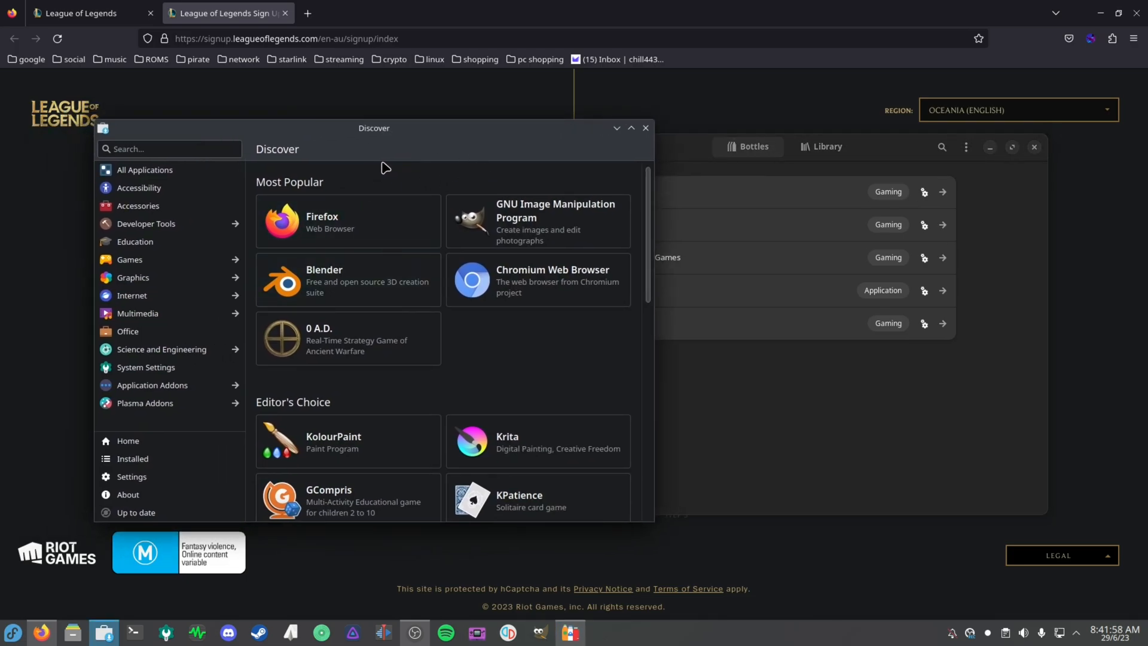
pyautogui.moveTo(498, 185)
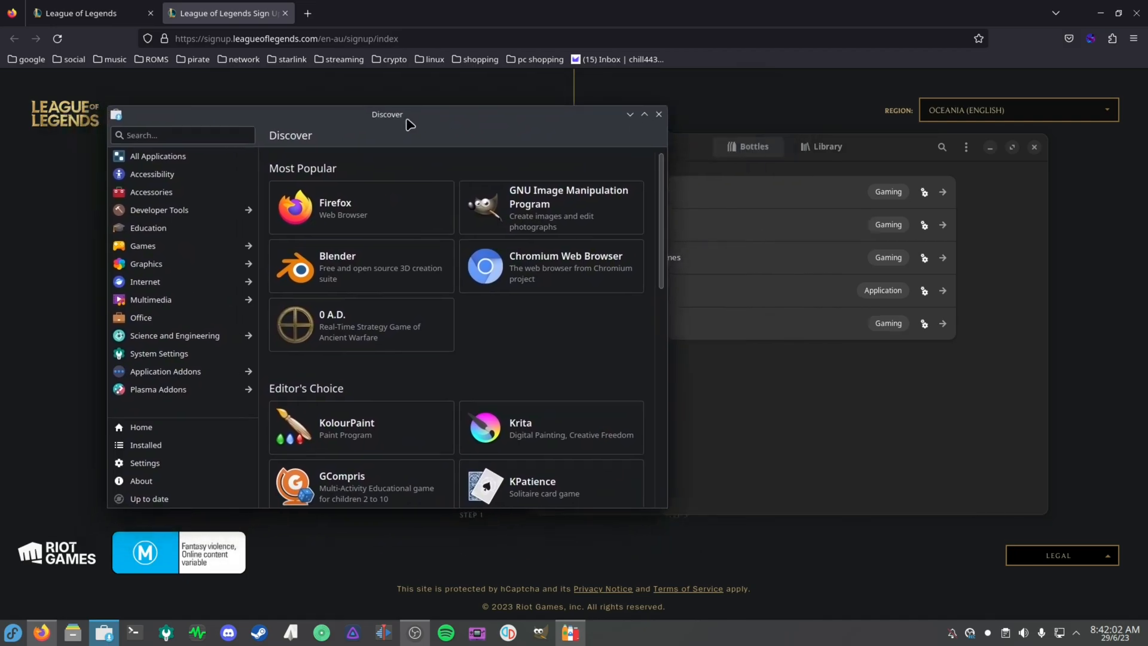
pyautogui.write('bop')
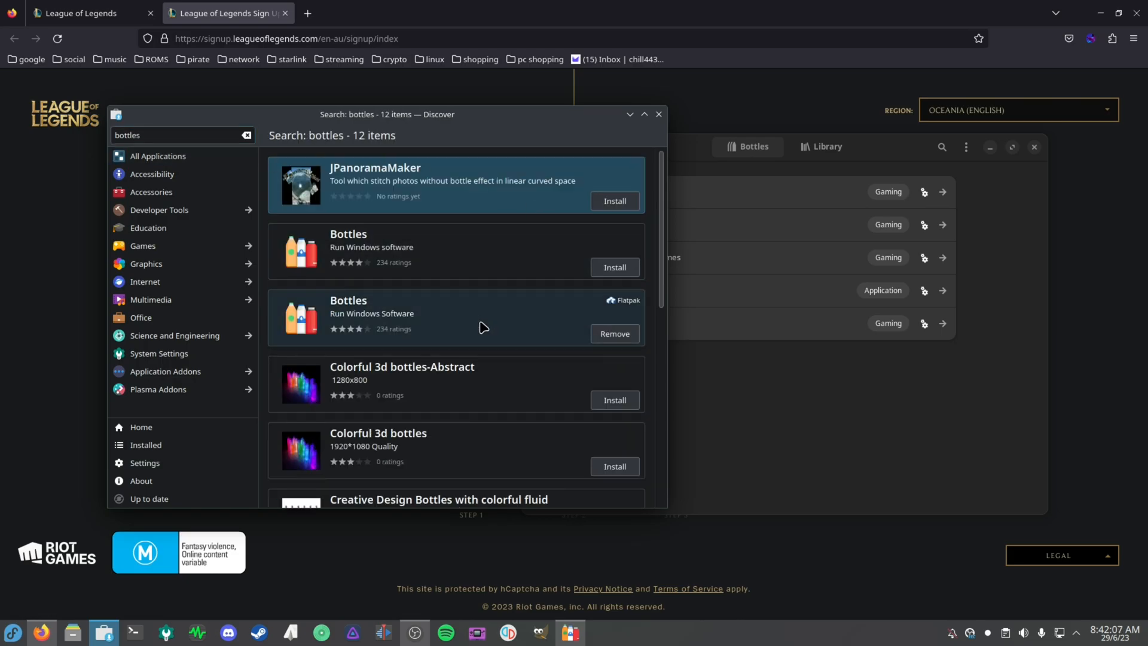
pyautogui.moveTo(454, 288)
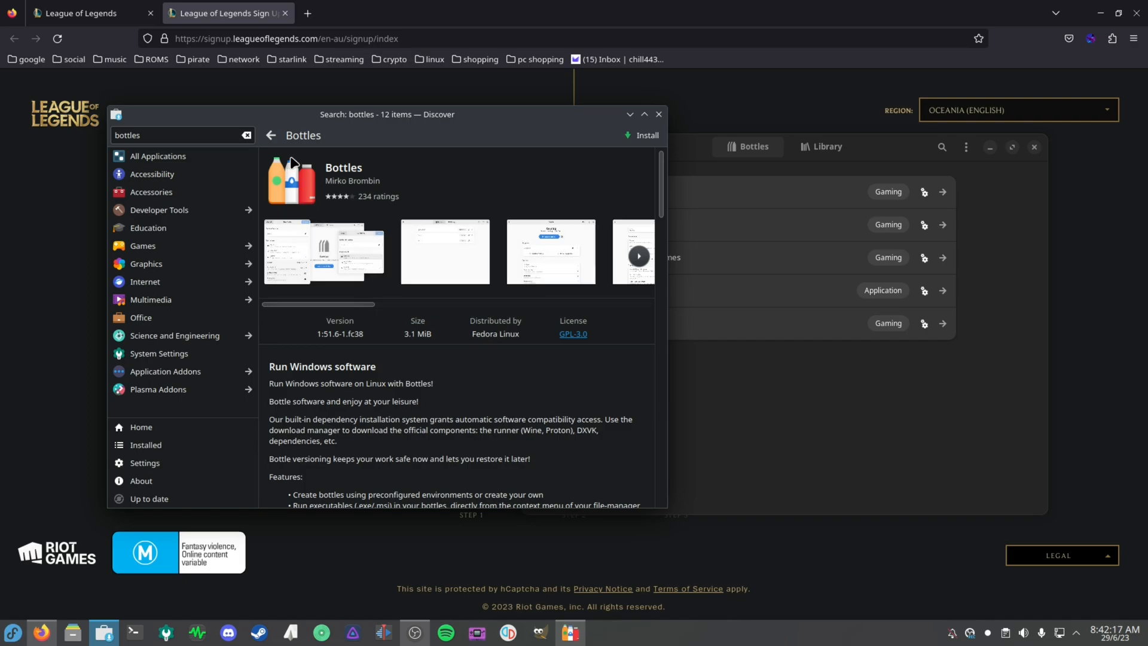
pyautogui.click(270, 137)
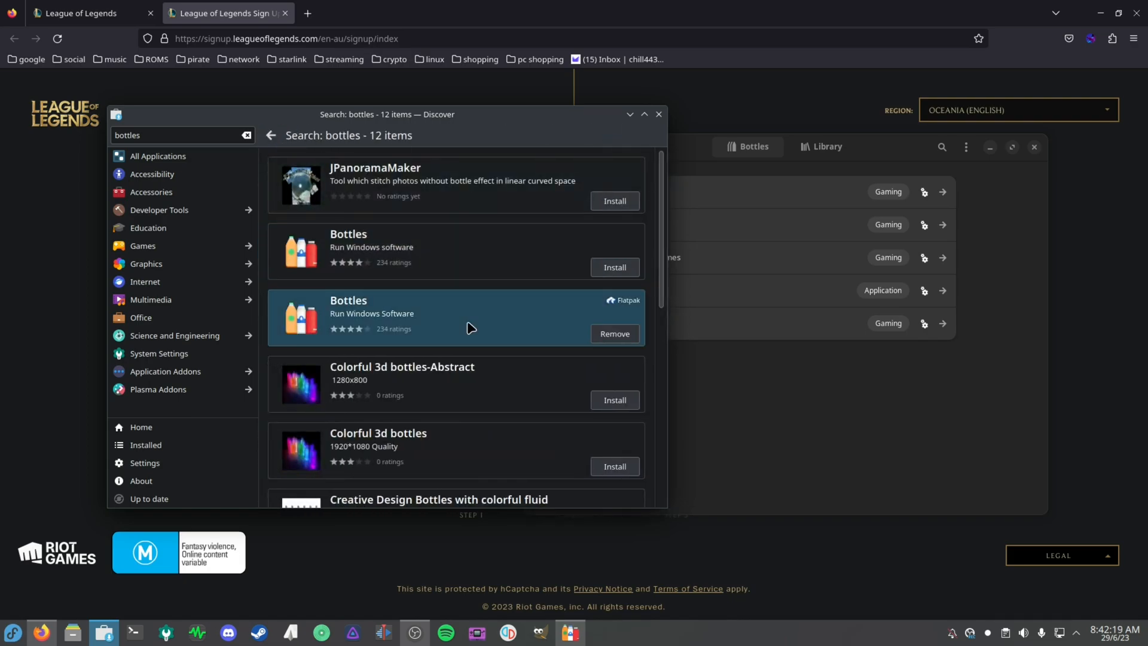
pyautogui.click(453, 315)
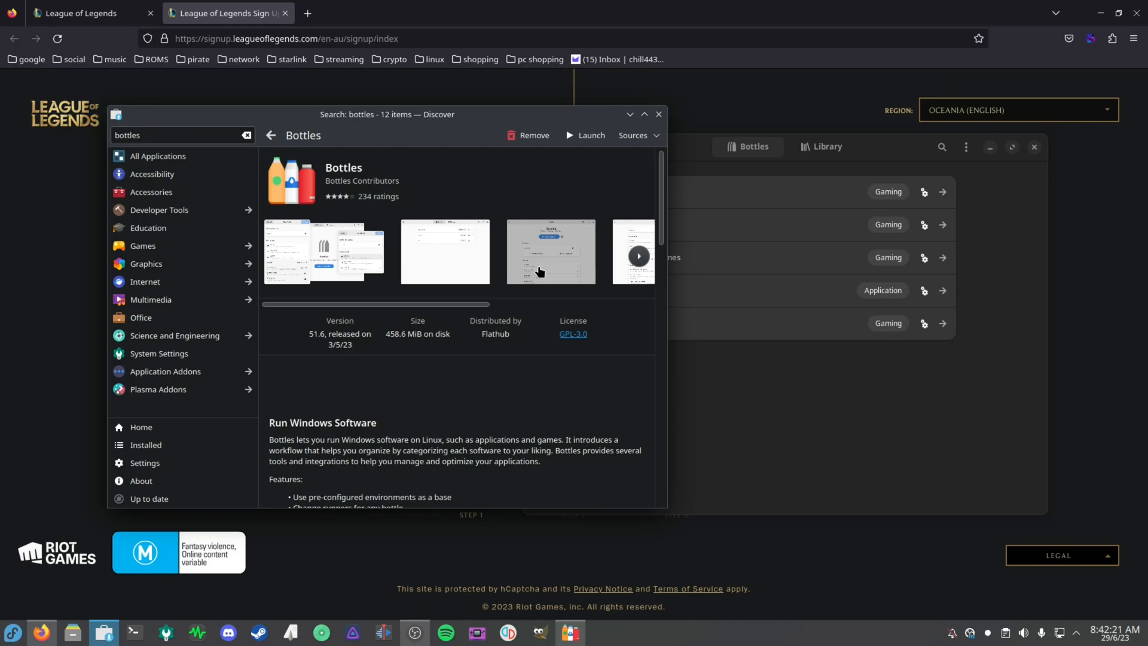
pyautogui.moveTo(511, 250)
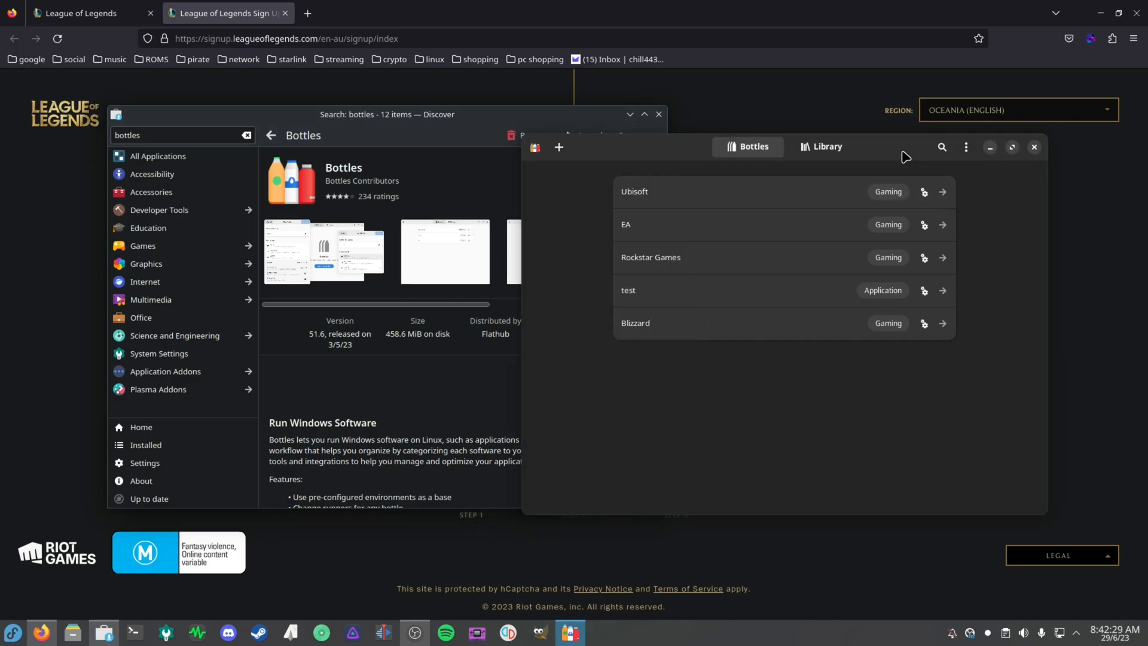
pyautogui.moveTo(733, 297)
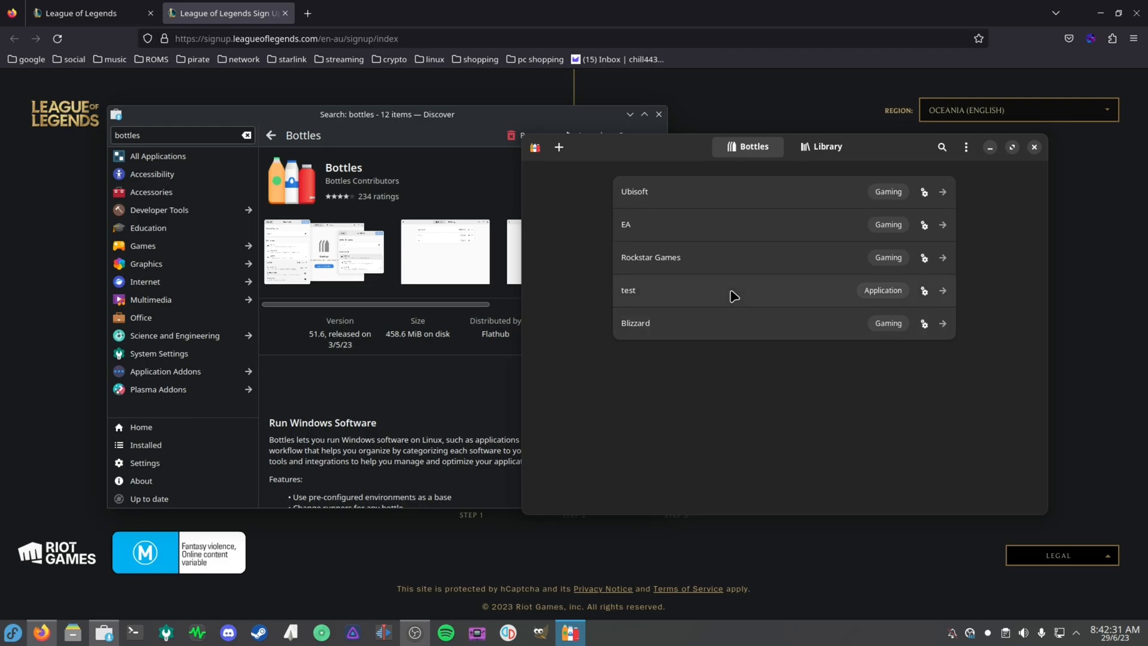
pyautogui.moveTo(786, 383)
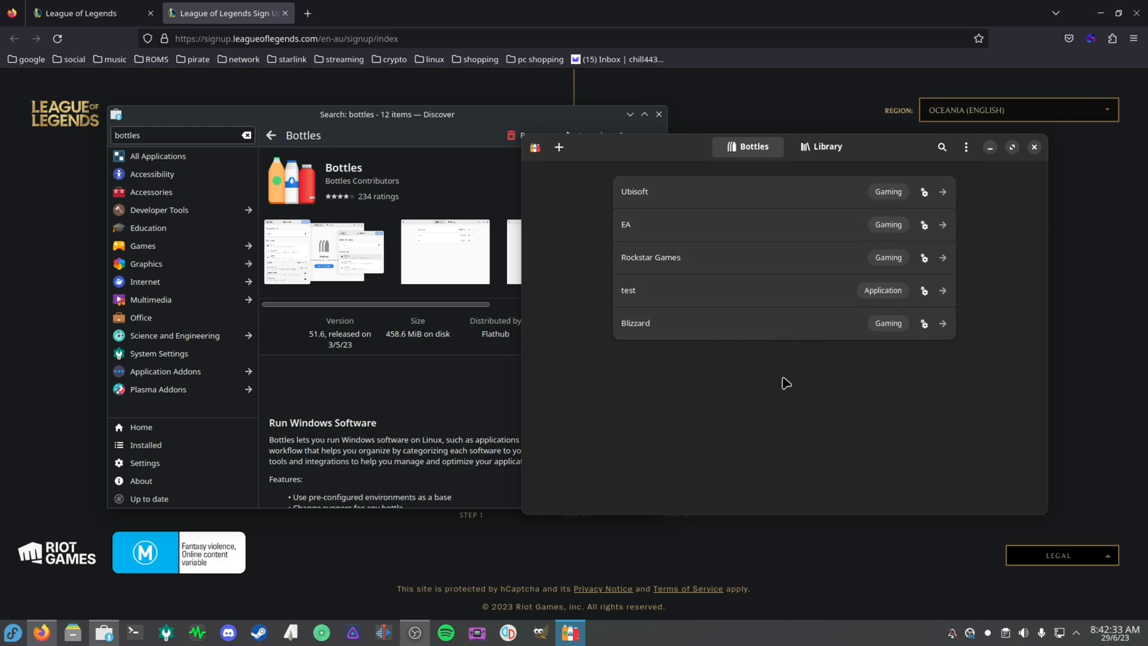
pyautogui.moveTo(634, 350)
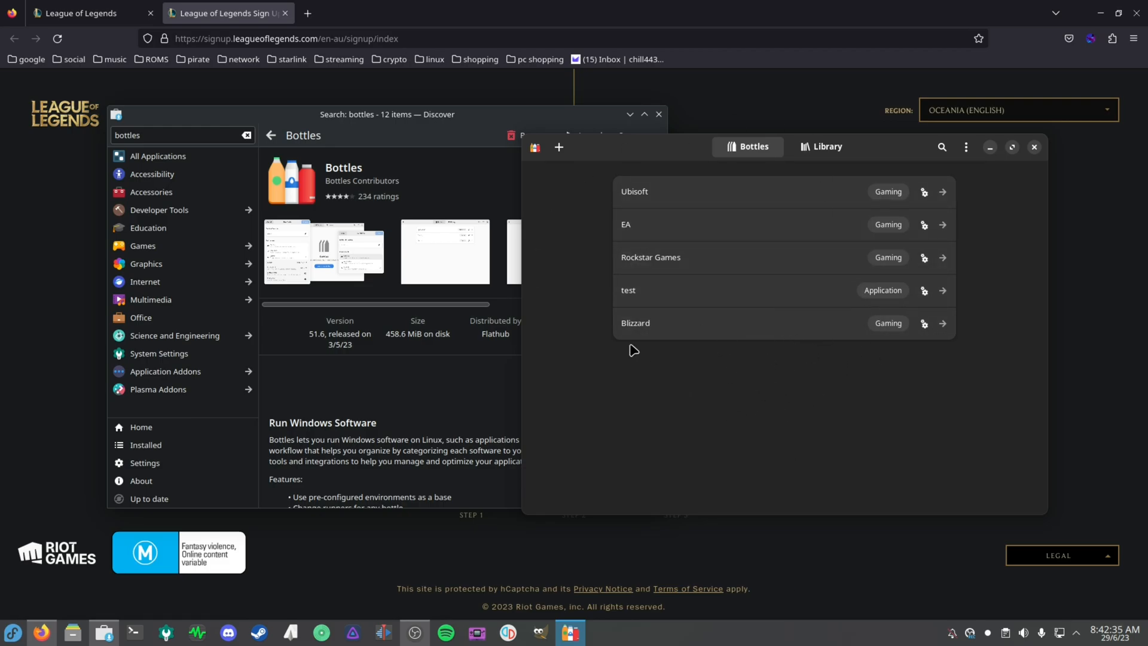
pyautogui.moveTo(764, 362)
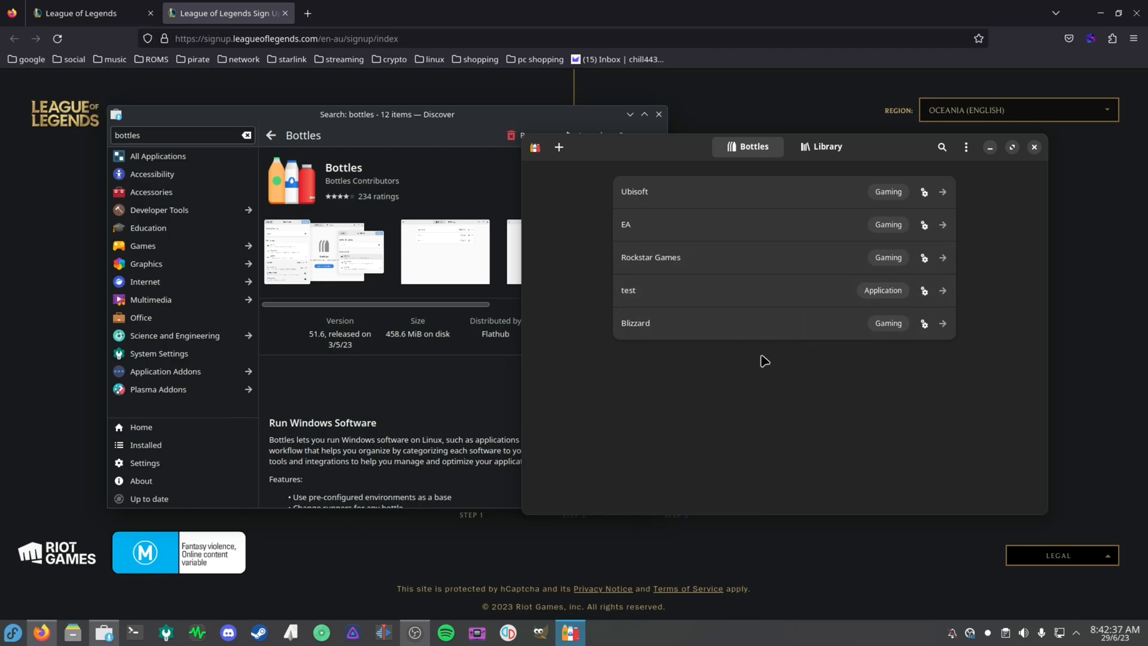
pyautogui.moveTo(871, 392)
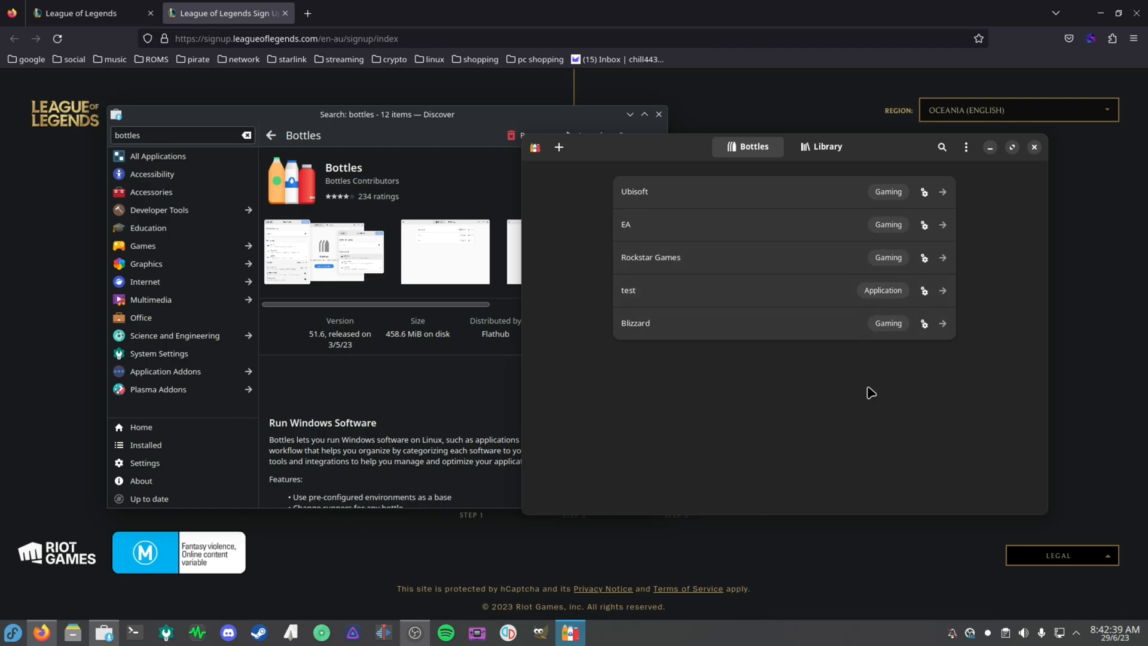
pyautogui.moveTo(897, 436)
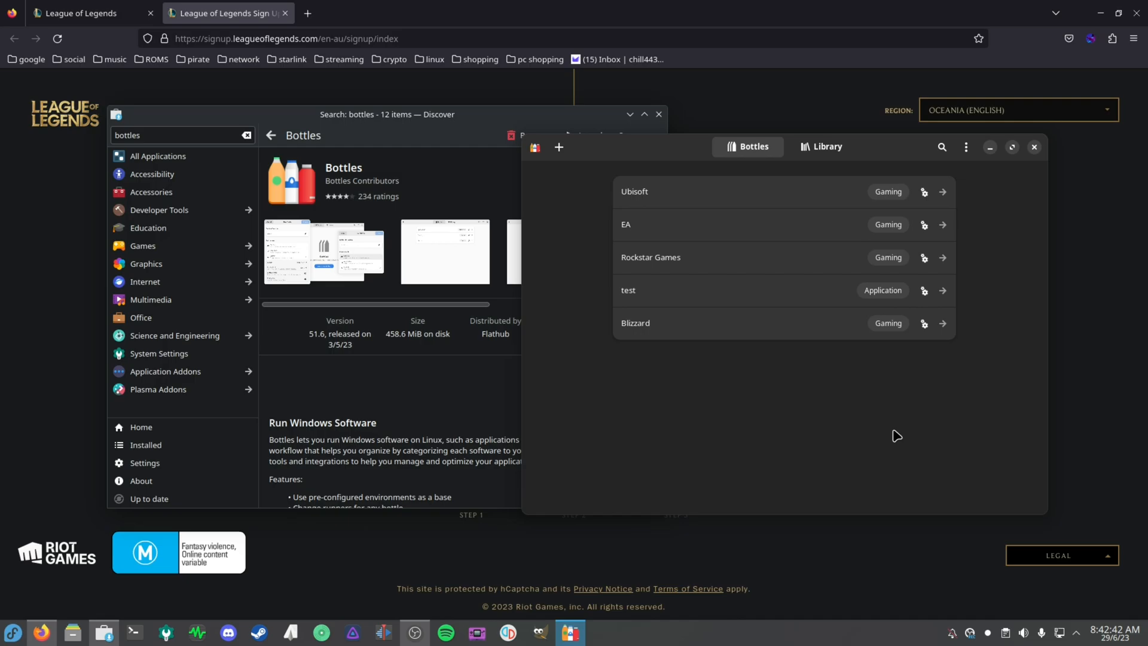
# Open the three-dot main menu in the Bottles header bar.
pyautogui.click(965, 147)
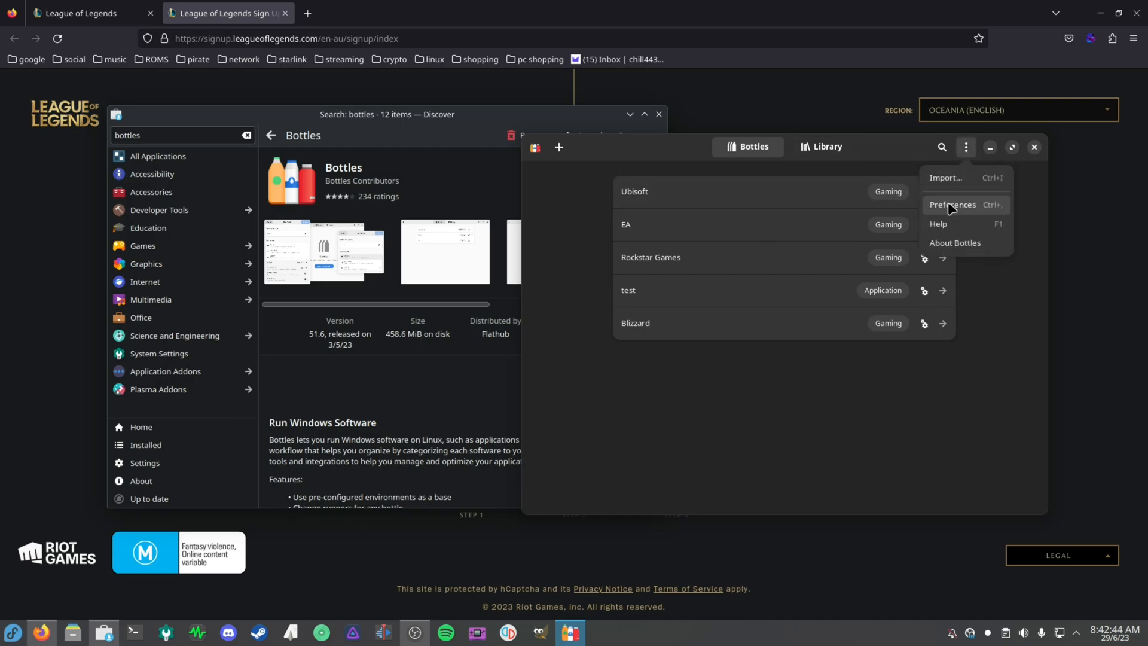
# Download the lutris-ge-lol-8.7-1 runner in Preferences > Runners, then expand GE Wine versions.
pyautogui.click(952, 205)
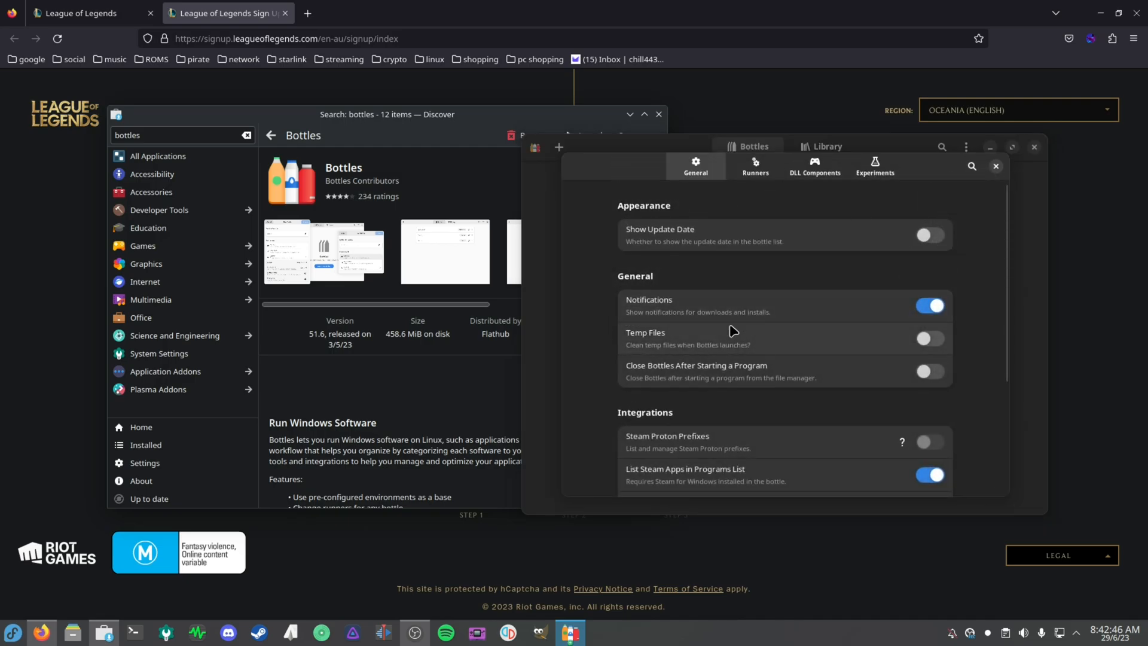
pyautogui.click(754, 166)
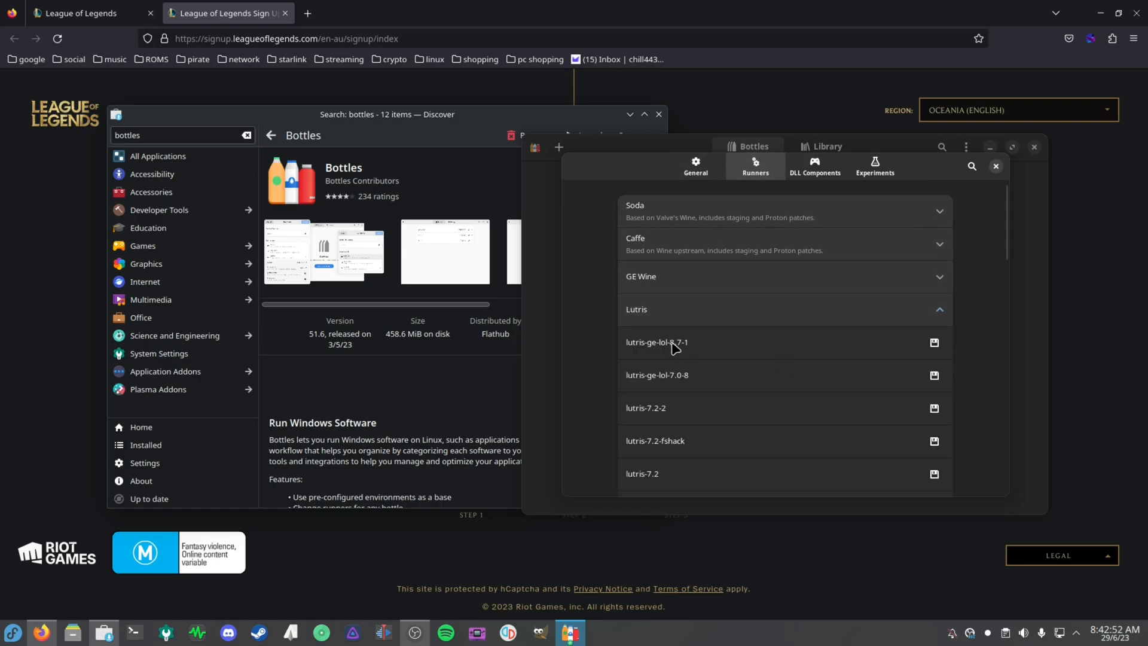
pyautogui.moveTo(714, 360)
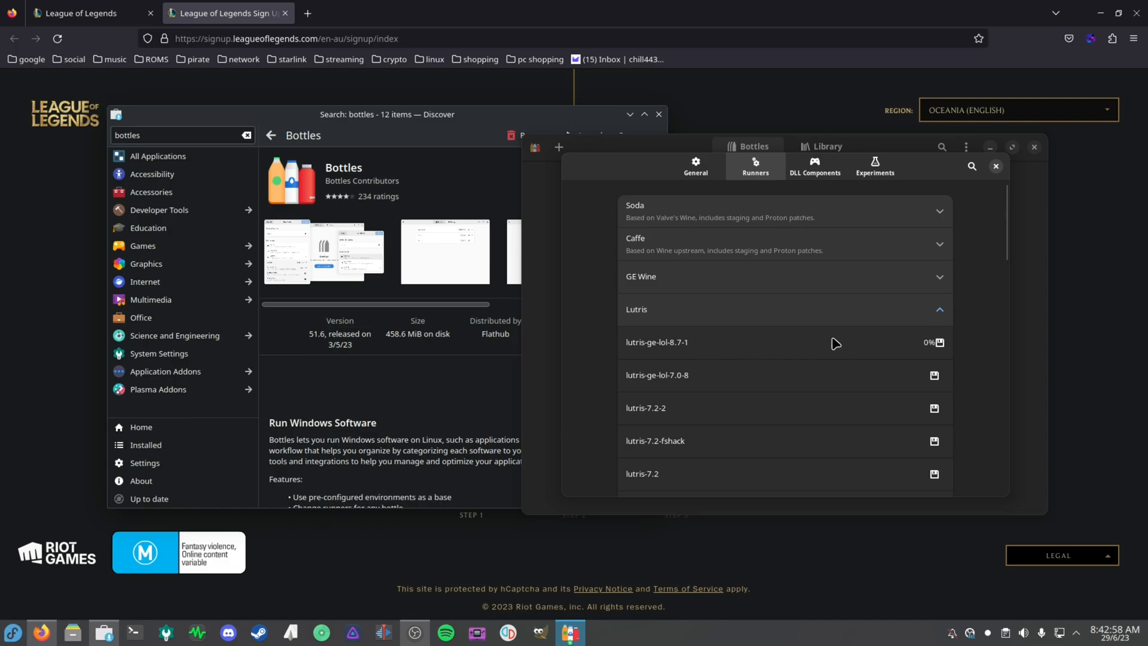
pyautogui.moveTo(926, 349)
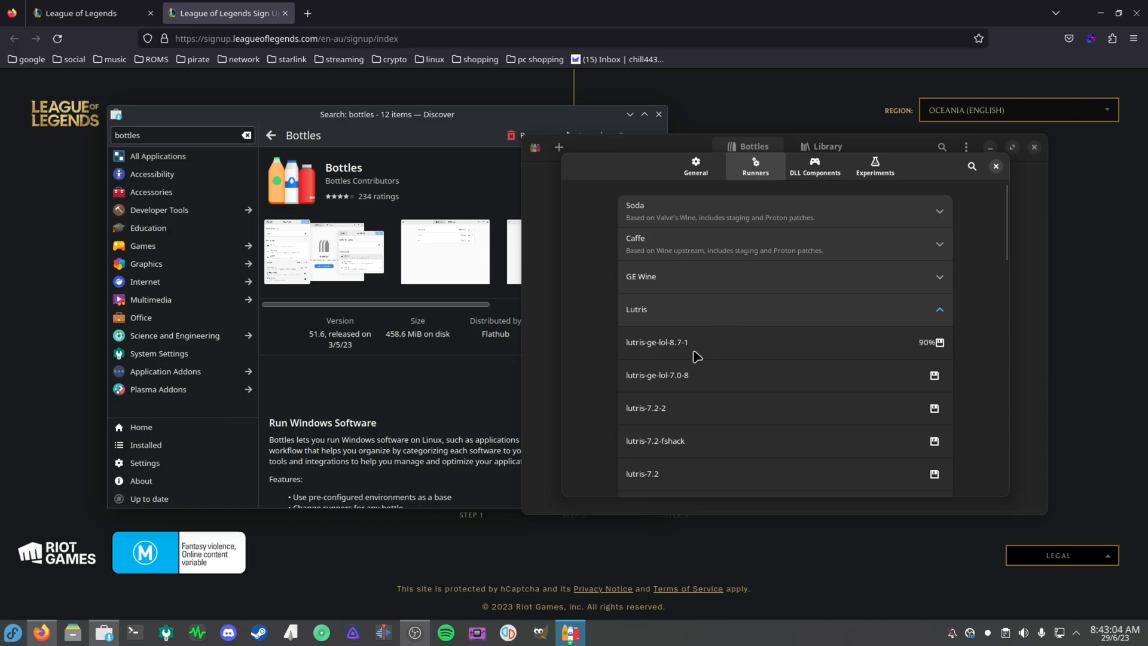
pyautogui.click(940, 343)
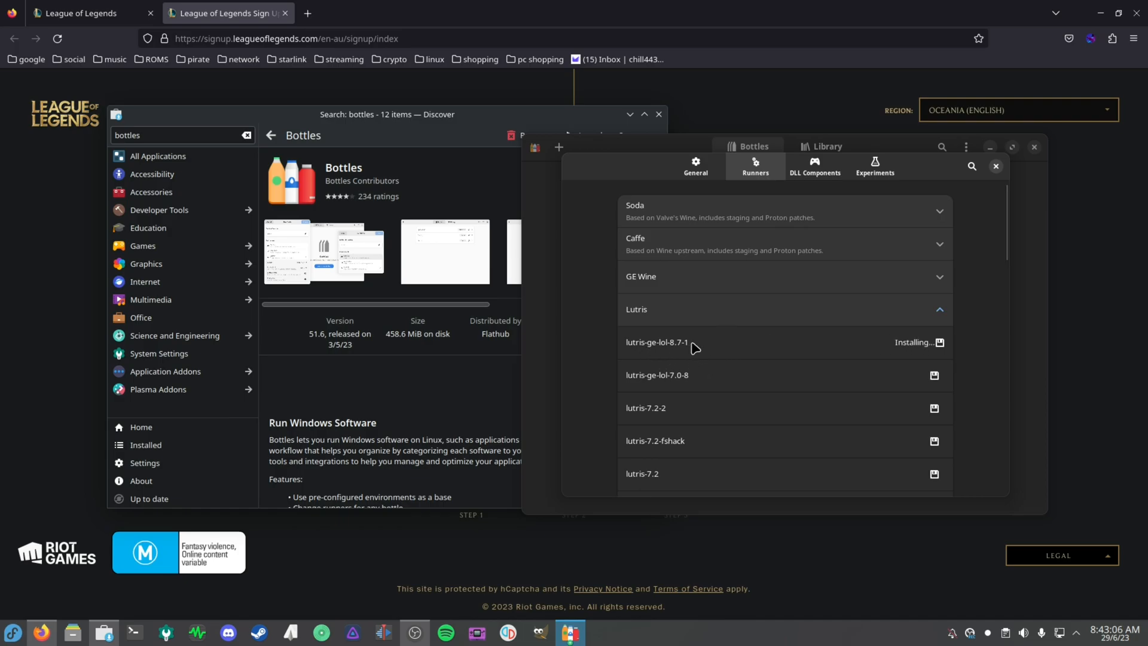
pyautogui.moveTo(769, 363)
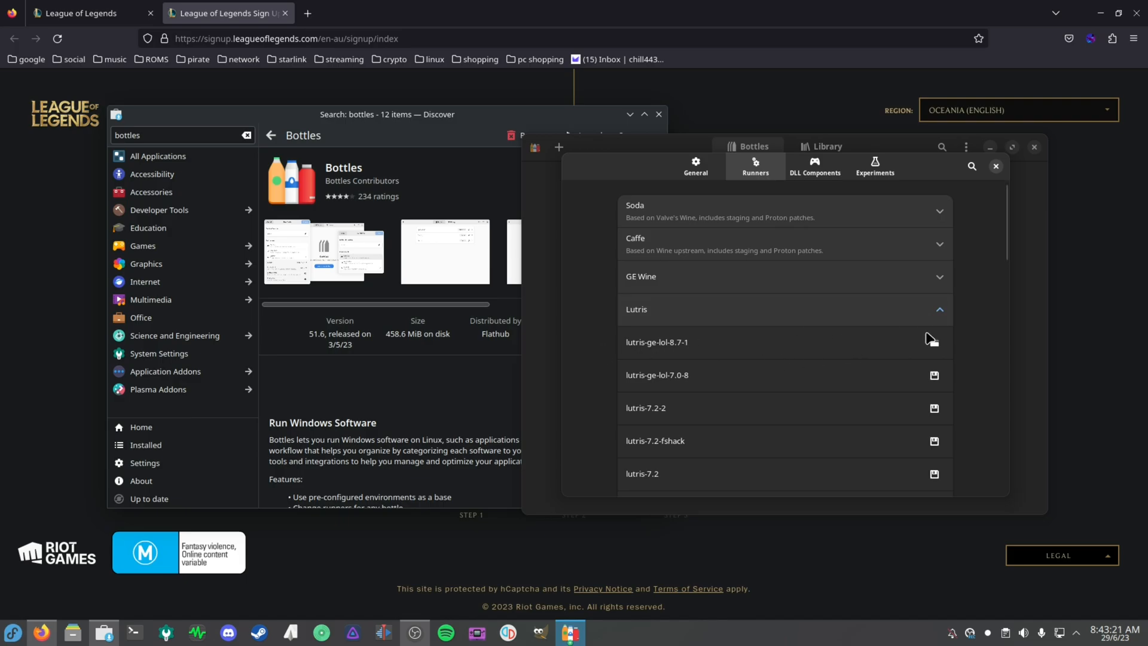
pyautogui.click(784, 277)
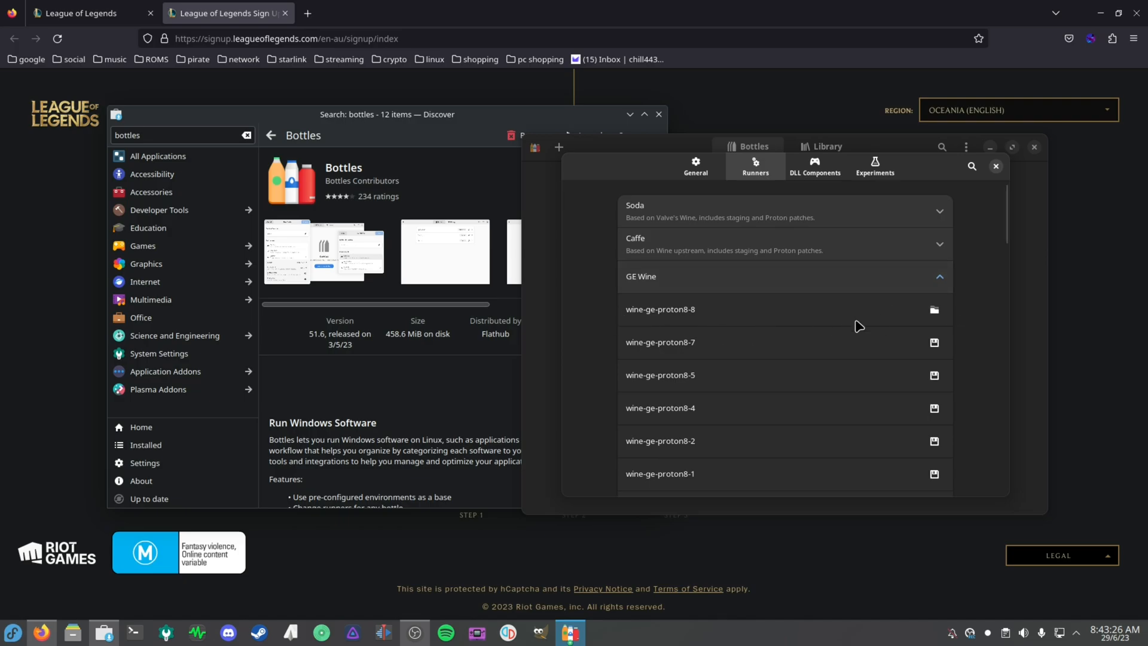
pyautogui.moveTo(757, 315)
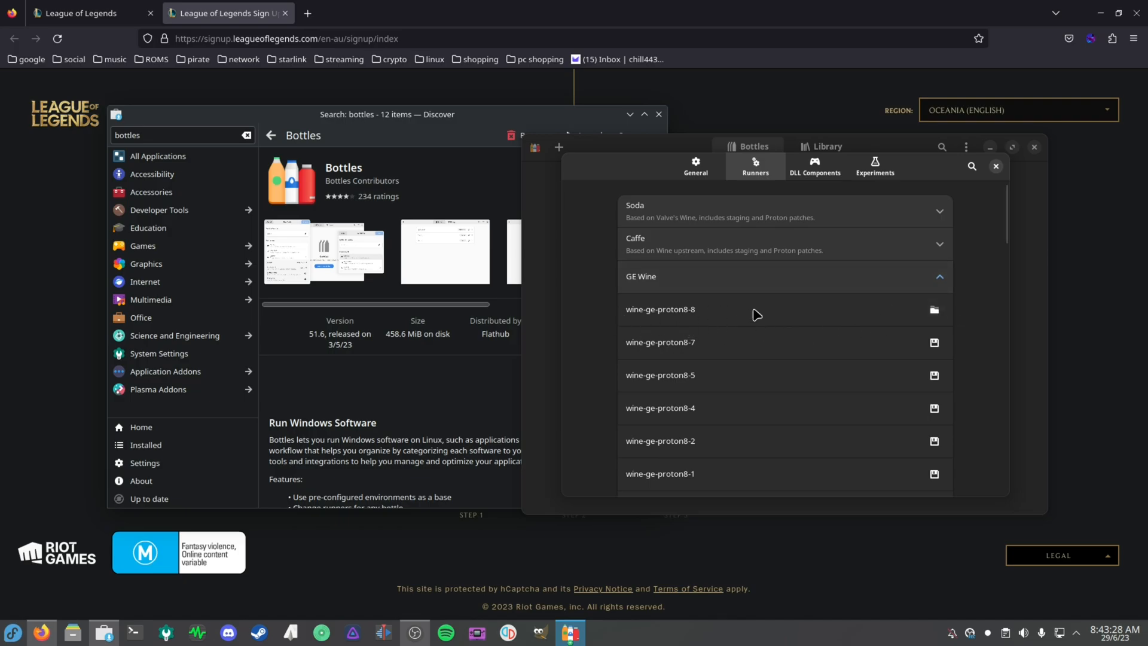
pyautogui.moveTo(780, 328)
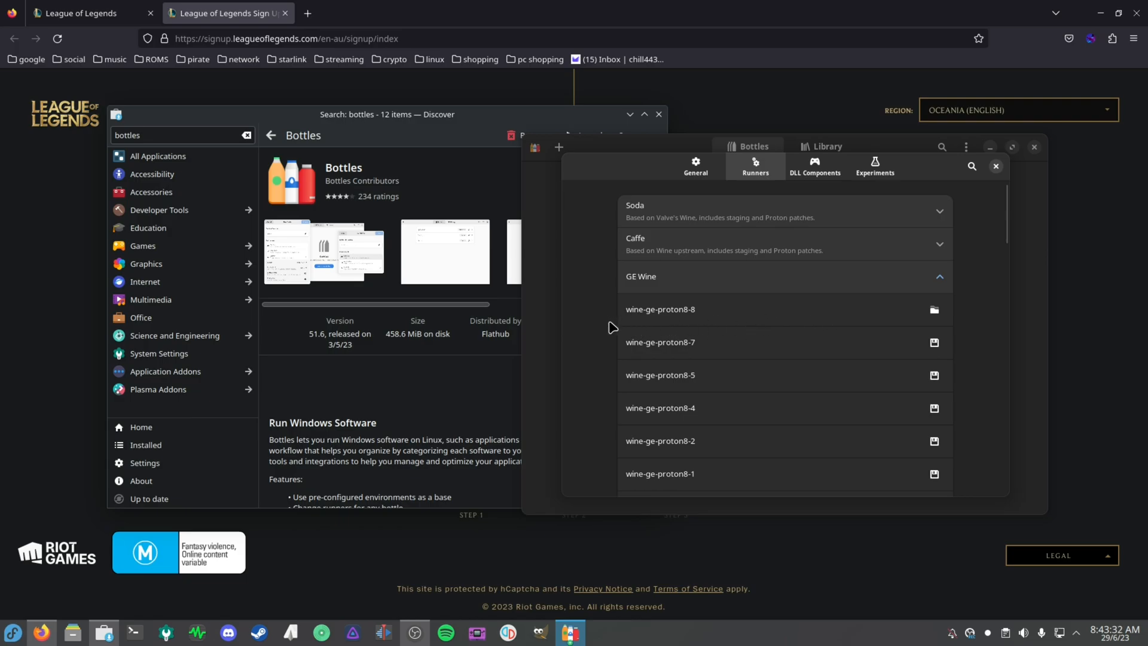
pyautogui.moveTo(771, 324)
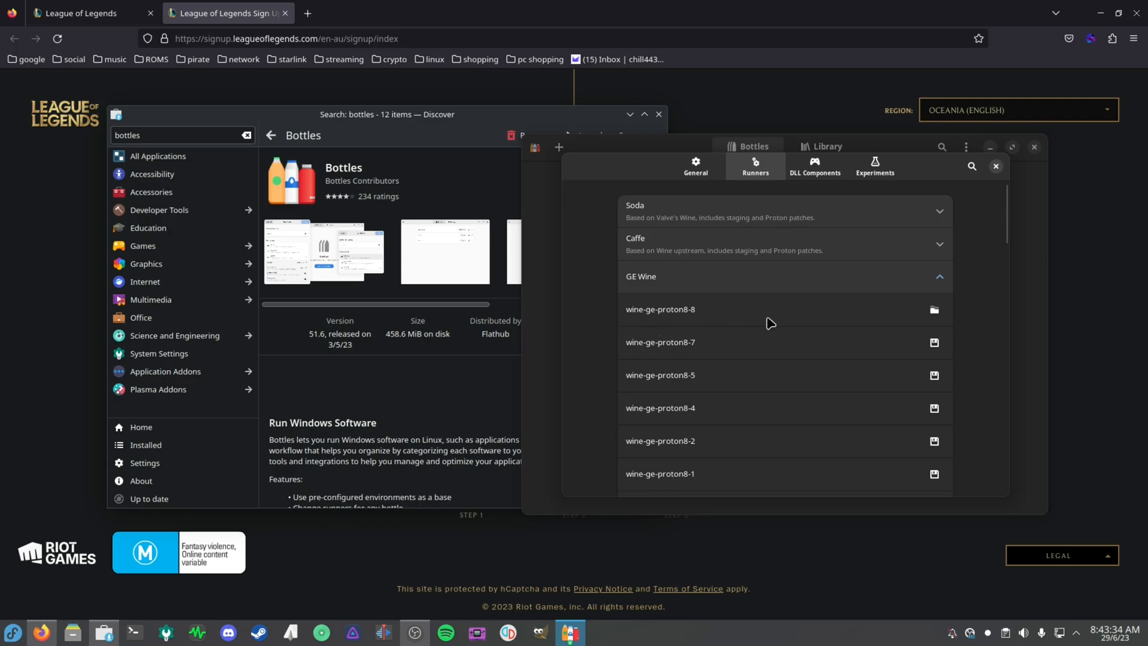
pyautogui.moveTo(755, 327)
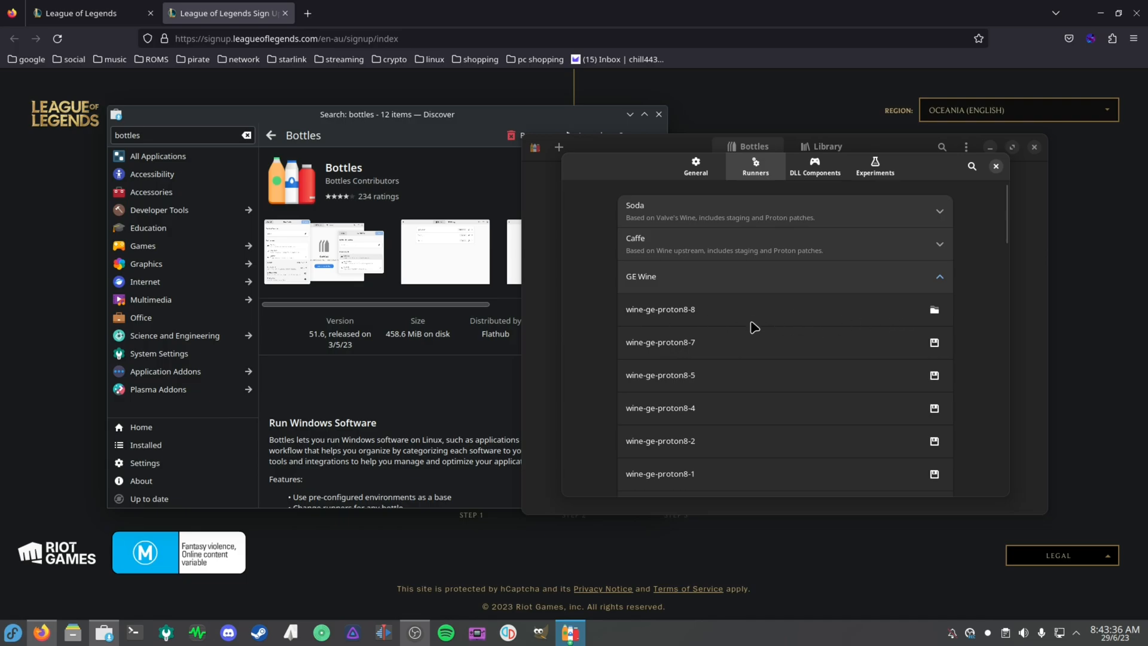
pyautogui.moveTo(793, 321)
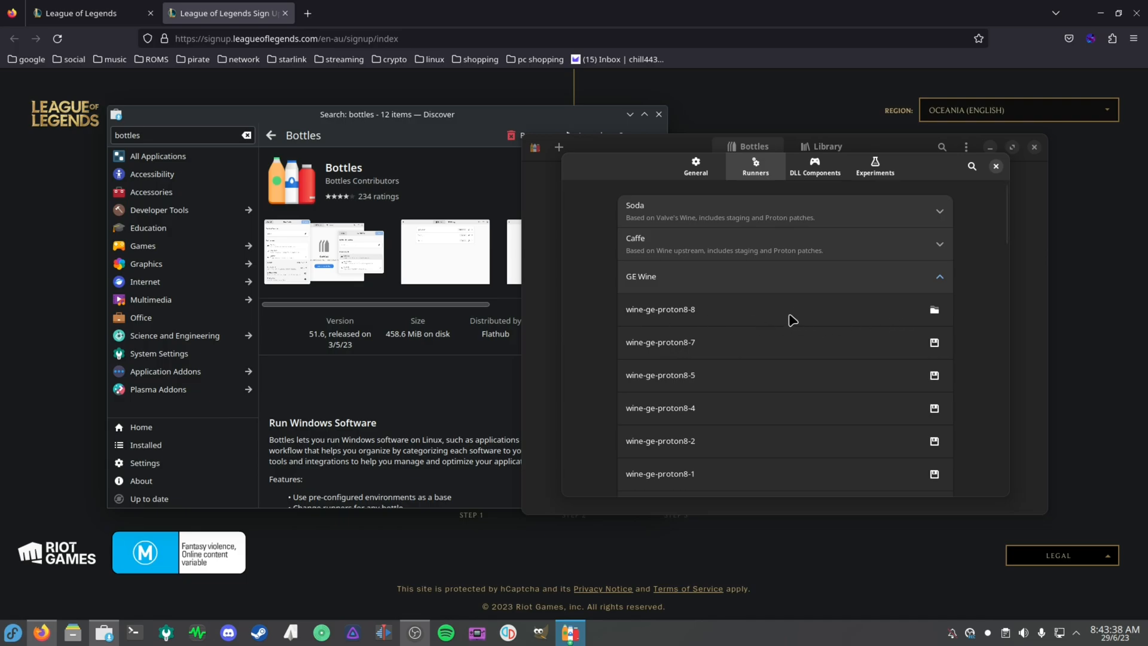
# Review the DXVK list under DLL Components, confirming dxvk-2.2 is installed.
pyautogui.click(815, 166)
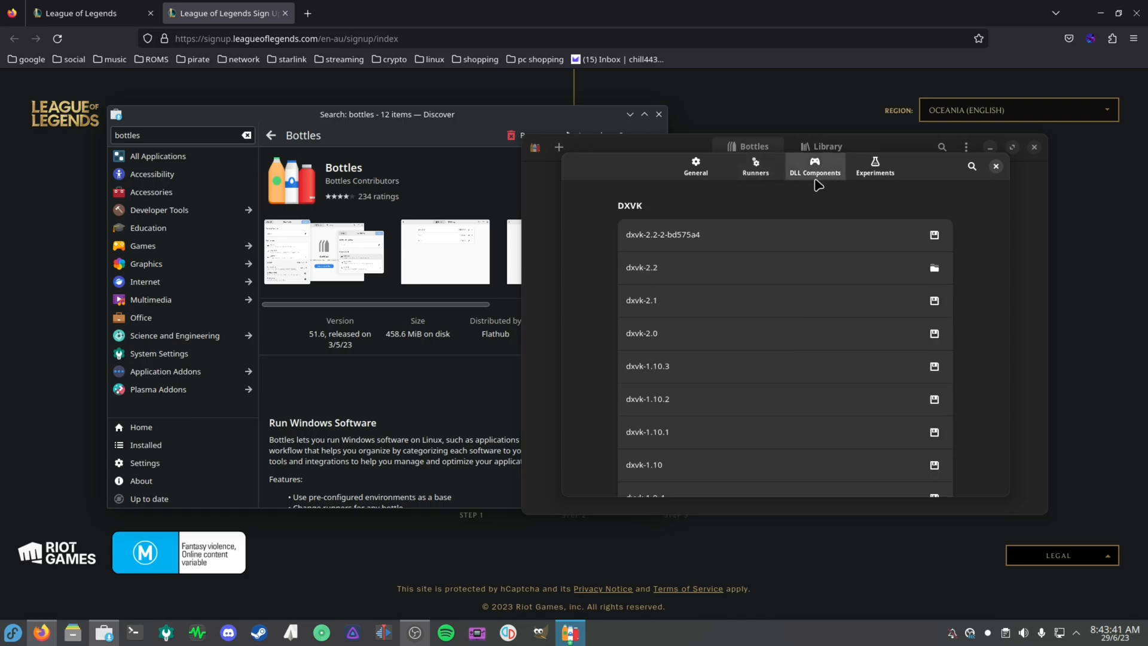
pyautogui.scroll(-3)
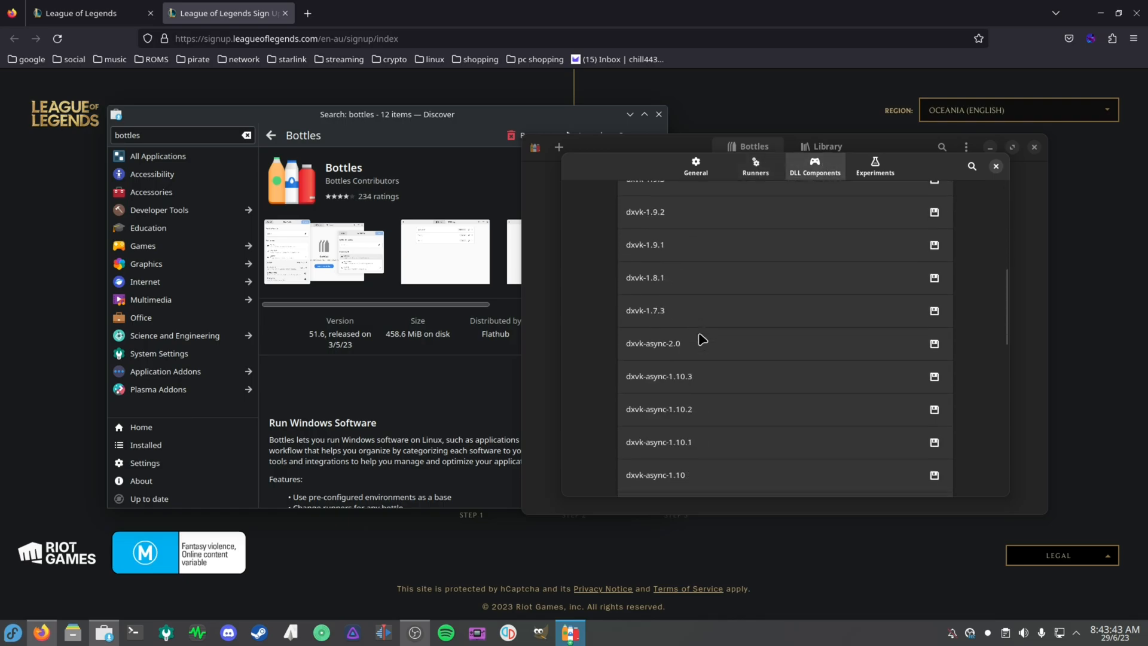
pyautogui.moveTo(717, 335)
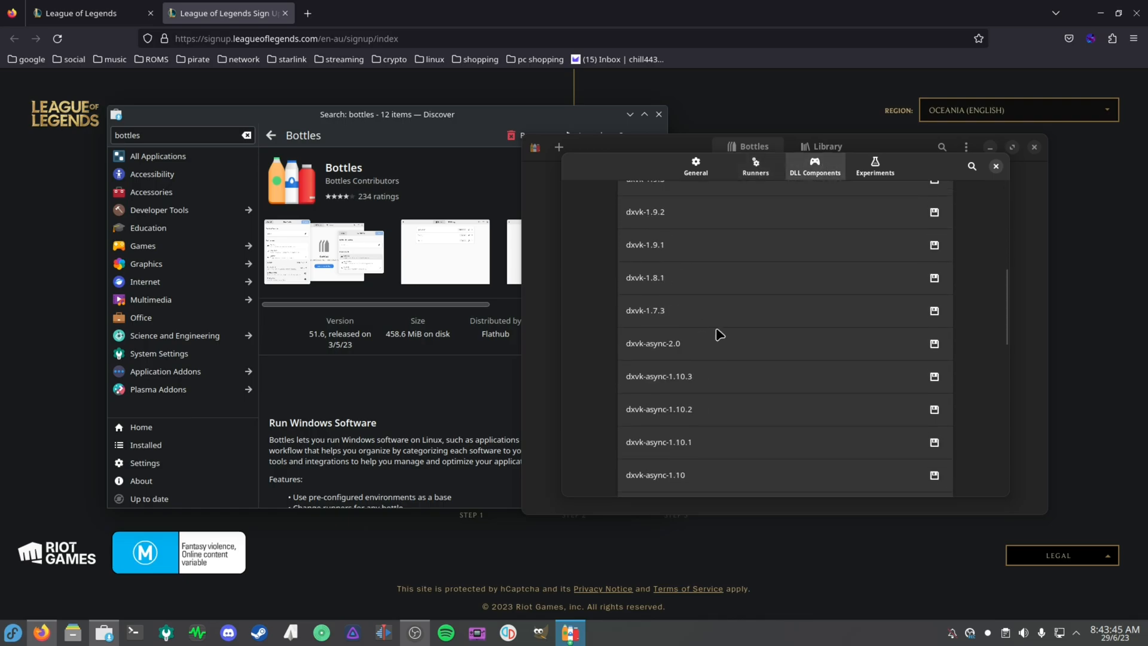
pyautogui.moveTo(642, 365)
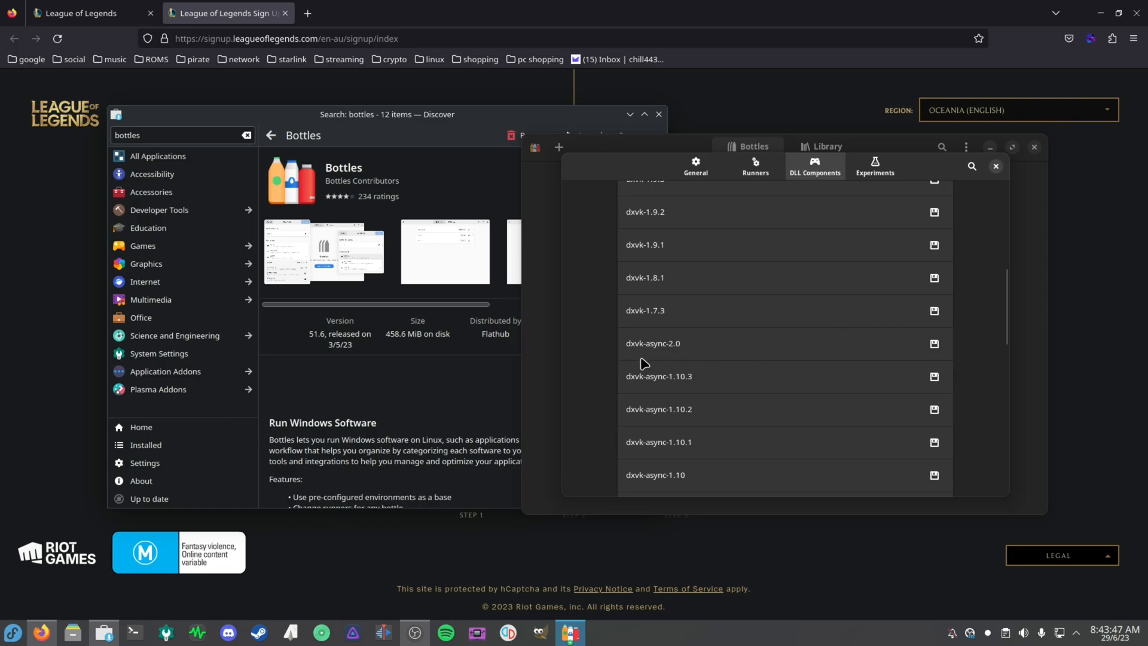
pyautogui.moveTo(702, 359)
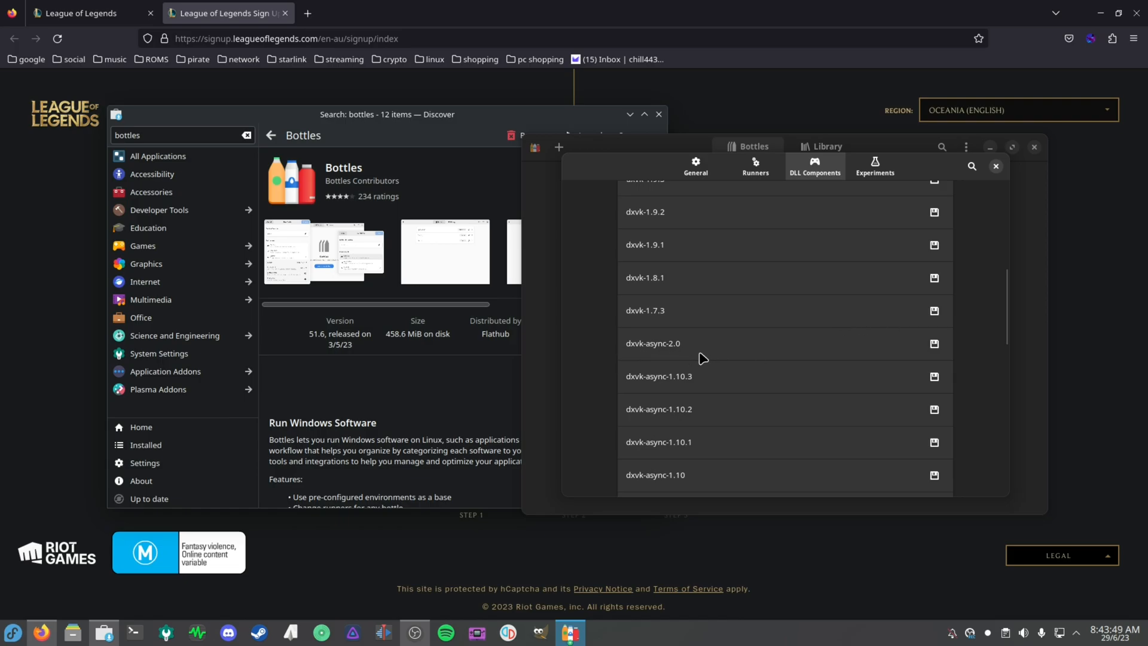
pyautogui.moveTo(740, 358)
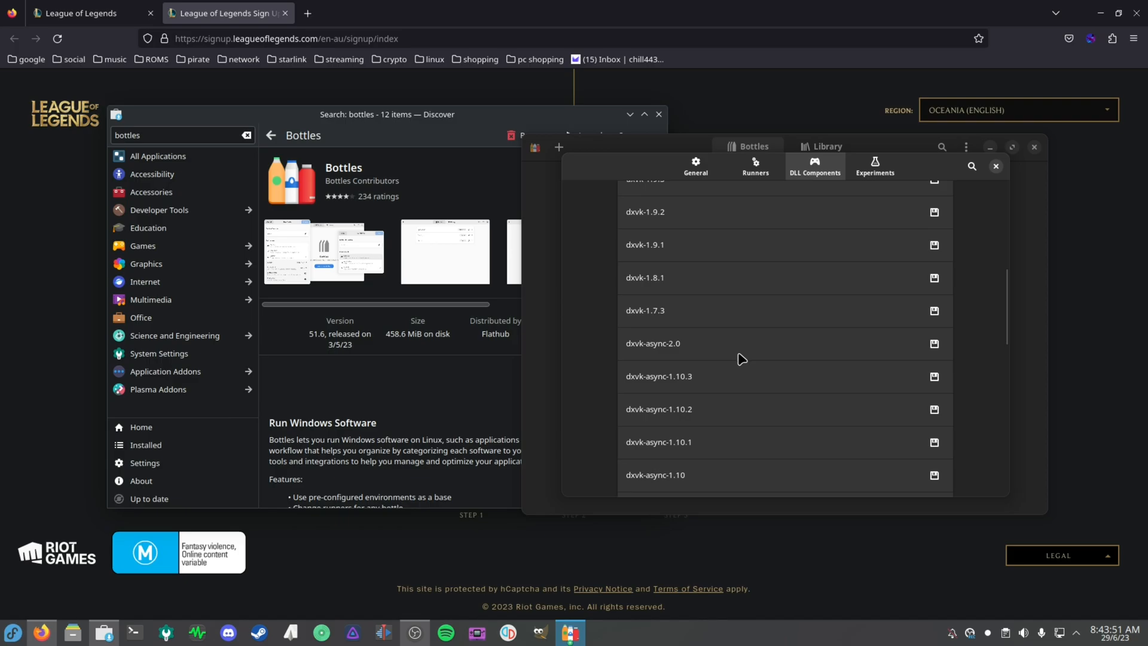
pyautogui.scroll(3)
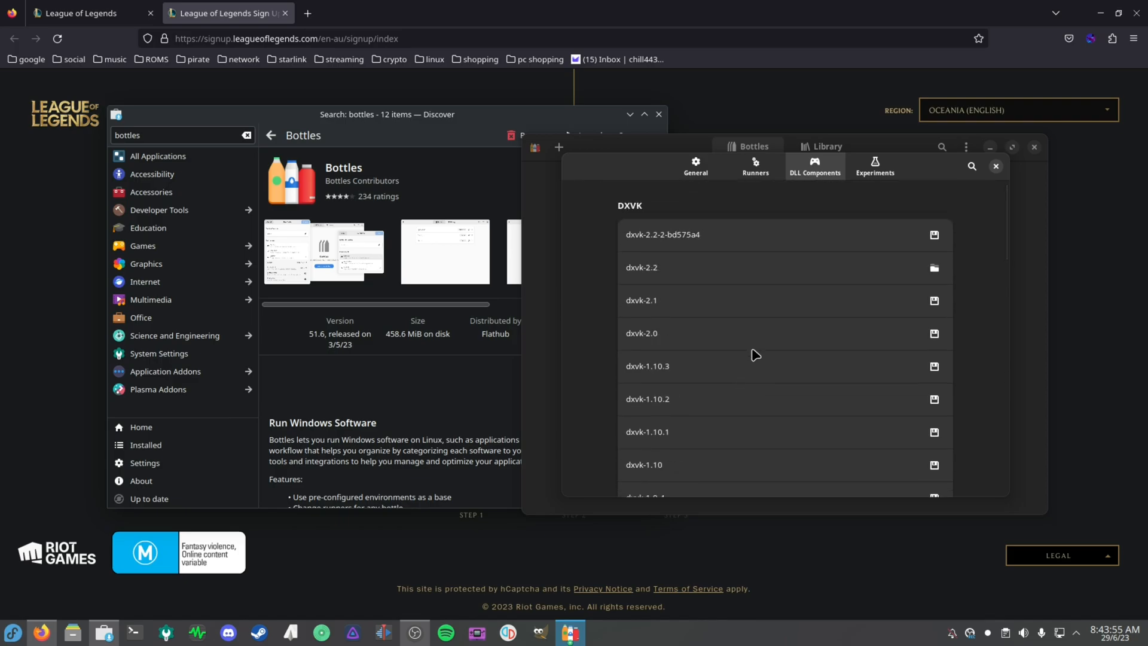
pyautogui.scroll(-3)
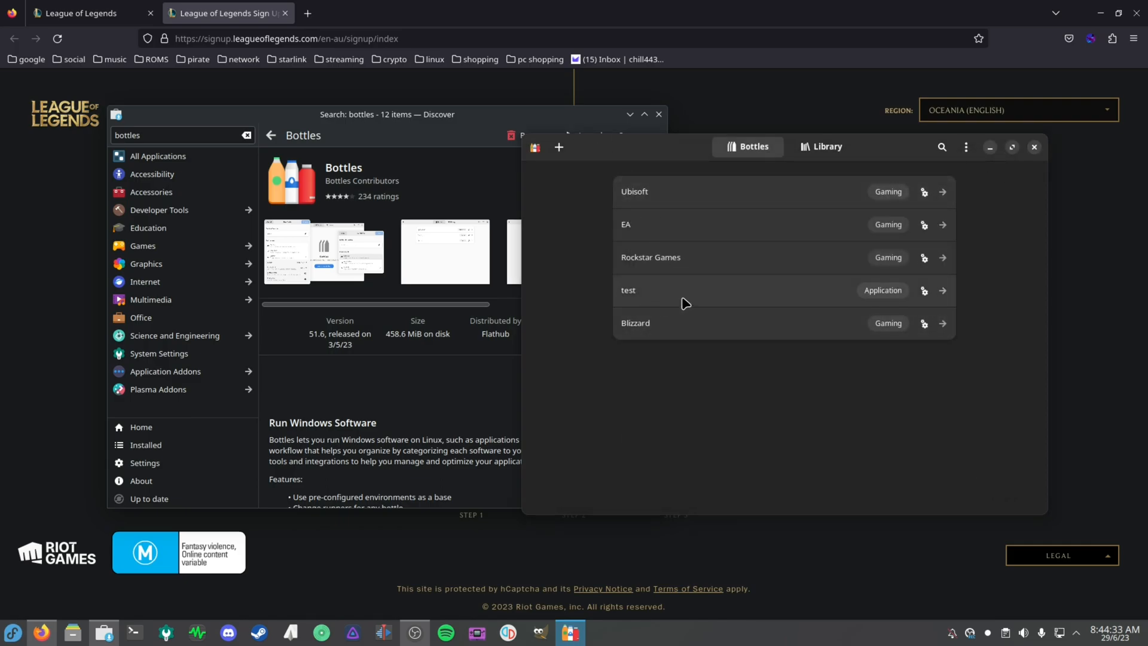
# Create a Gaming-environment bottle named LOL and dismiss the success screen.
pyautogui.click(558, 147)
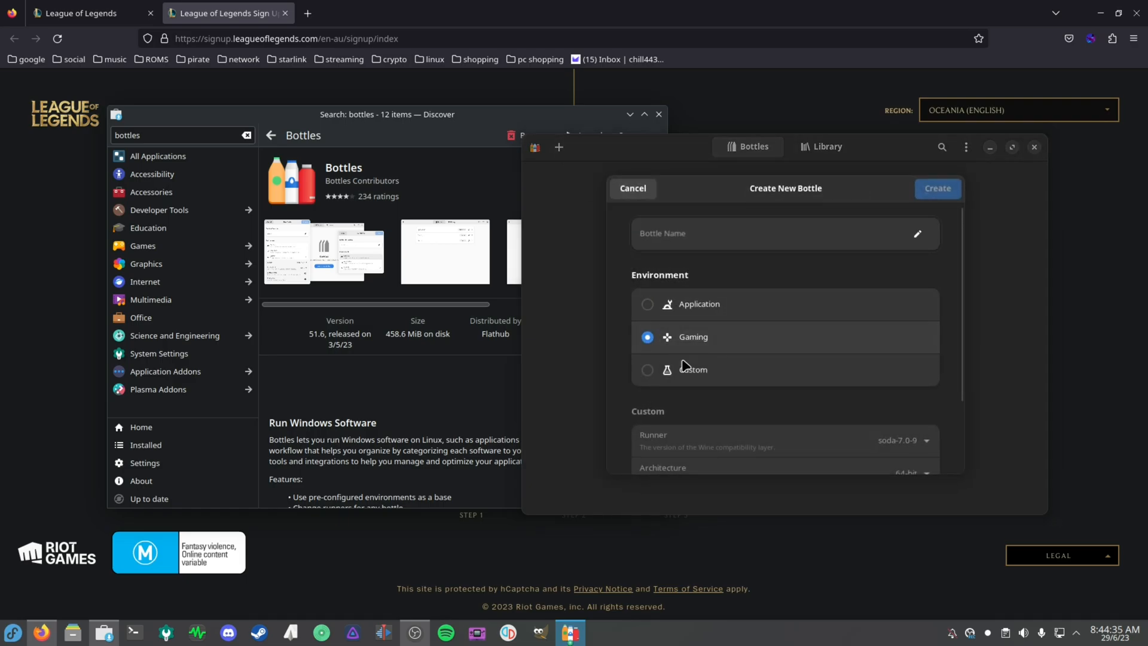
pyautogui.click(784, 233)
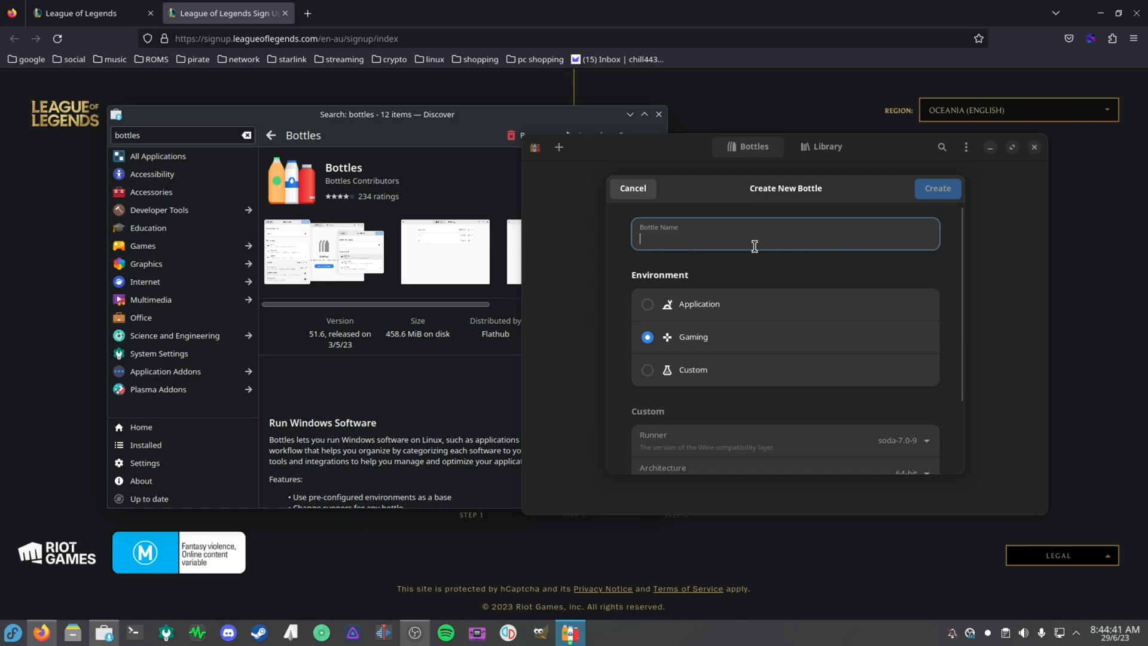
pyautogui.click(936, 188)
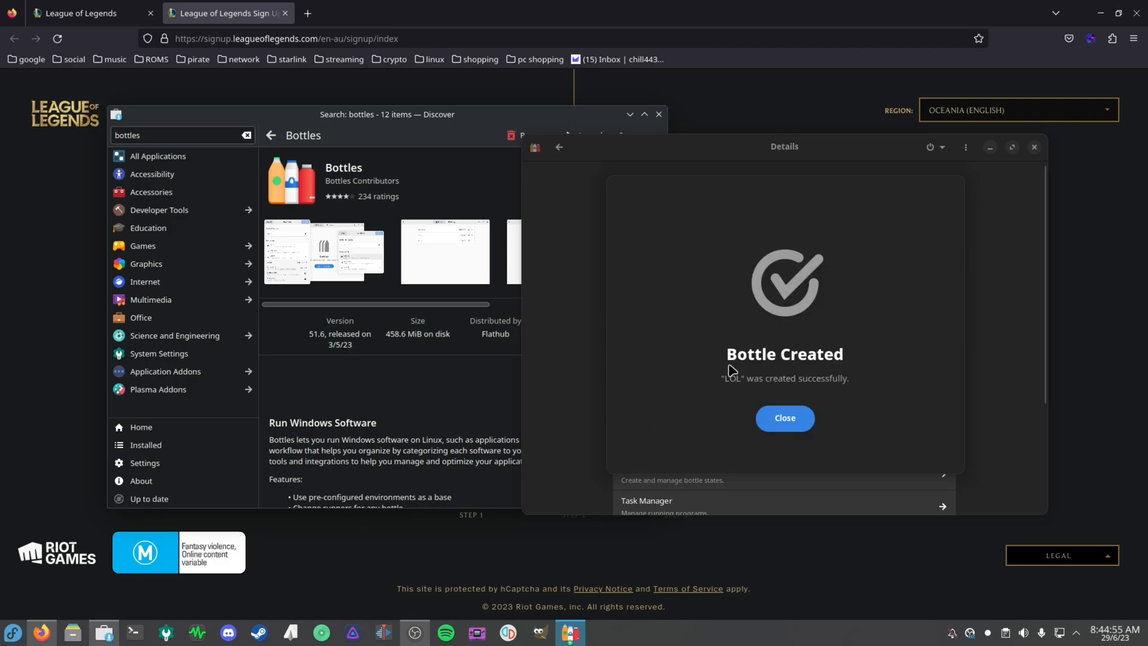
pyautogui.click(784, 417)
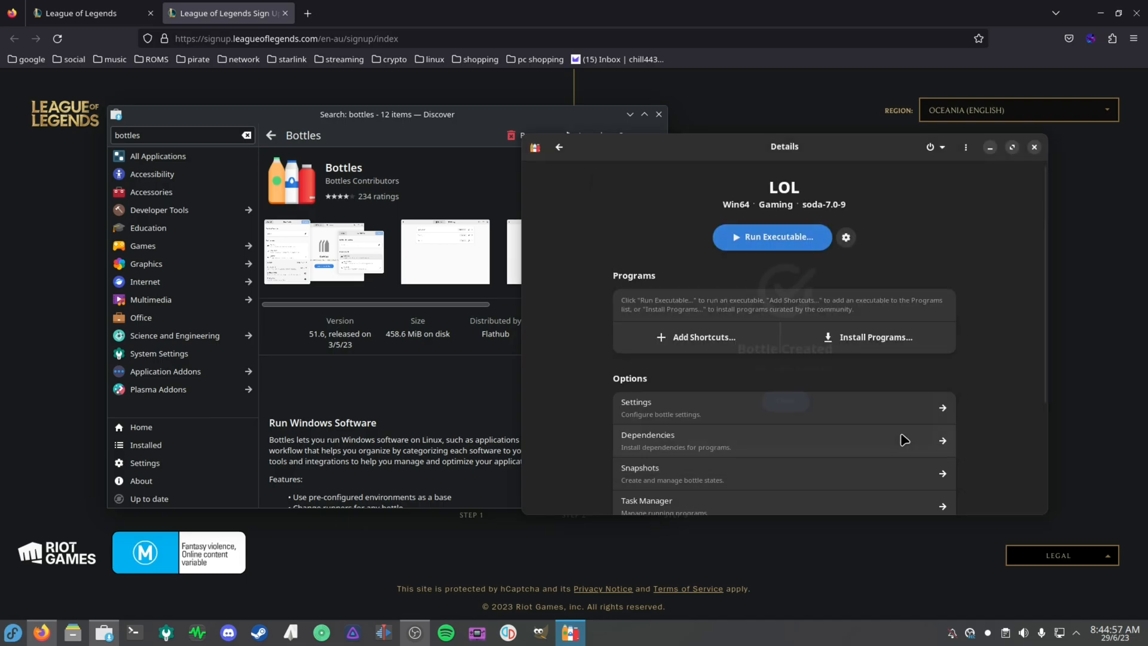
pyautogui.scroll(-3)
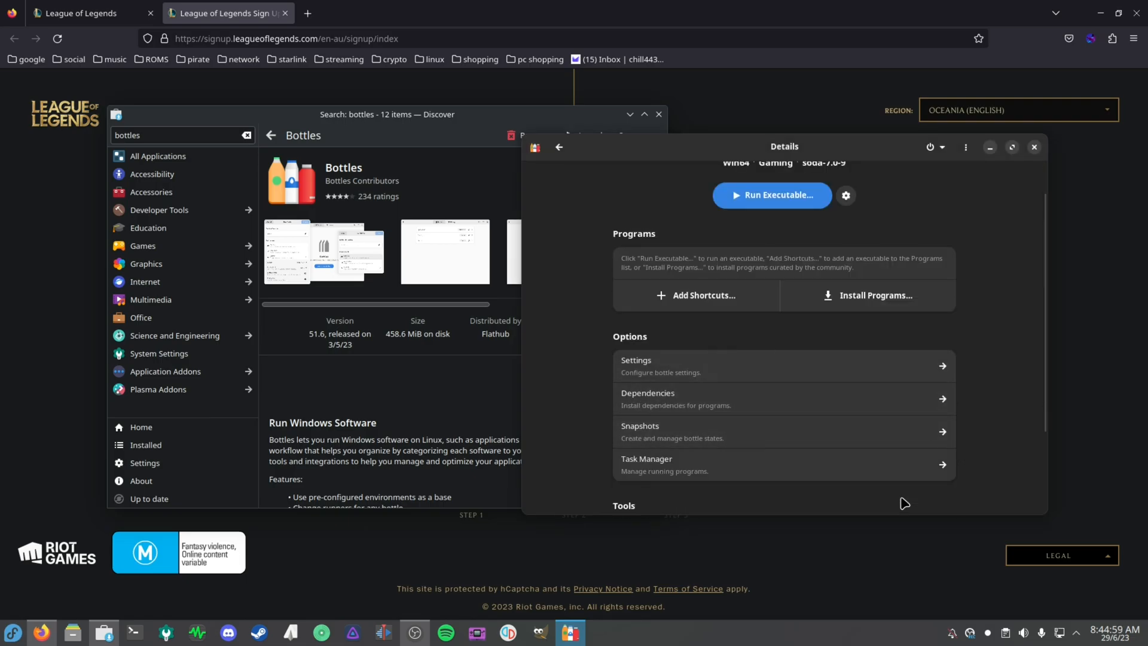
# Switch the LOL bottle's runner to lutris-ge-lol-8.7-1 in Settings.
pyautogui.click(636, 365)
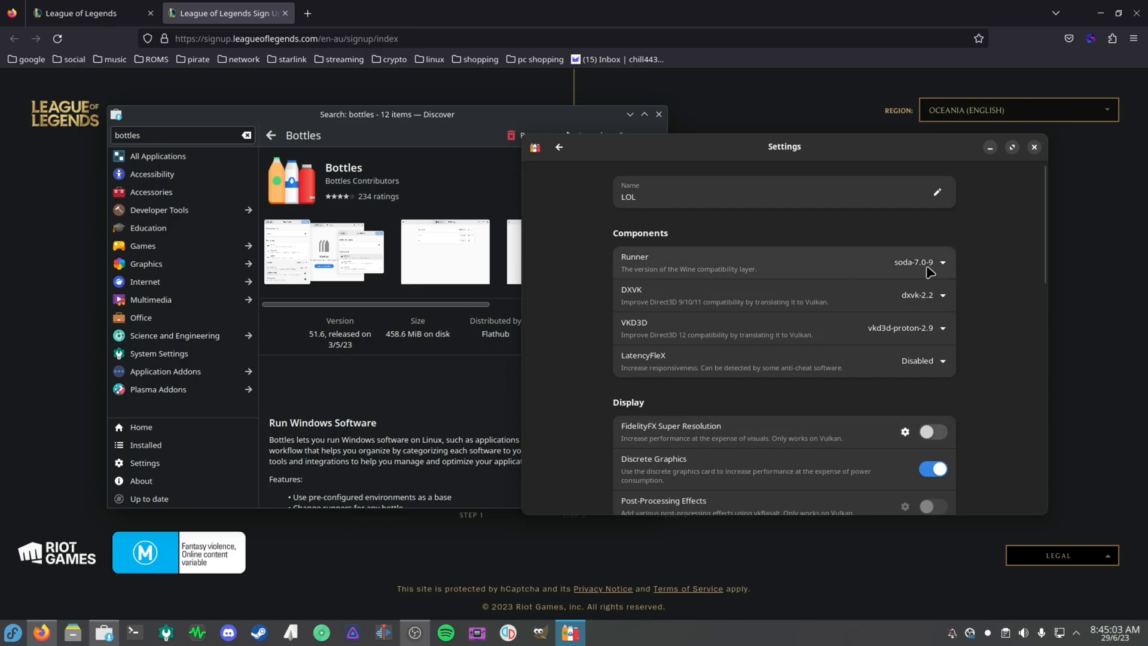
pyautogui.click(921, 262)
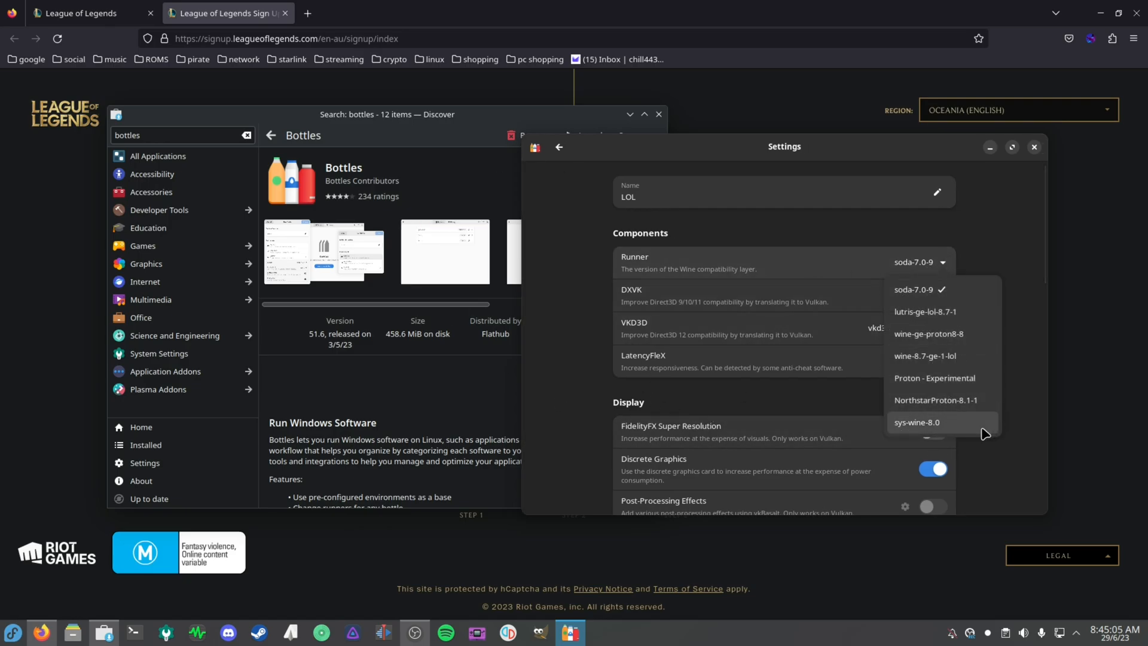
pyautogui.moveTo(967, 359)
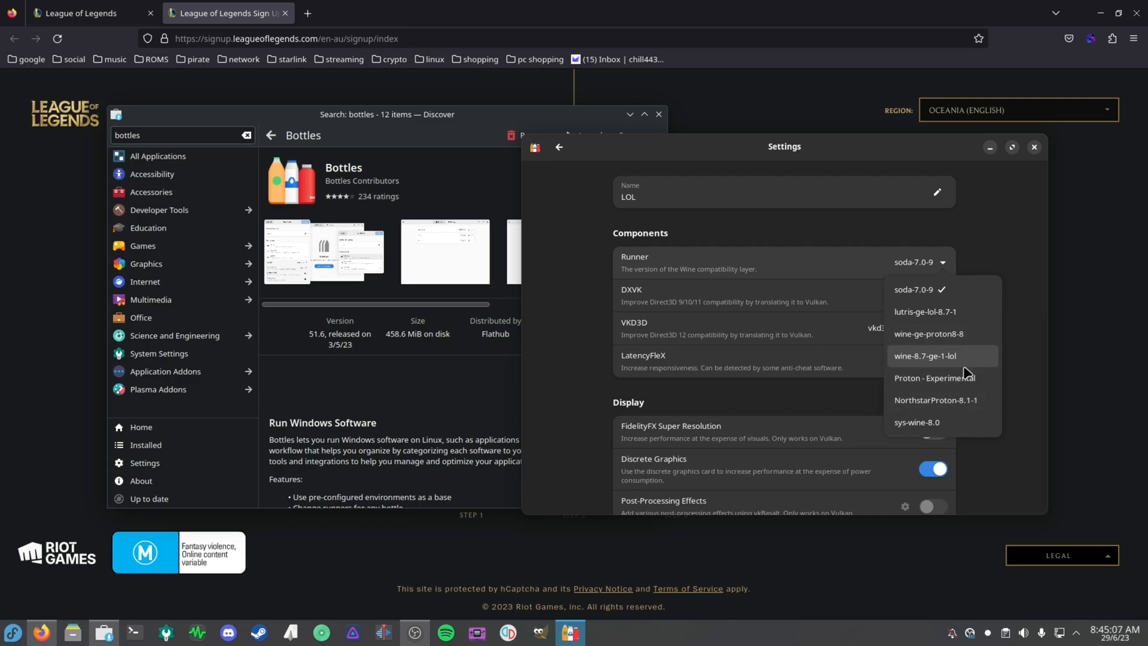
pyautogui.moveTo(980, 342)
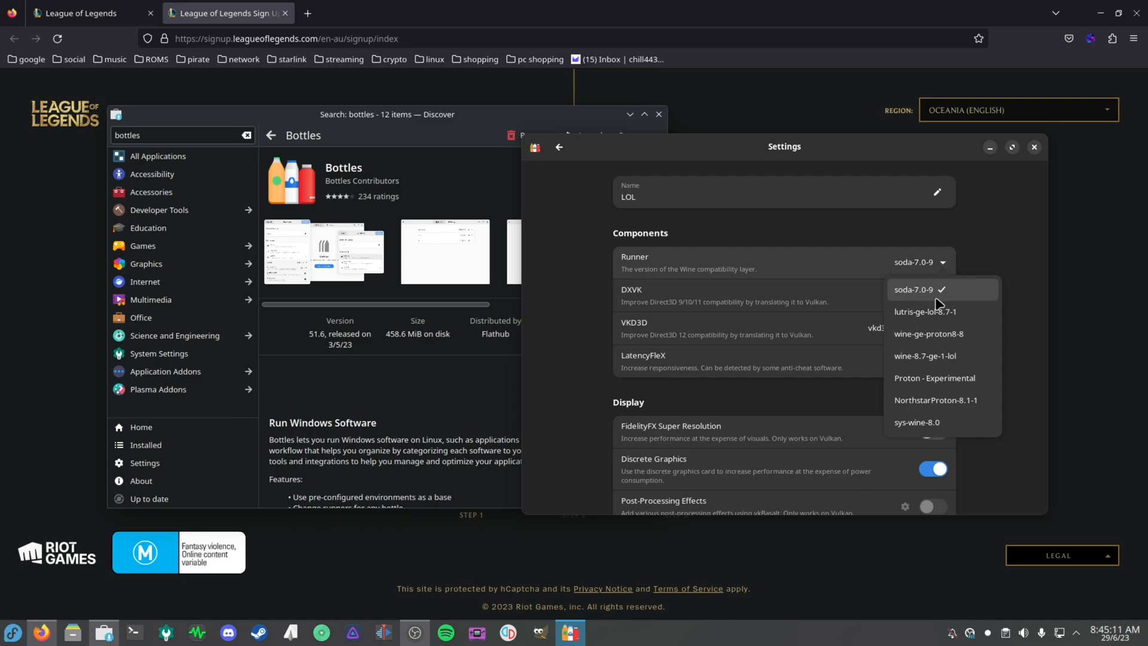
pyautogui.moveTo(945, 304)
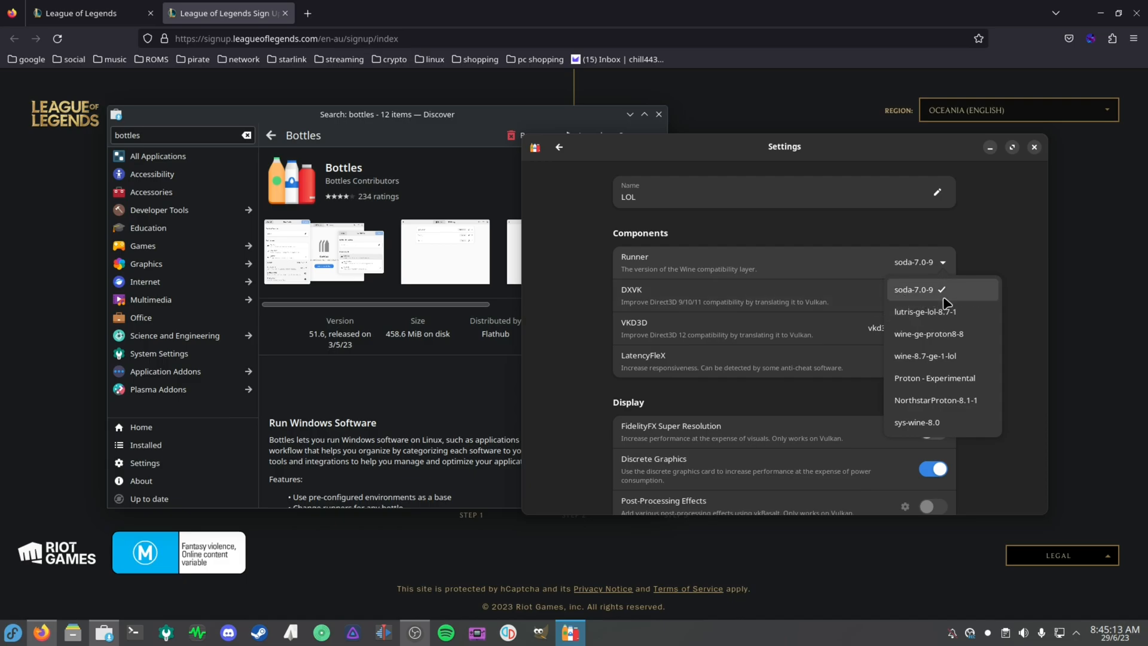
pyautogui.moveTo(981, 291)
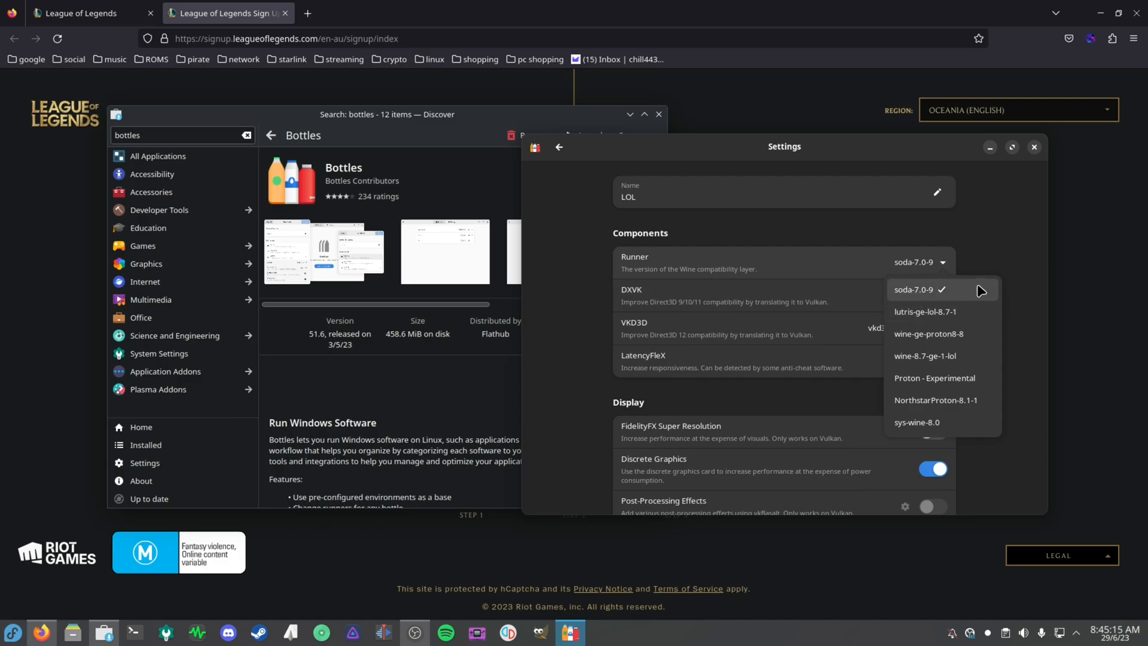
pyautogui.moveTo(998, 294)
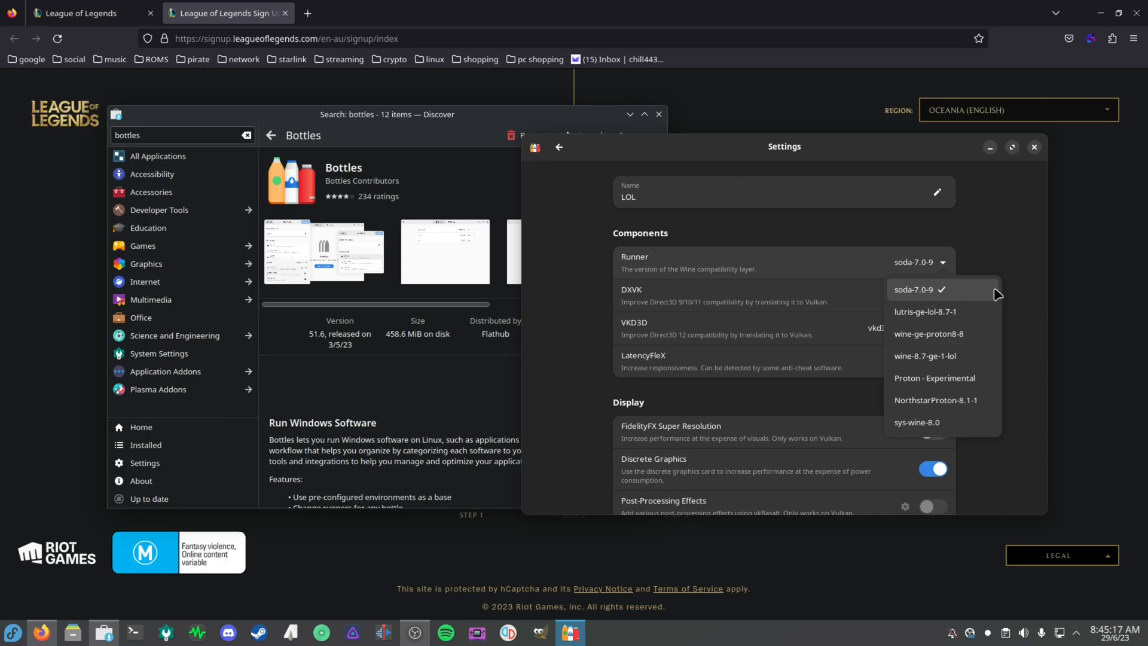
pyautogui.moveTo(926, 311)
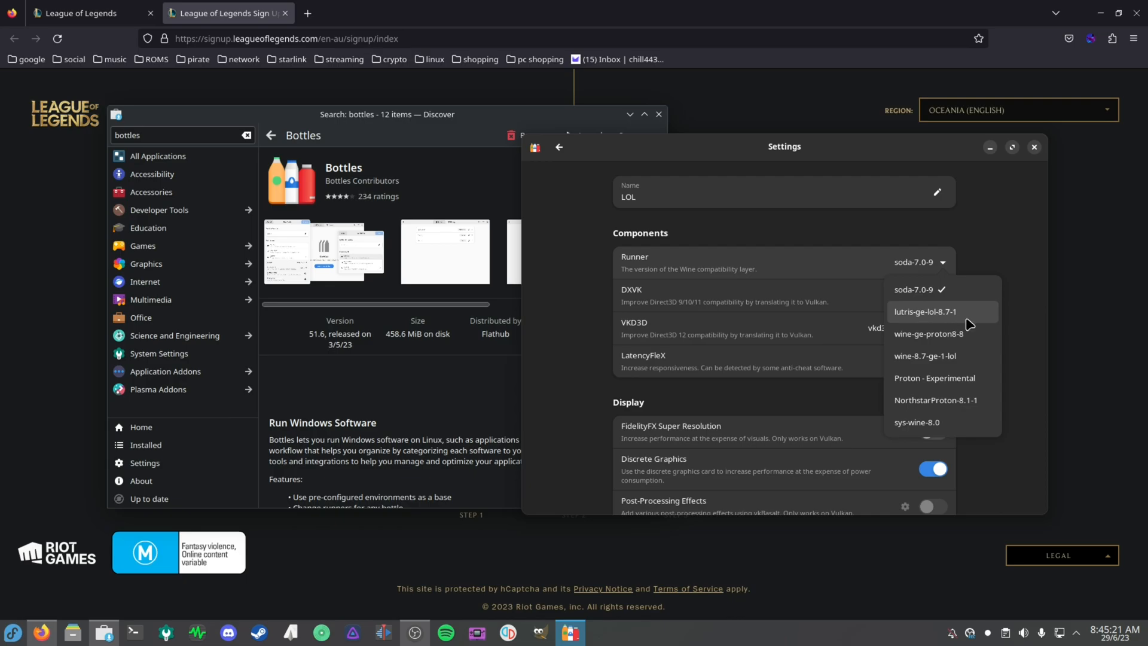
pyautogui.click(926, 311)
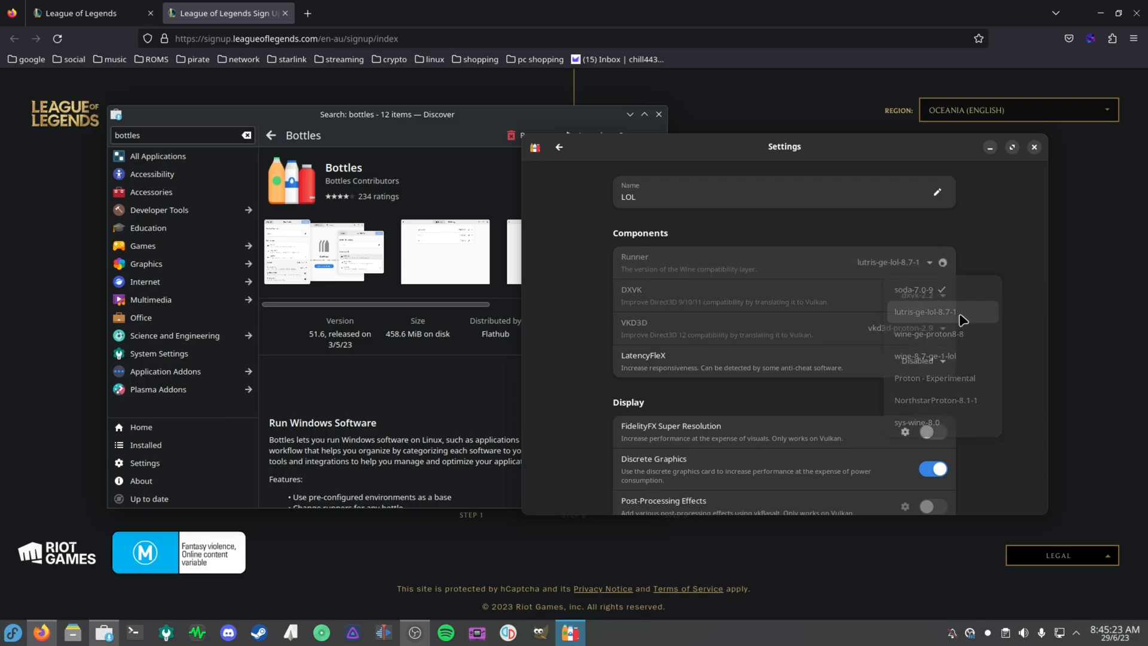
pyautogui.click(924, 311)
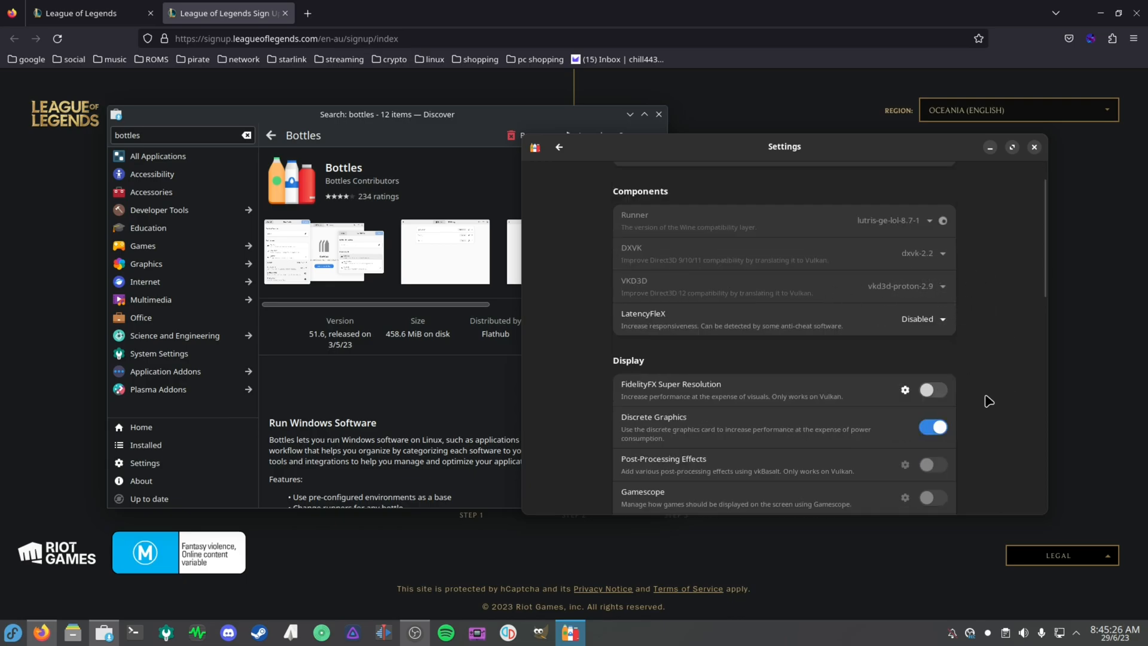
# Set the LOL bottle's Performance synchronization to Fsync.
pyautogui.click(924, 348)
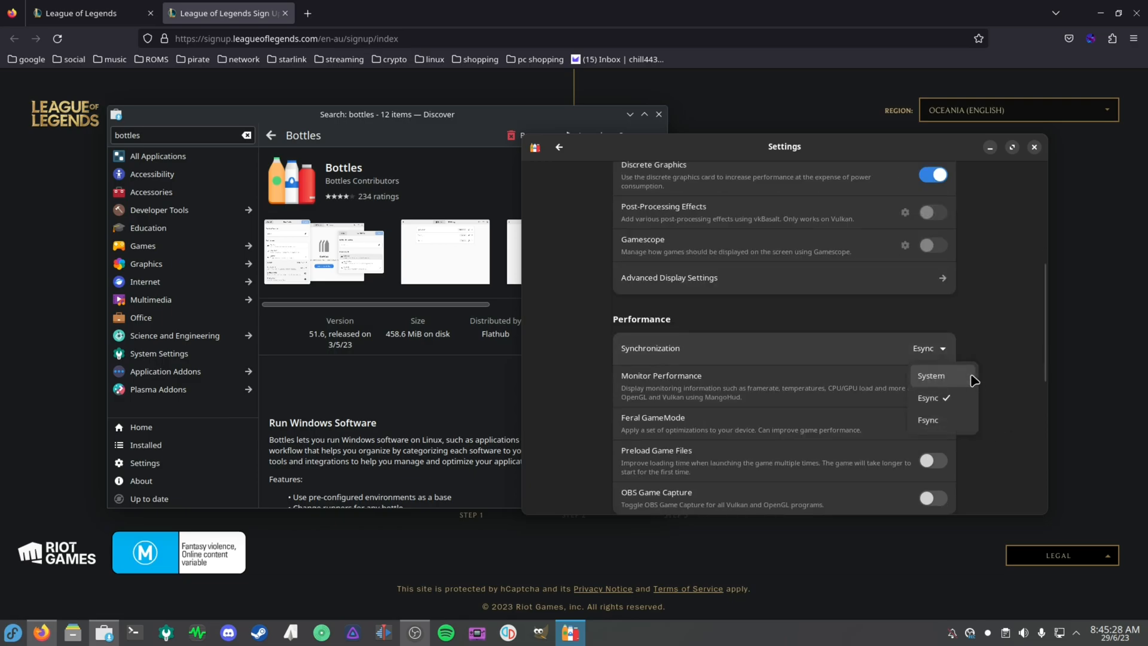
pyautogui.click(927, 420)
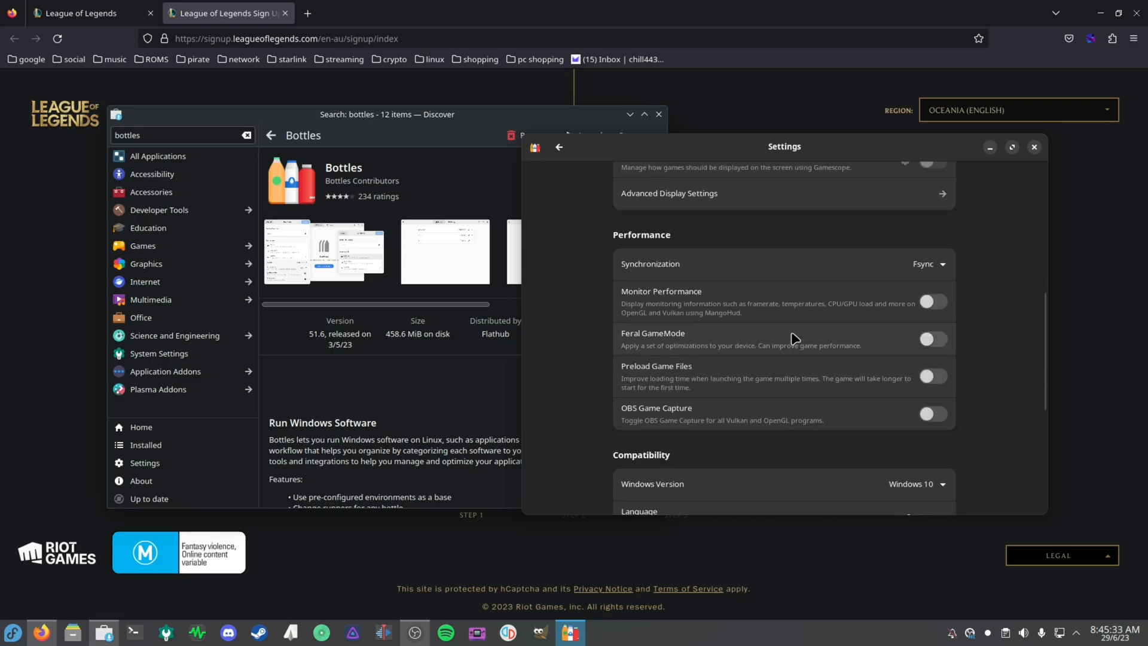
pyautogui.moveTo(1003, 356)
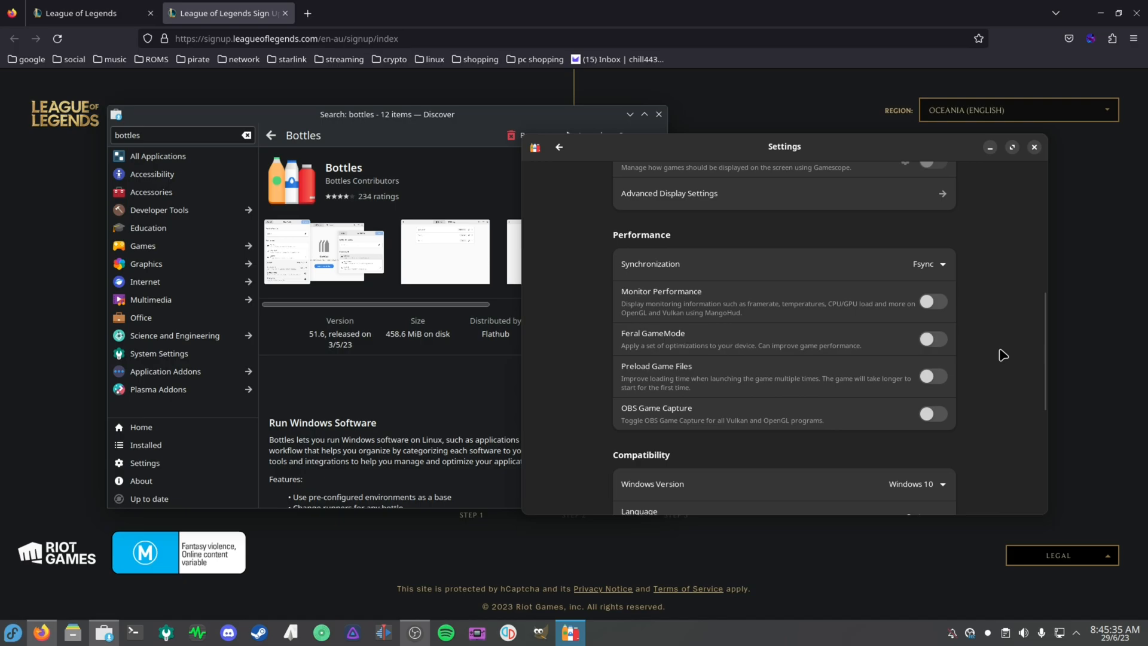
pyautogui.scroll(3)
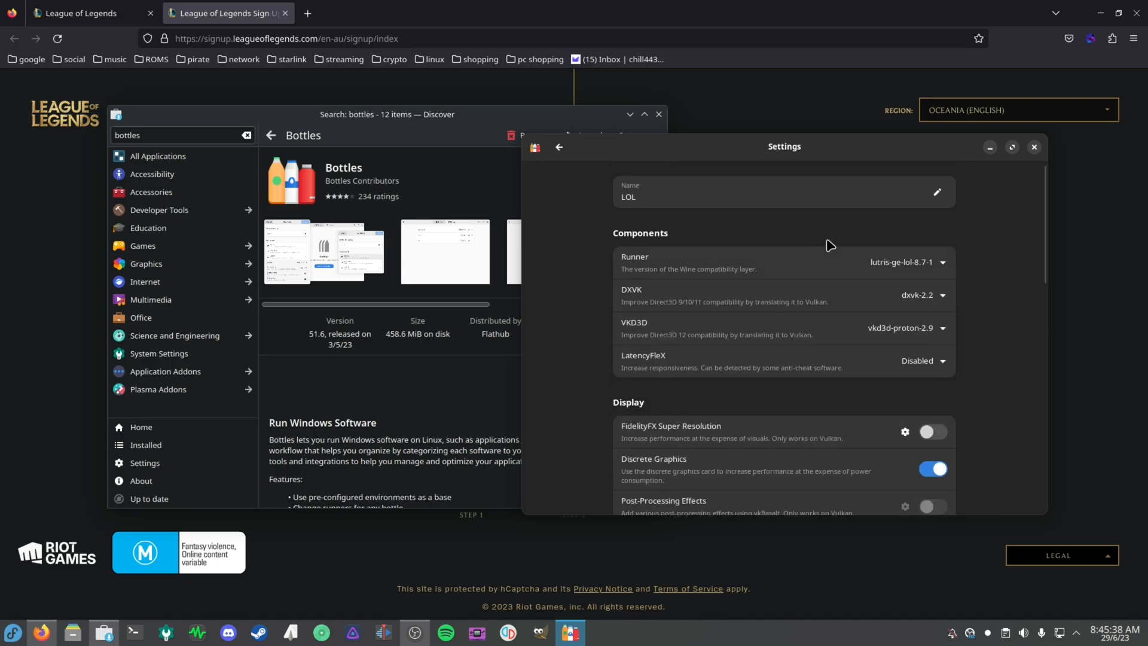
pyautogui.moveTo(963, 286)
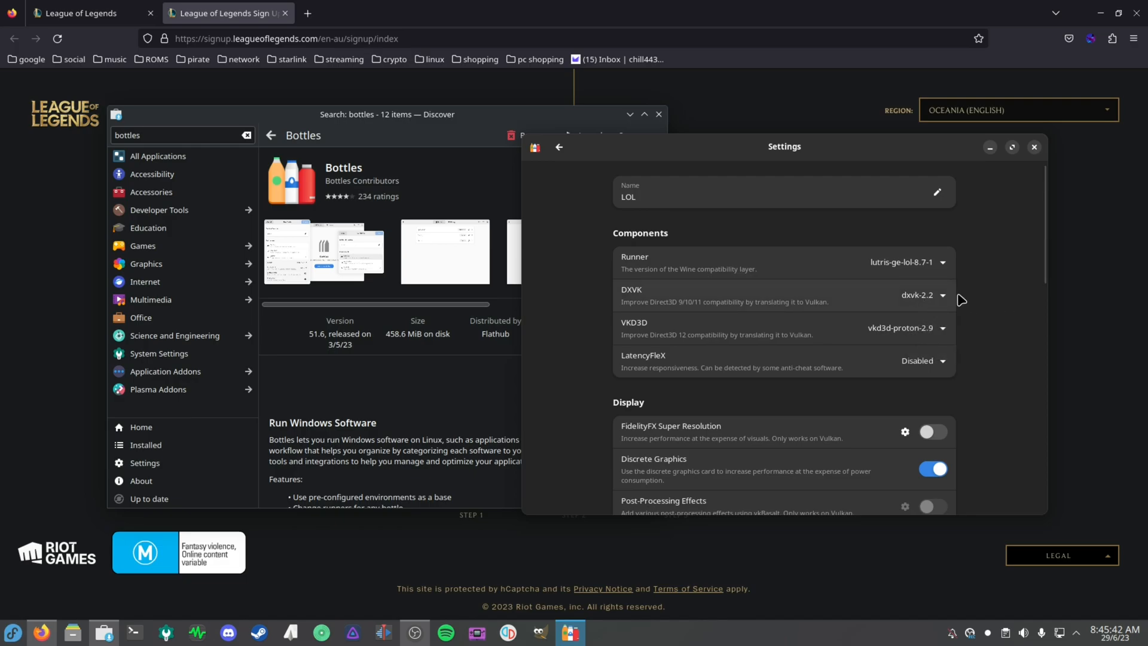
pyautogui.moveTo(831, 317)
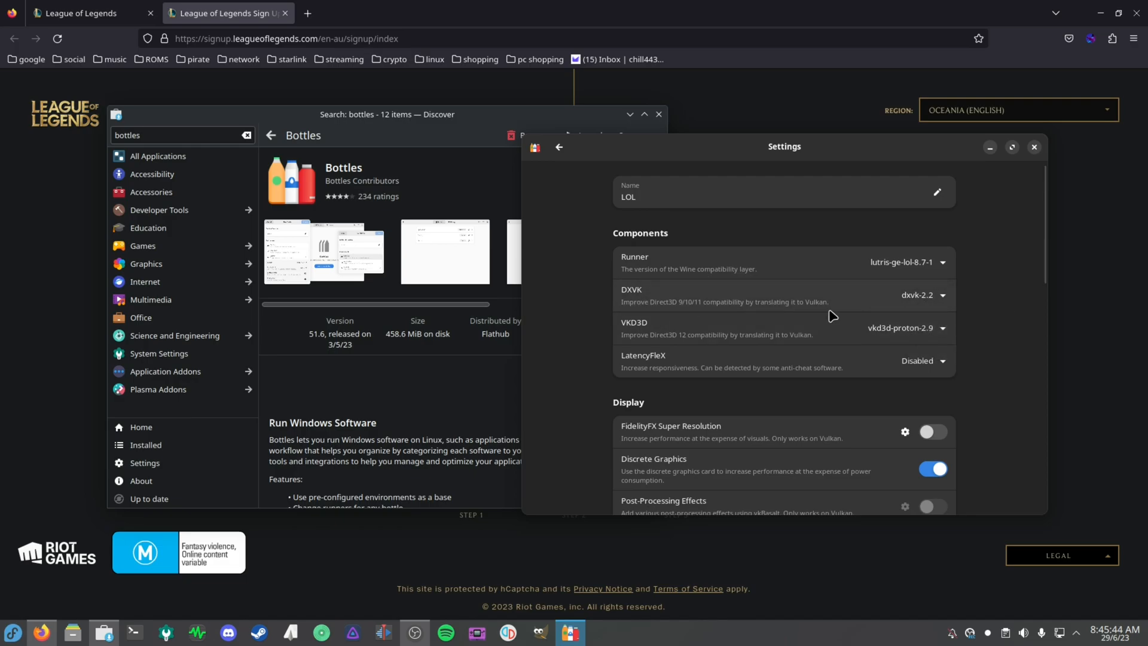
pyautogui.moveTo(920, 311)
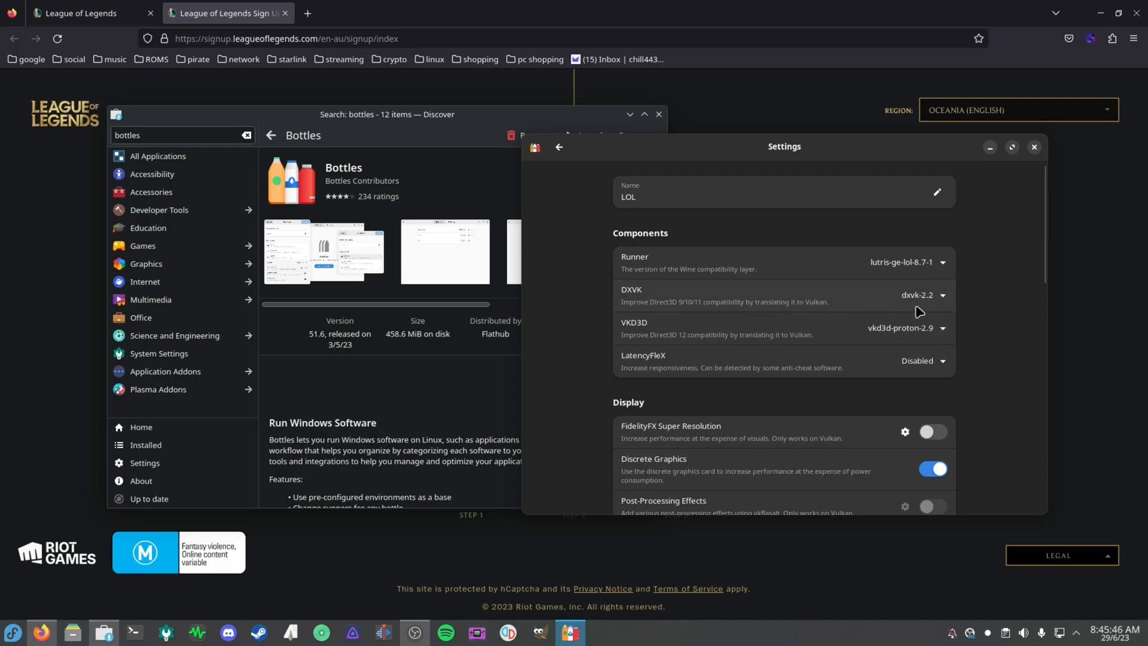
pyautogui.scroll(-3)
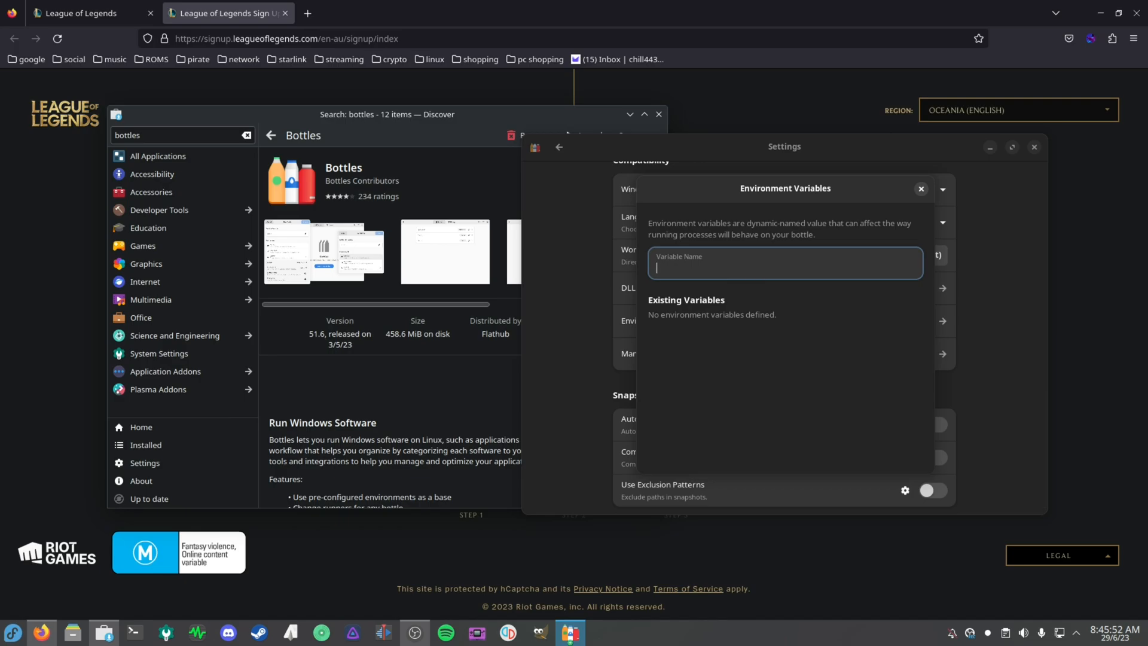
# Add environment variable DXVK_ASYNC with value 1, then close the Environment Variables dialog.
pyautogui.write('DX')
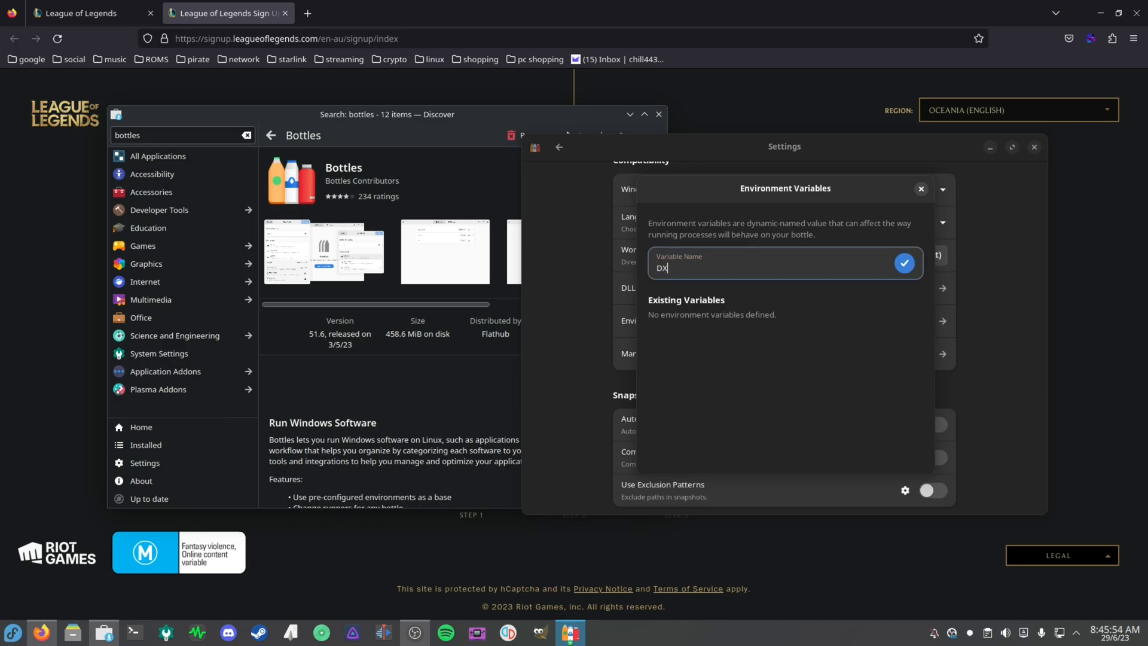
pyautogui.write('VK_ASY')
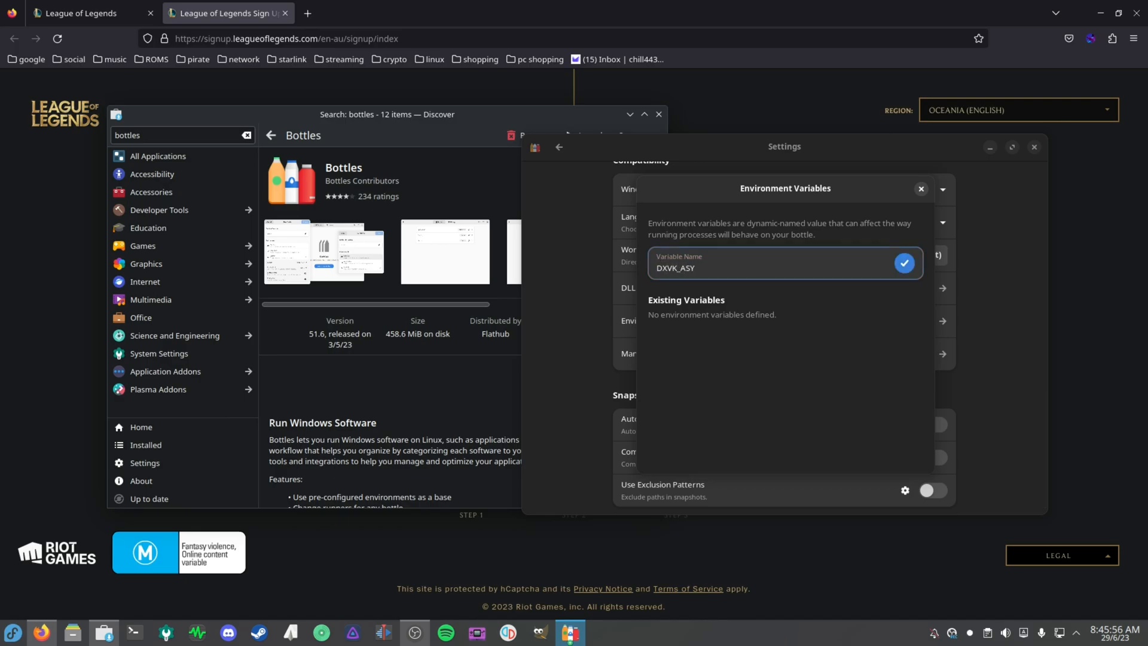
pyautogui.click(904, 263)
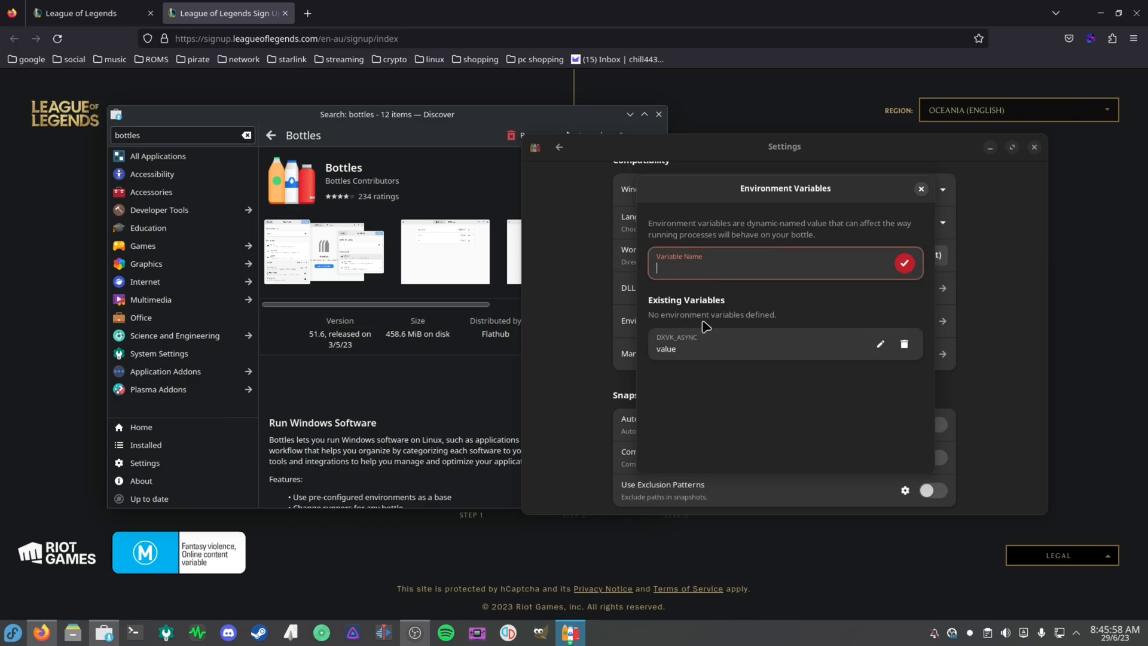
pyautogui.click(881, 344)
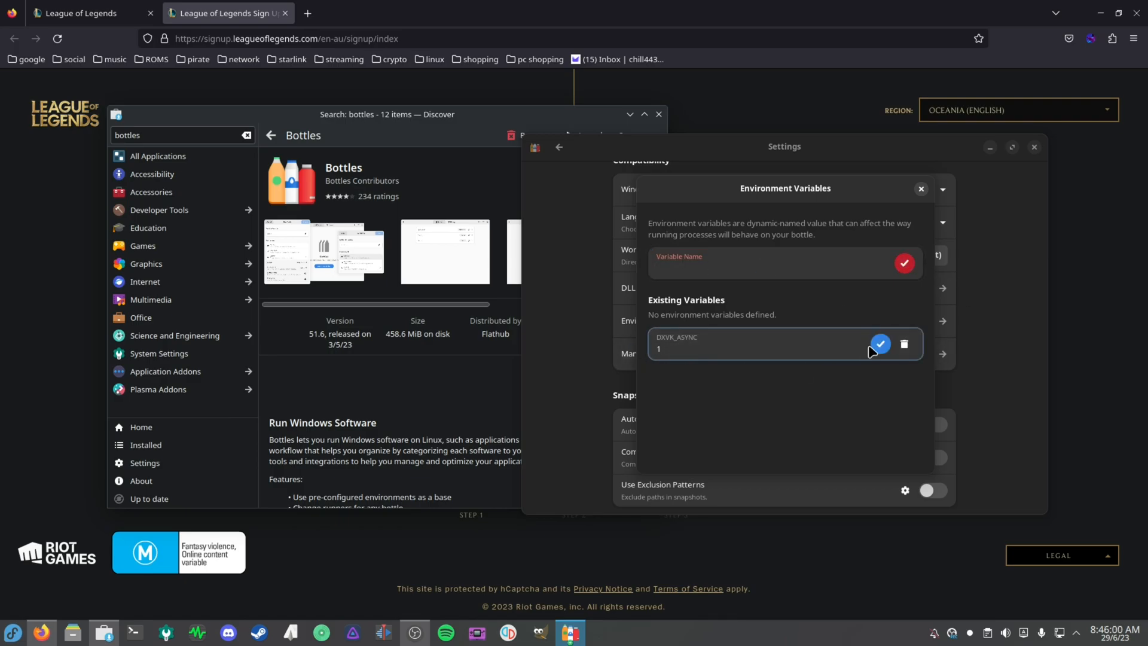
pyautogui.click(880, 343)
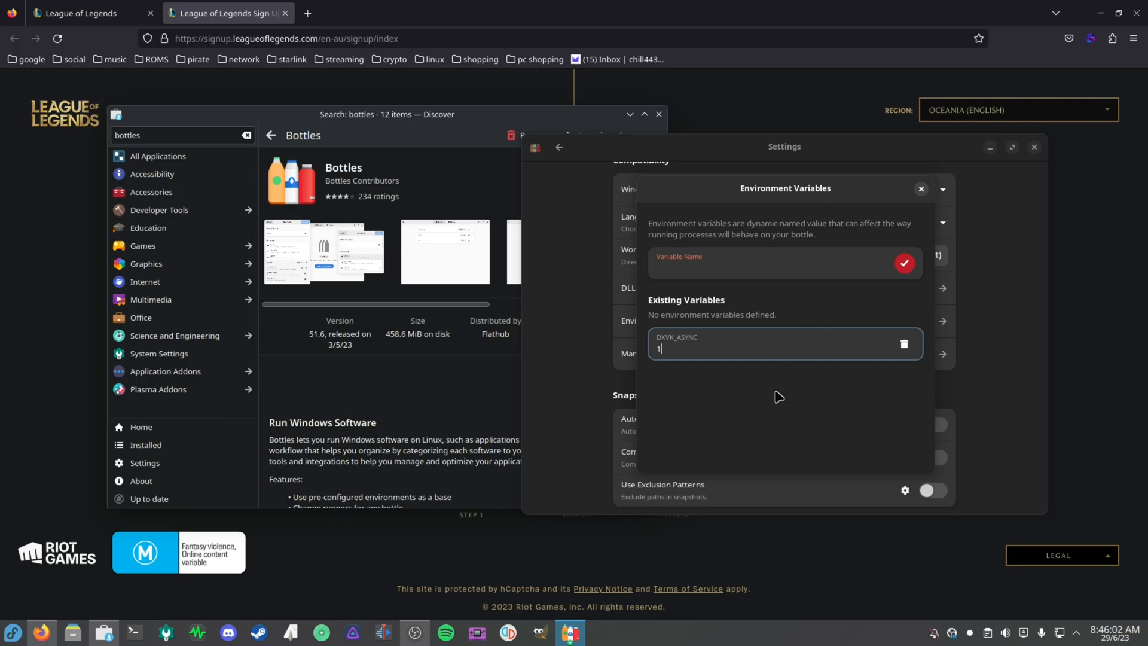
pyautogui.moveTo(841, 355)
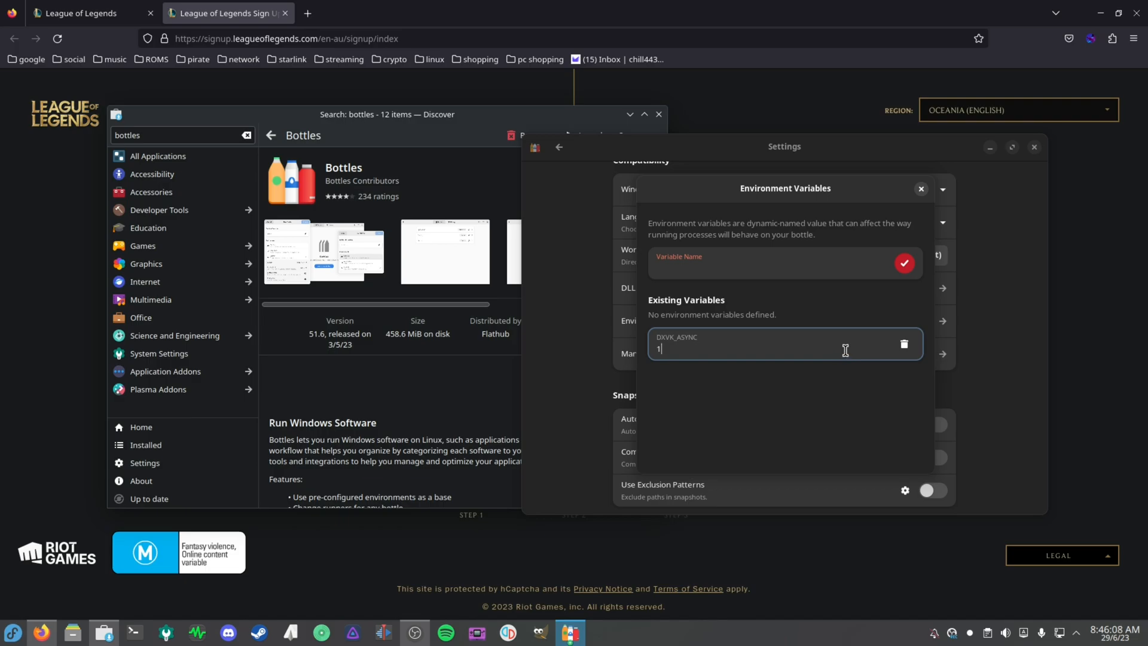
pyautogui.moveTo(776, 311)
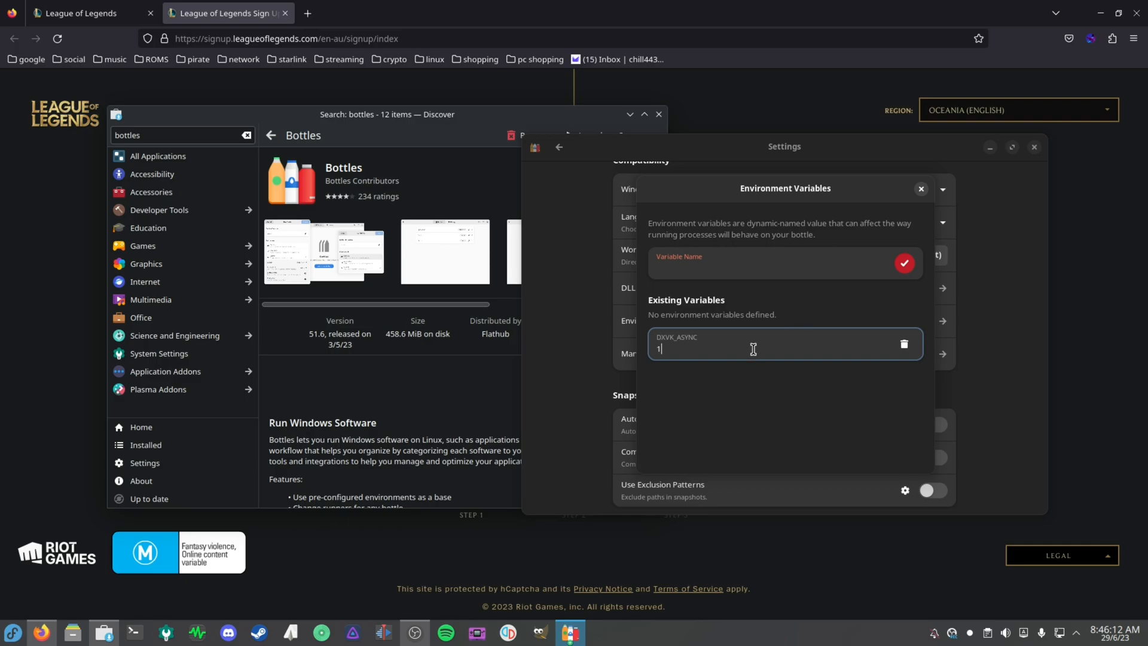
pyautogui.moveTo(802, 299)
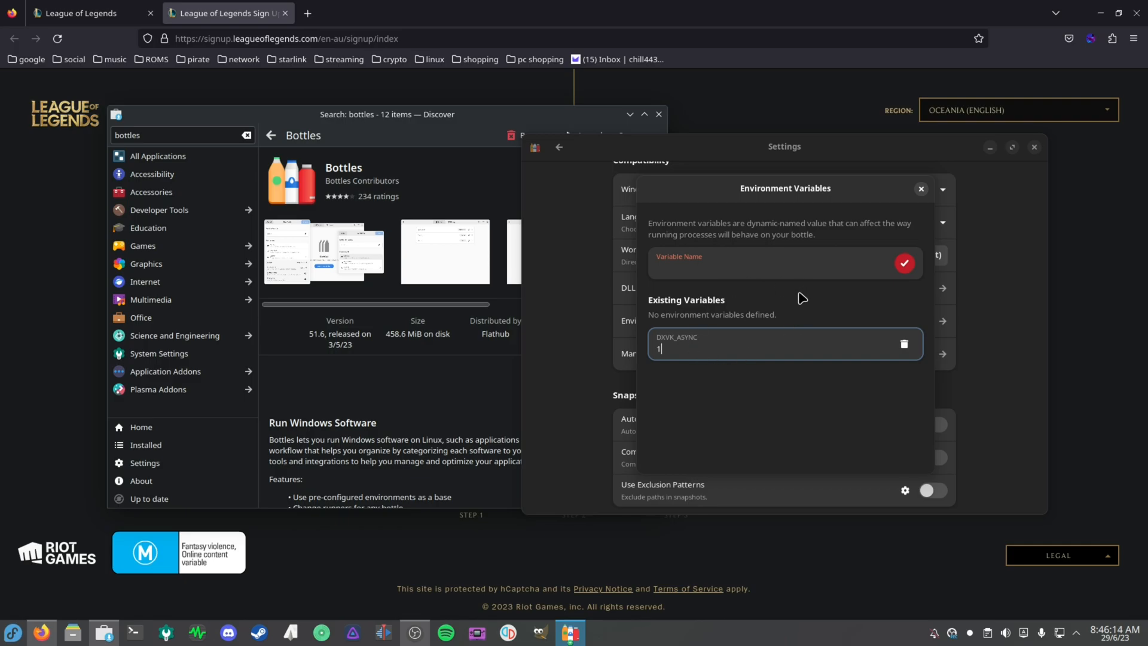
pyautogui.moveTo(897, 353)
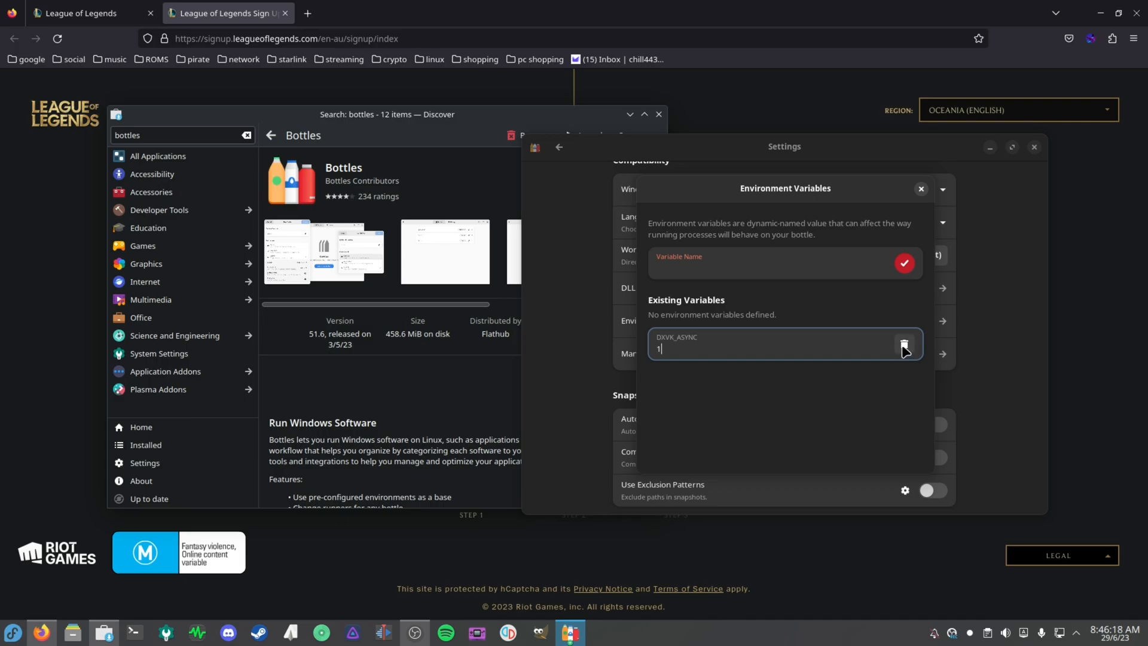
pyautogui.click(921, 189)
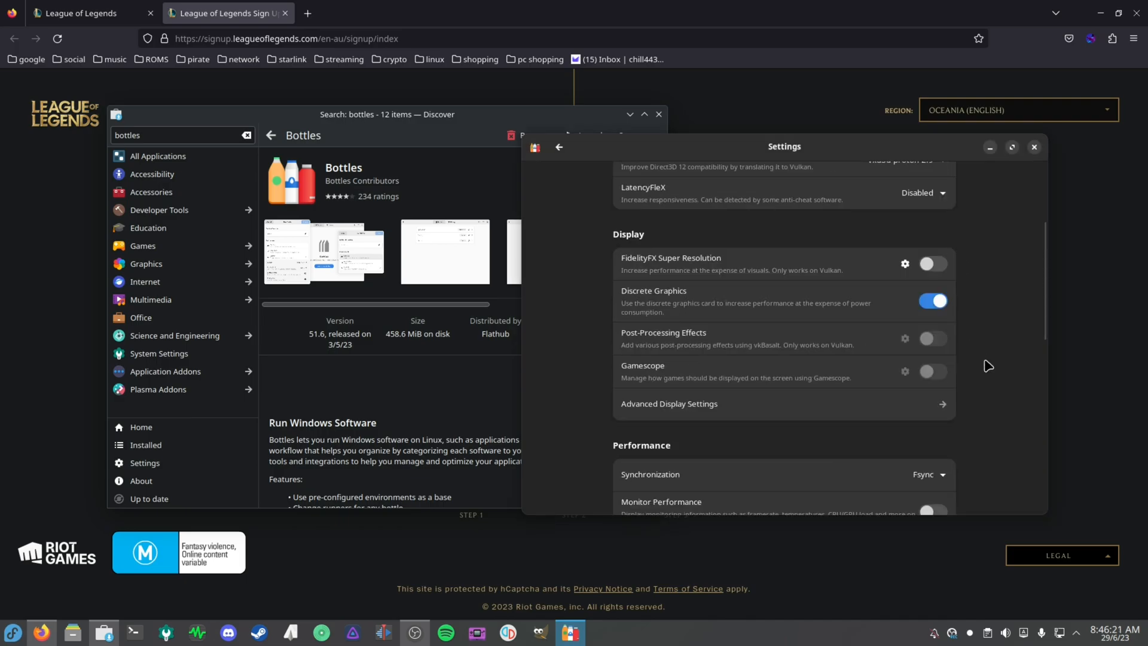
# Return to the LOL bottle details and browse the Install Programs installers list.
pyautogui.scroll(3)
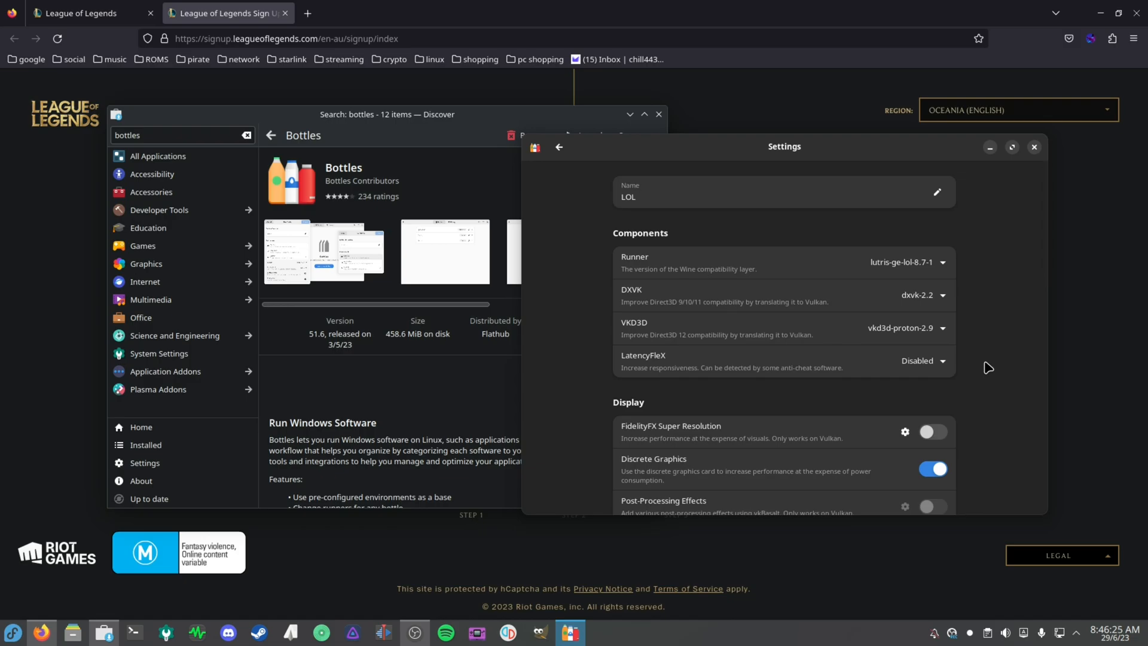
pyautogui.click(559, 147)
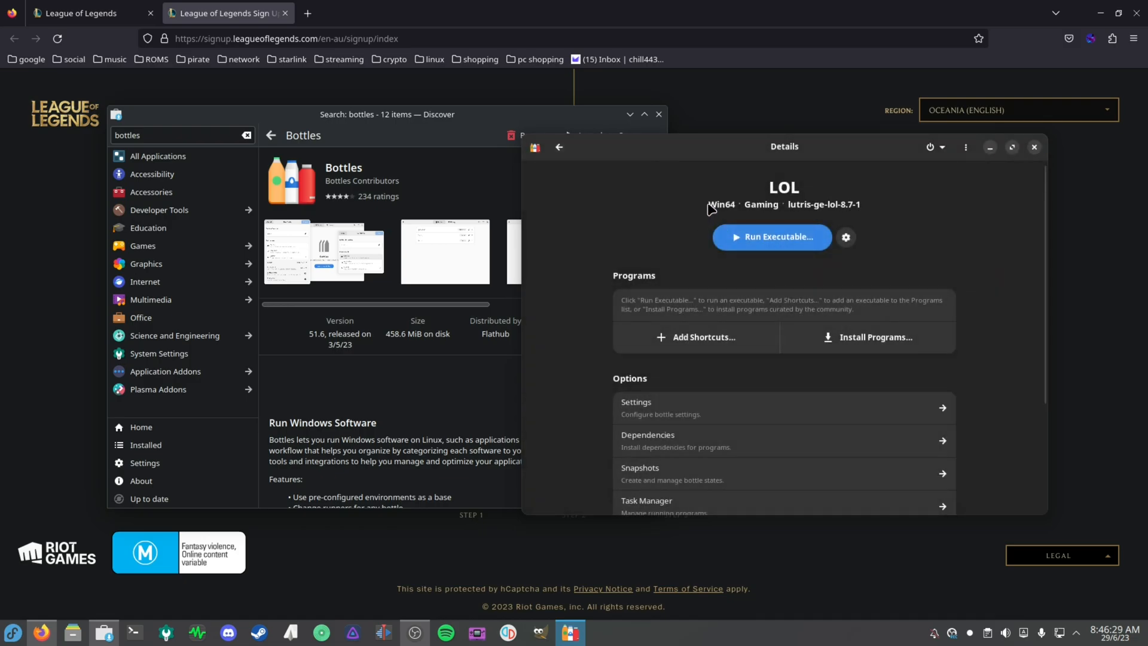
pyautogui.click(875, 337)
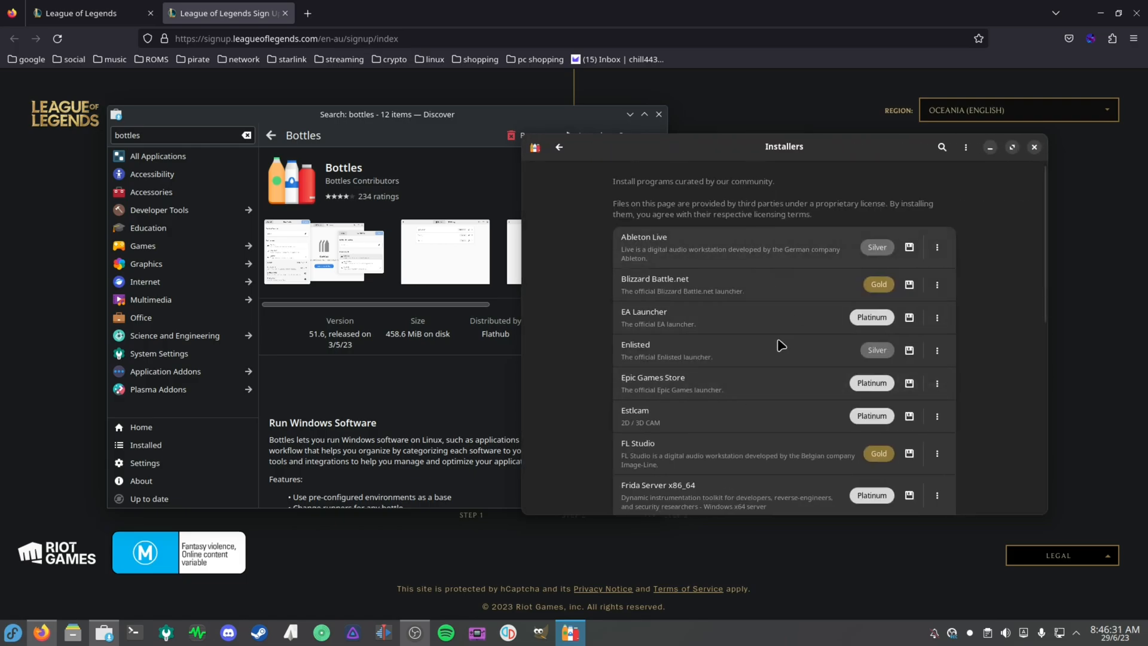
pyautogui.scroll(-3)
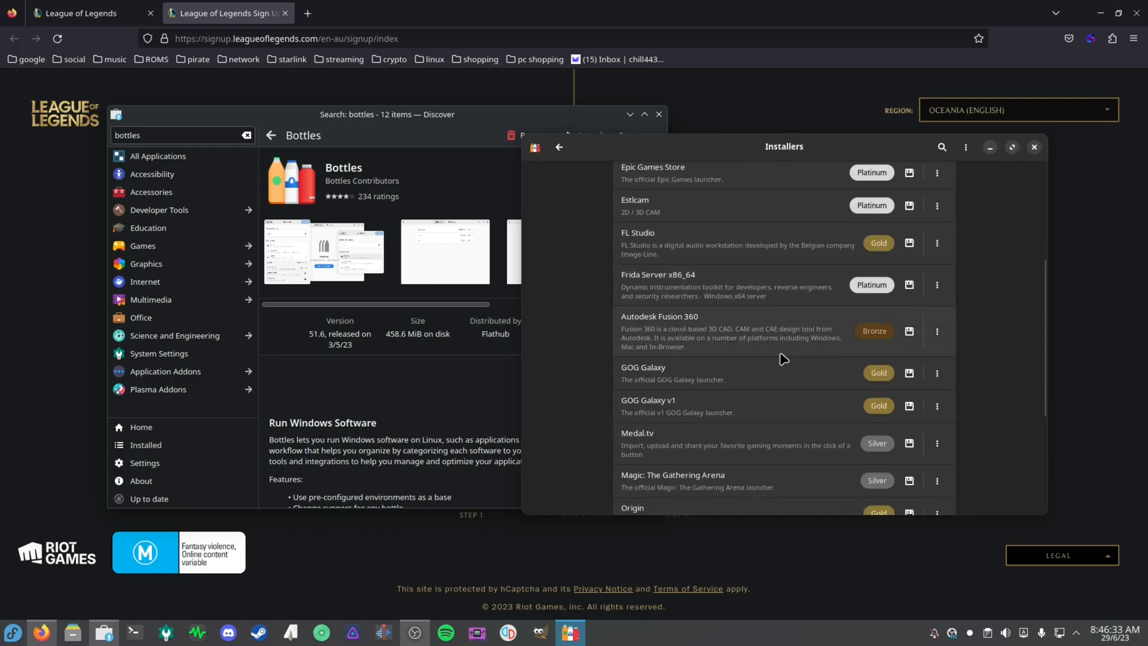
pyautogui.scroll(-3)
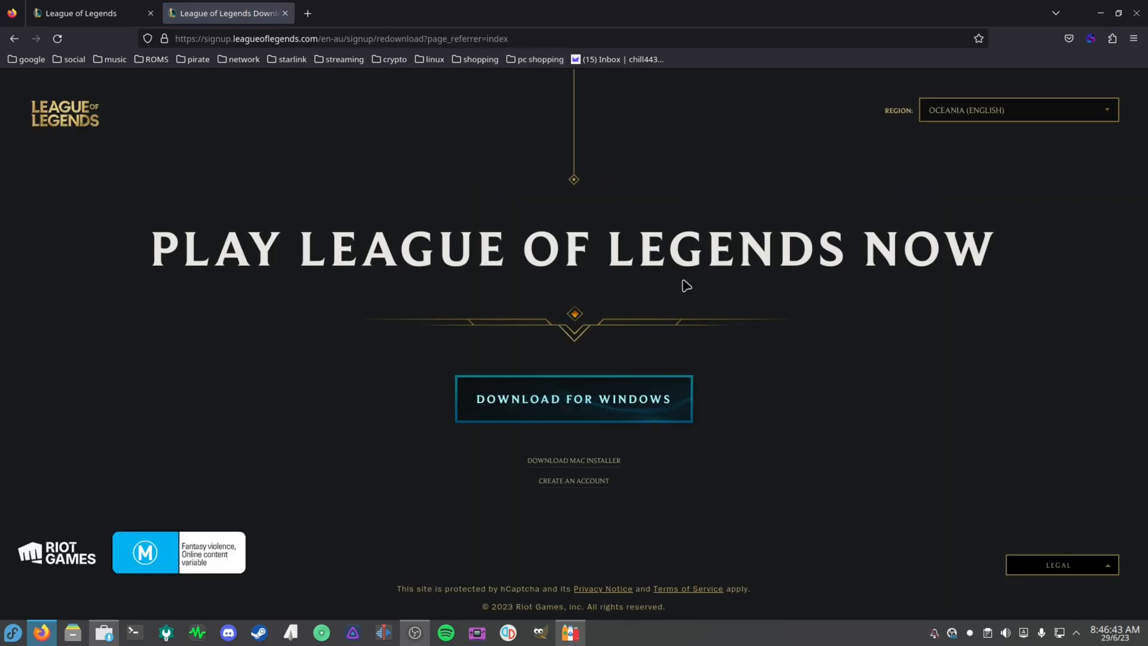
# Download the League of Legends Windows installer for Oceania (English), then return to Bottles.
pyautogui.click(1017, 110)
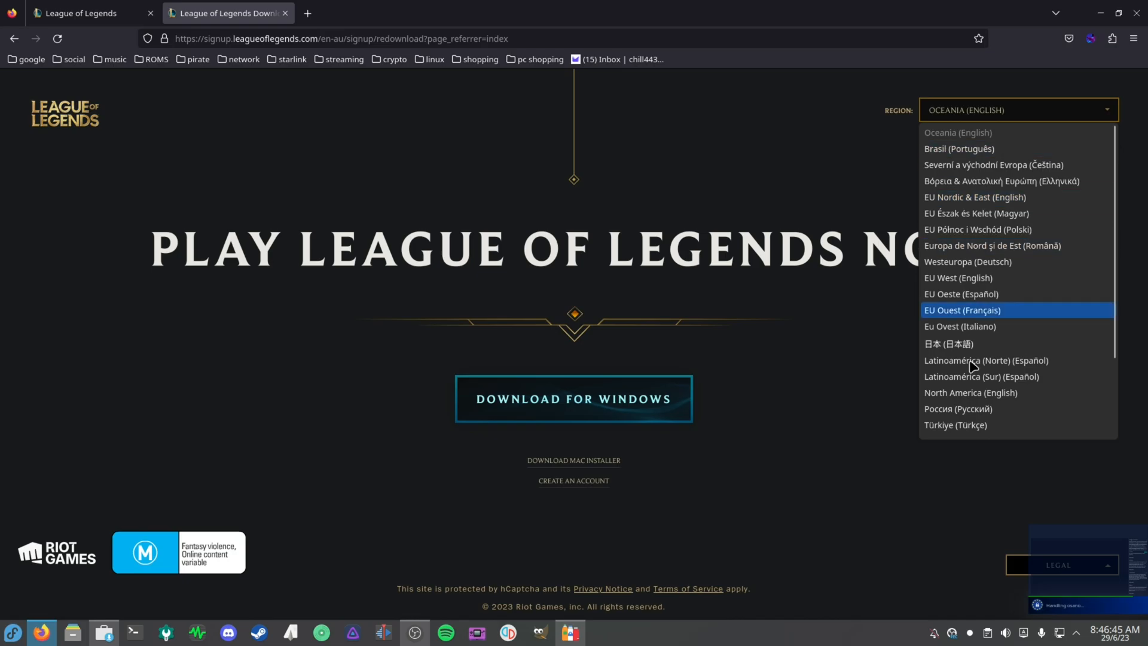
pyautogui.click(238, 205)
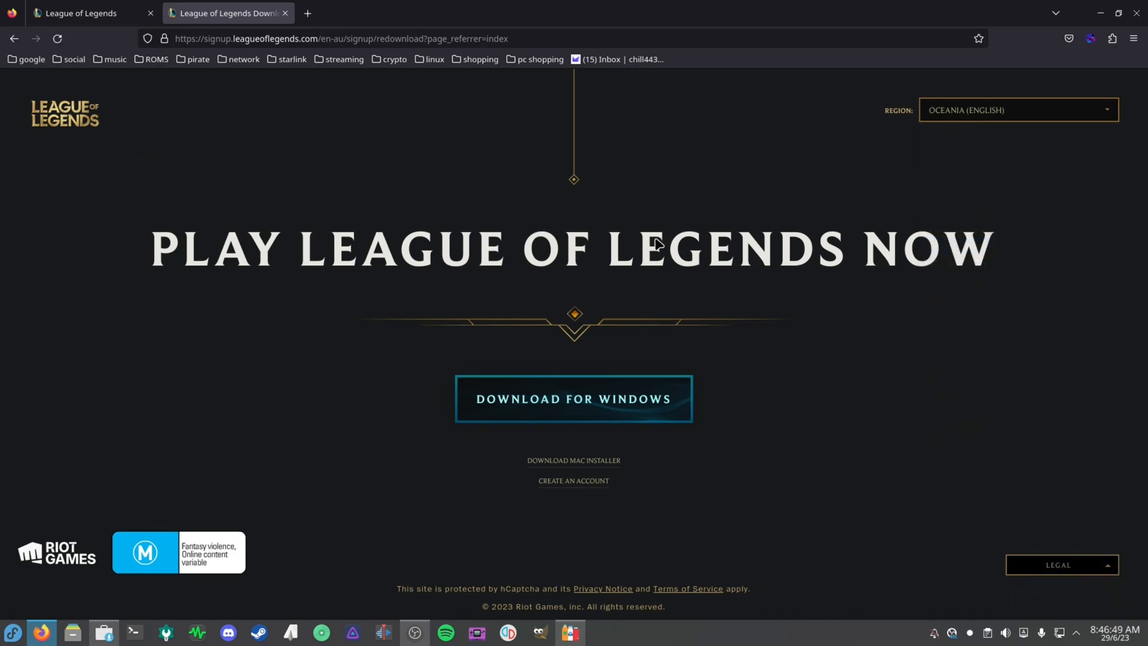
pyautogui.moveTo(985, 127)
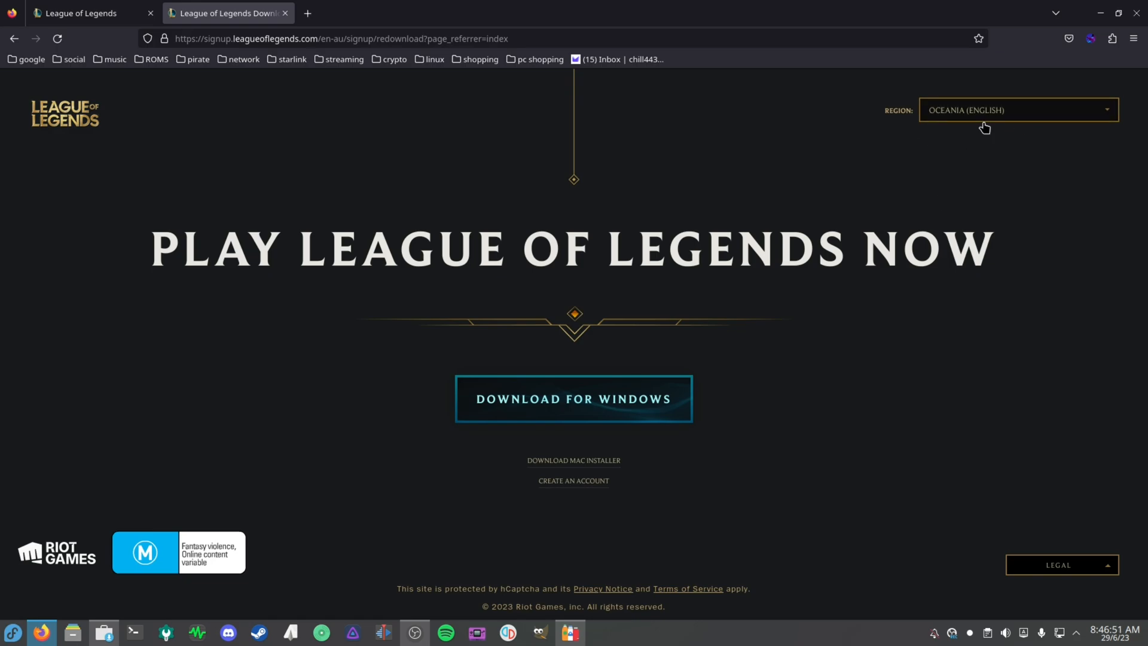
pyautogui.moveTo(571, 379)
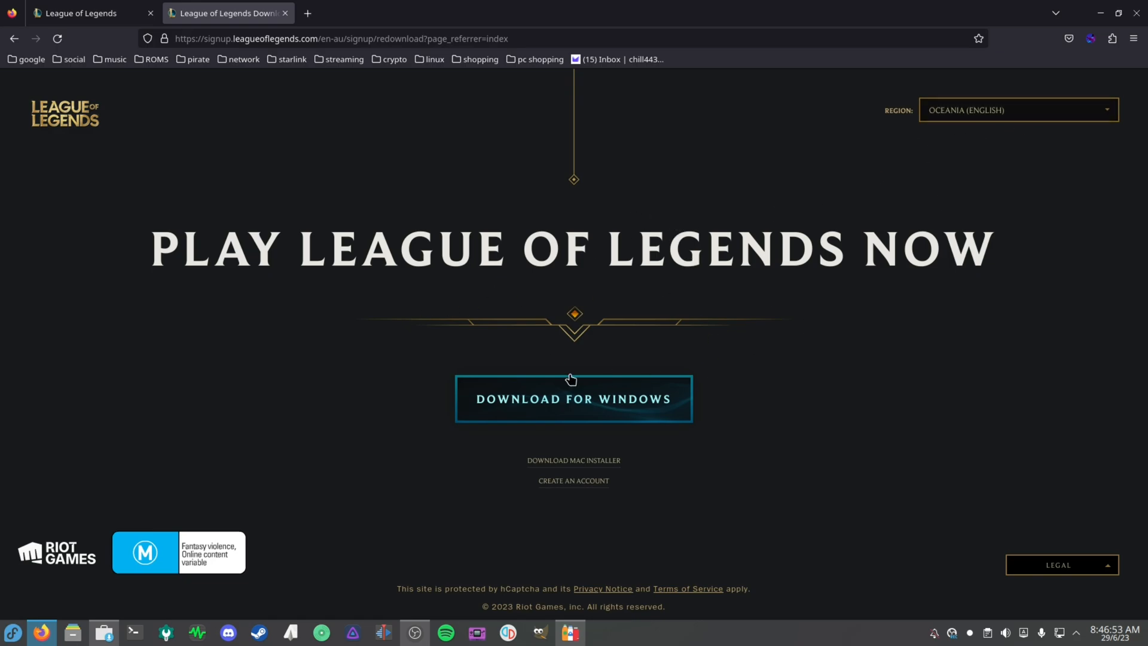
pyautogui.click(574, 398)
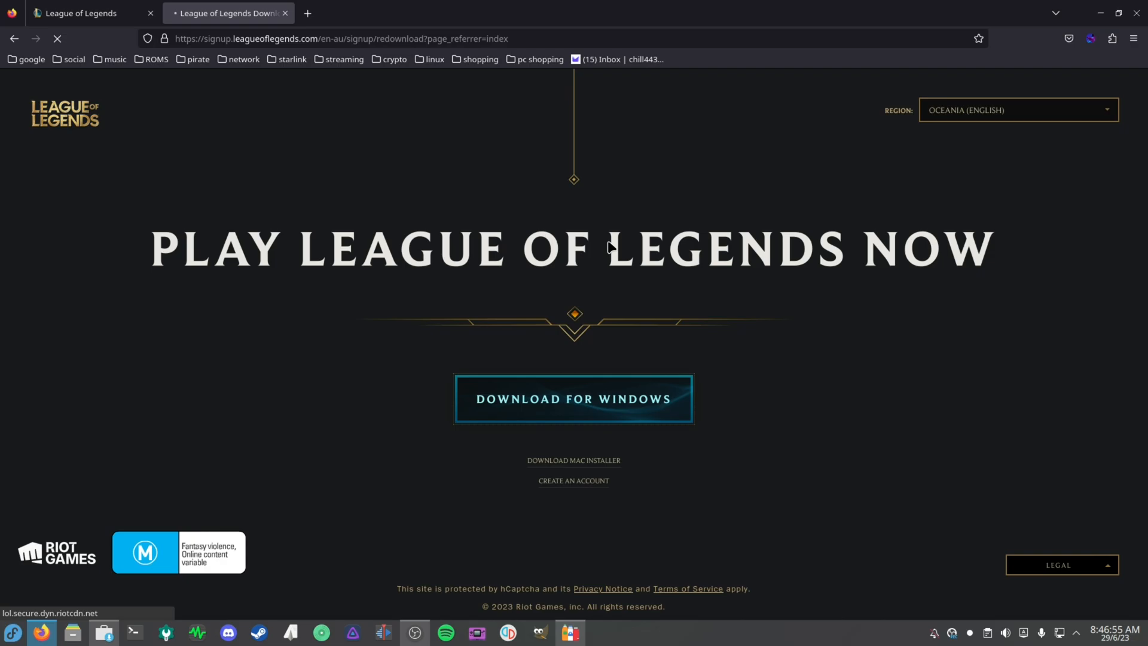
pyautogui.click(574, 399)
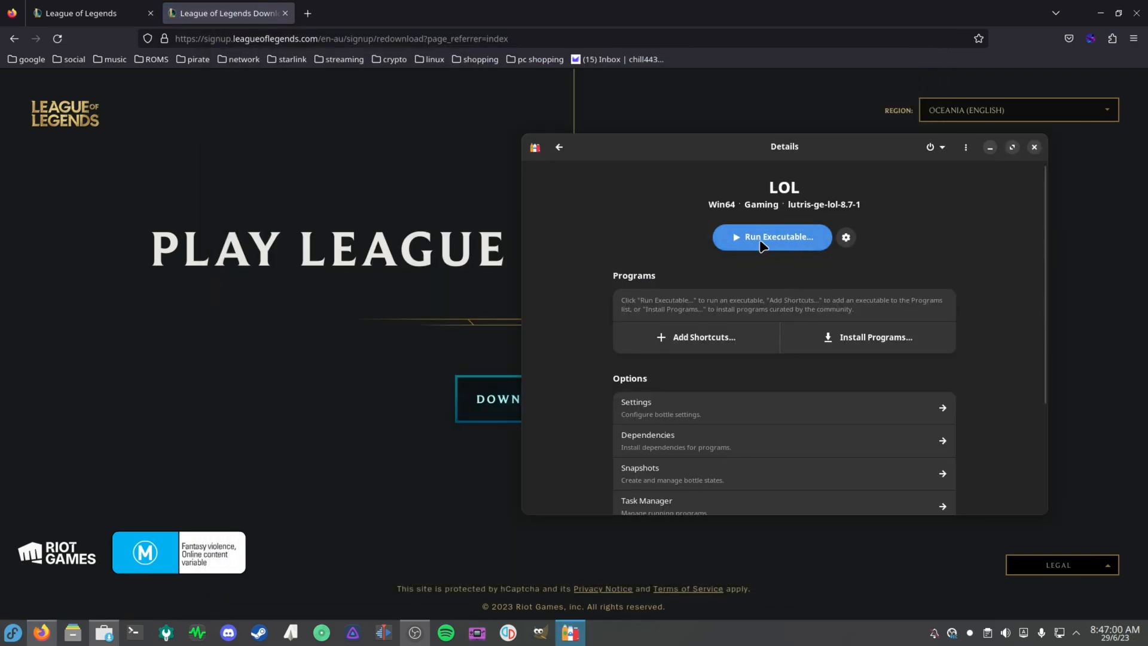
# Run the Install League of Legends .exe from Downloads in the LOL bottle.
pyautogui.click(771, 237)
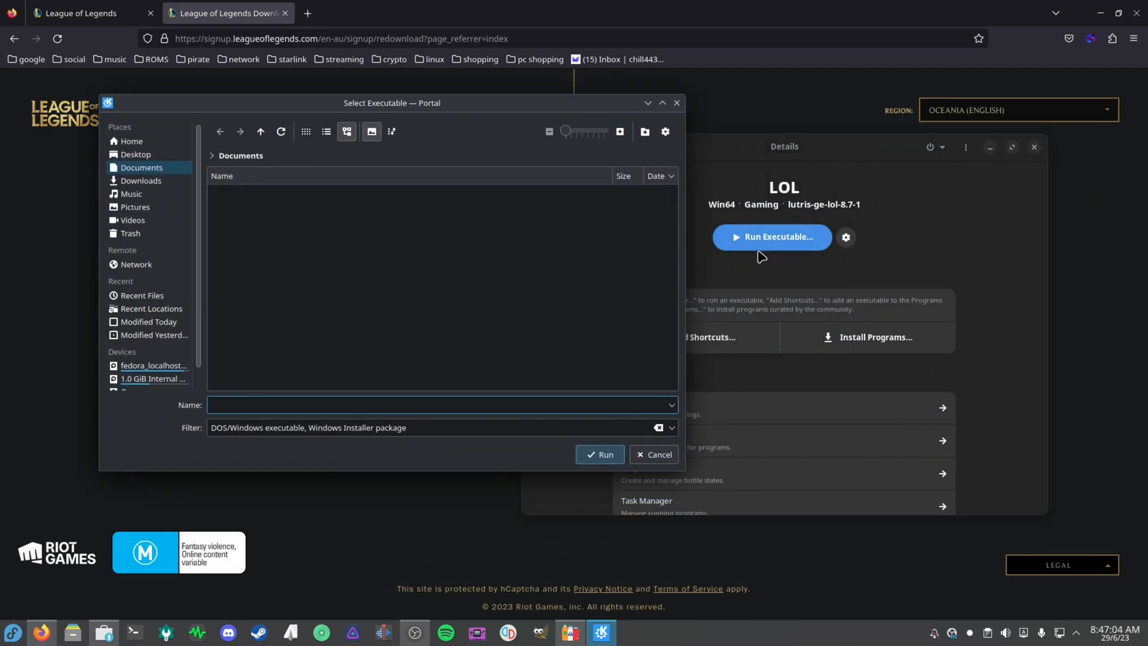
pyautogui.moveTo(786, 305)
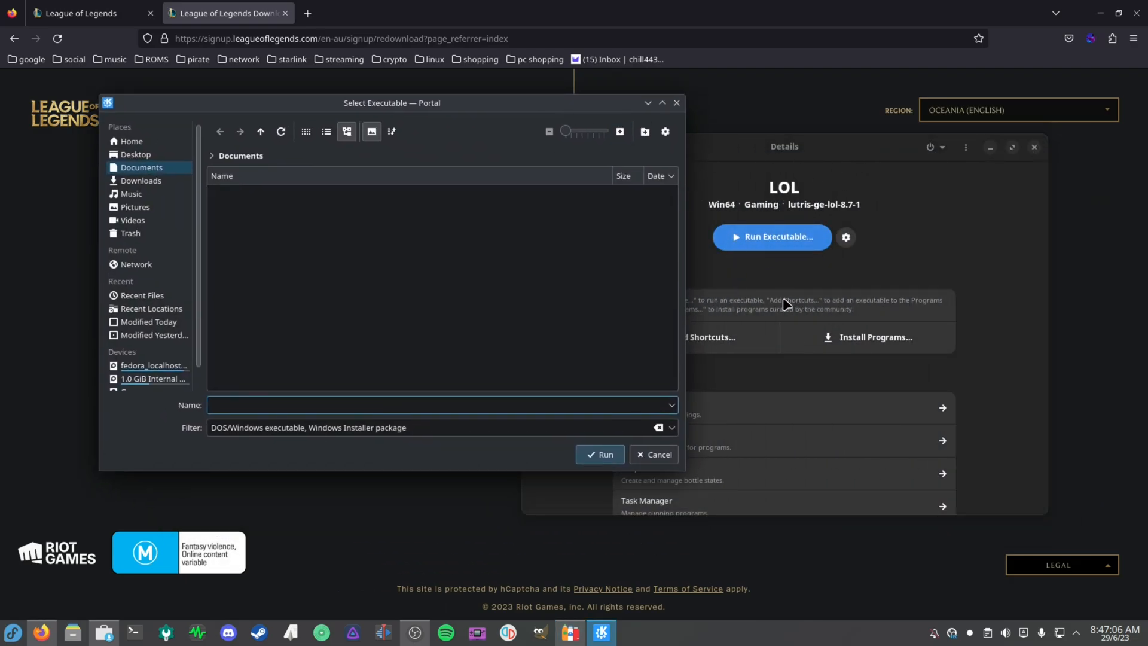
pyautogui.click(140, 180)
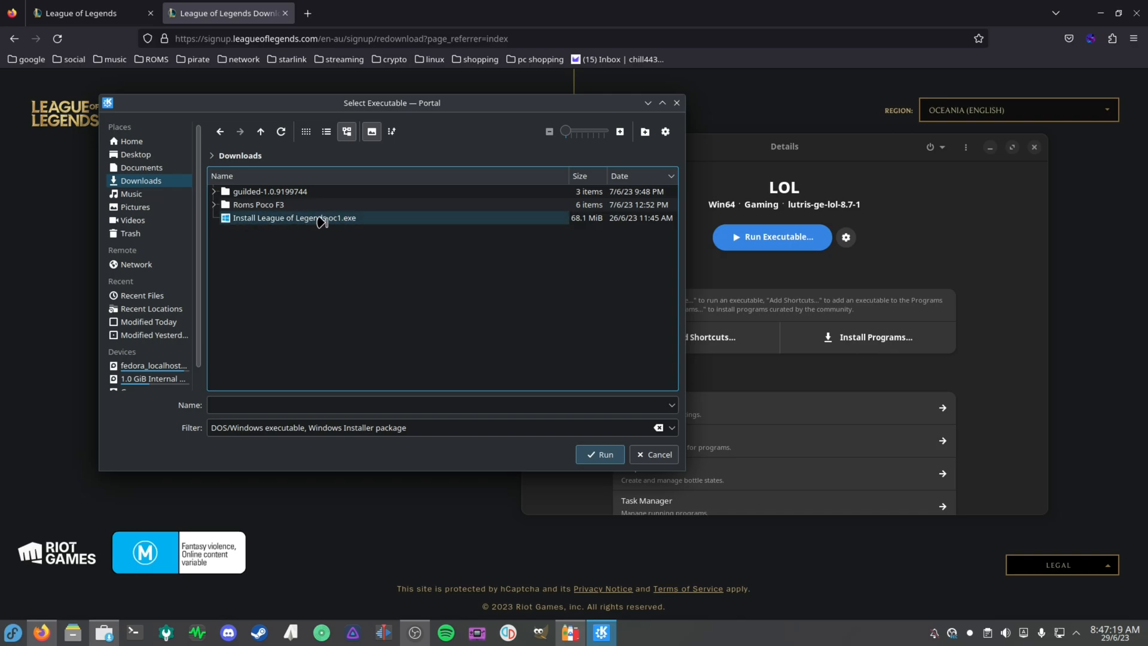
pyautogui.click(600, 454)
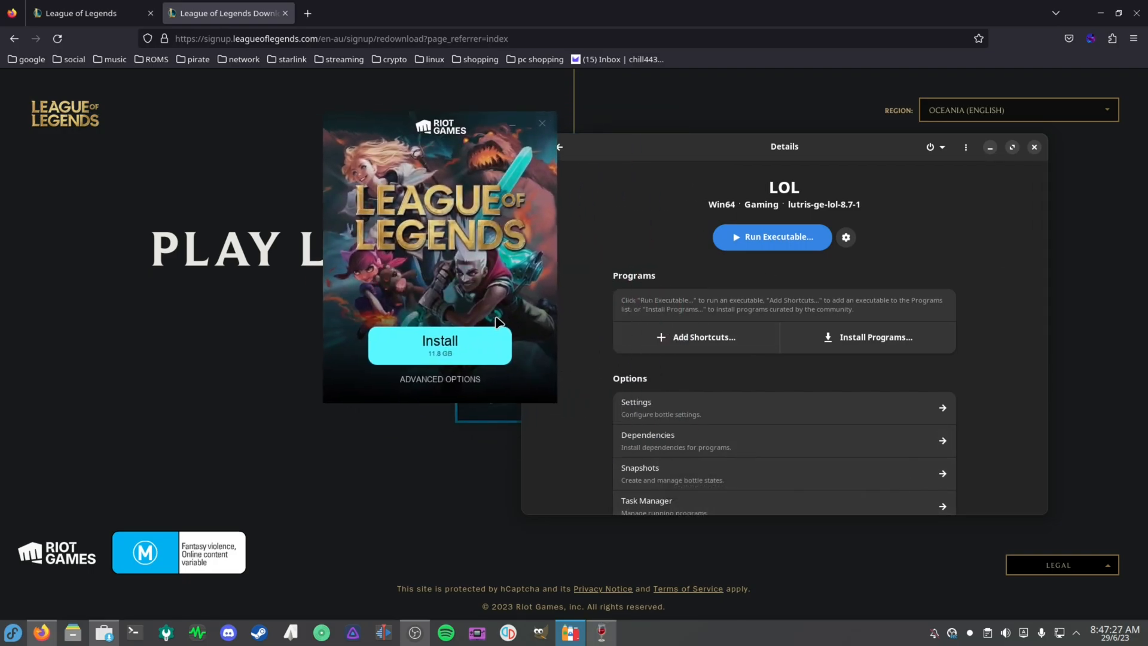
# Start the League of Legends install, sign in with Stay signed in ticked, and decline auto-updates.
pyautogui.click(440, 345)
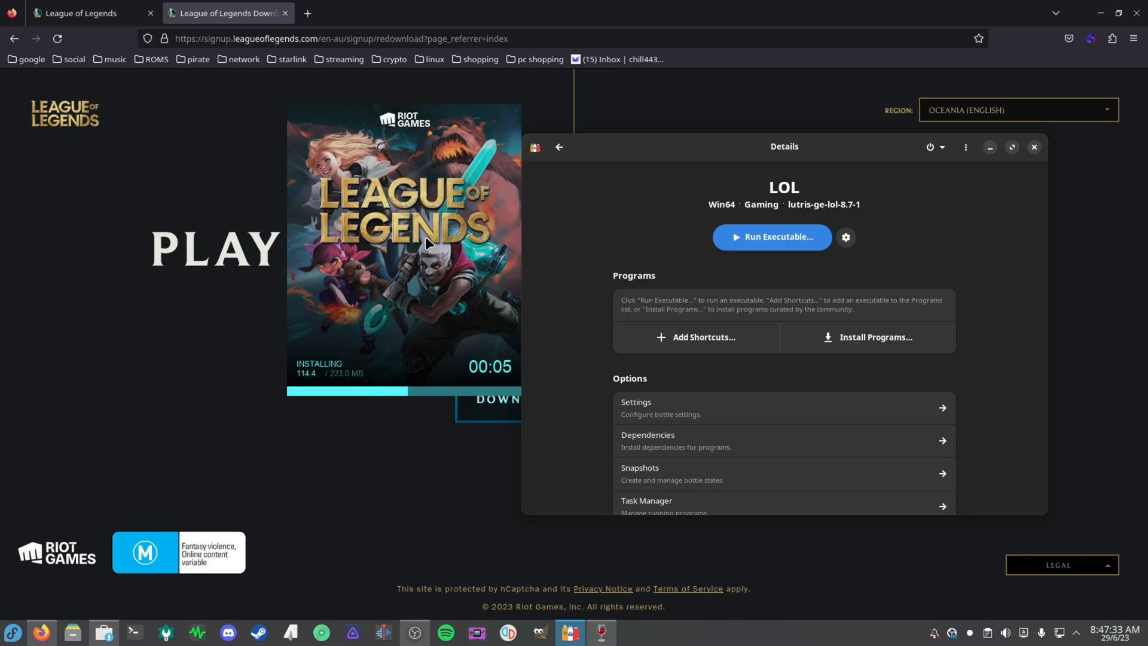
pyautogui.click(771, 237)
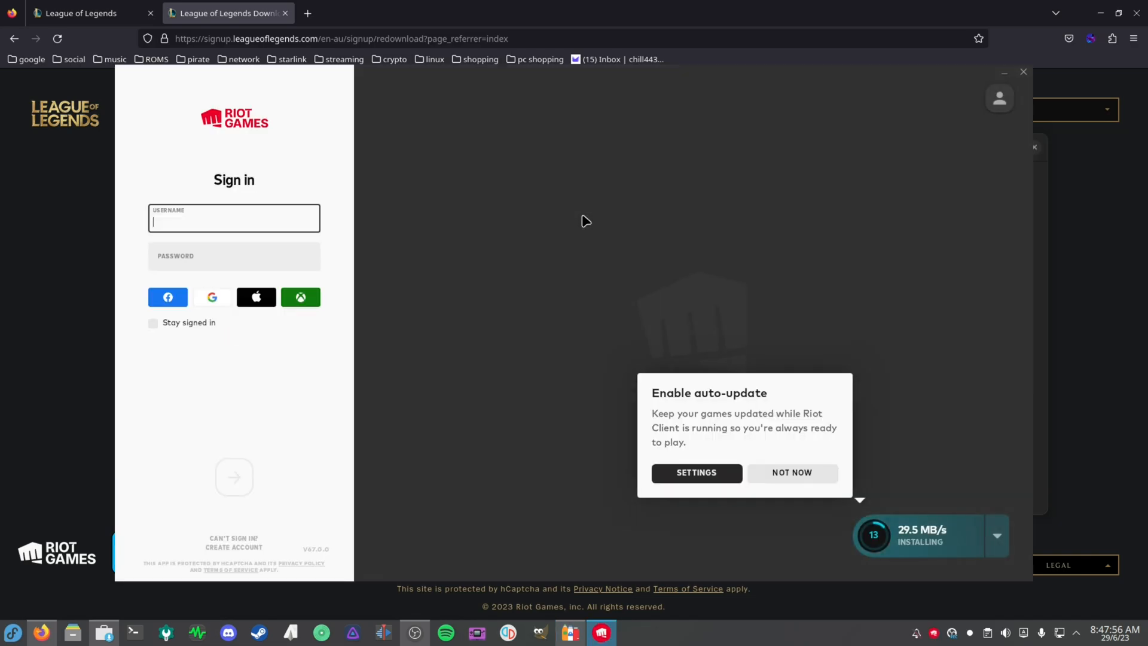
pyautogui.click(792, 473)
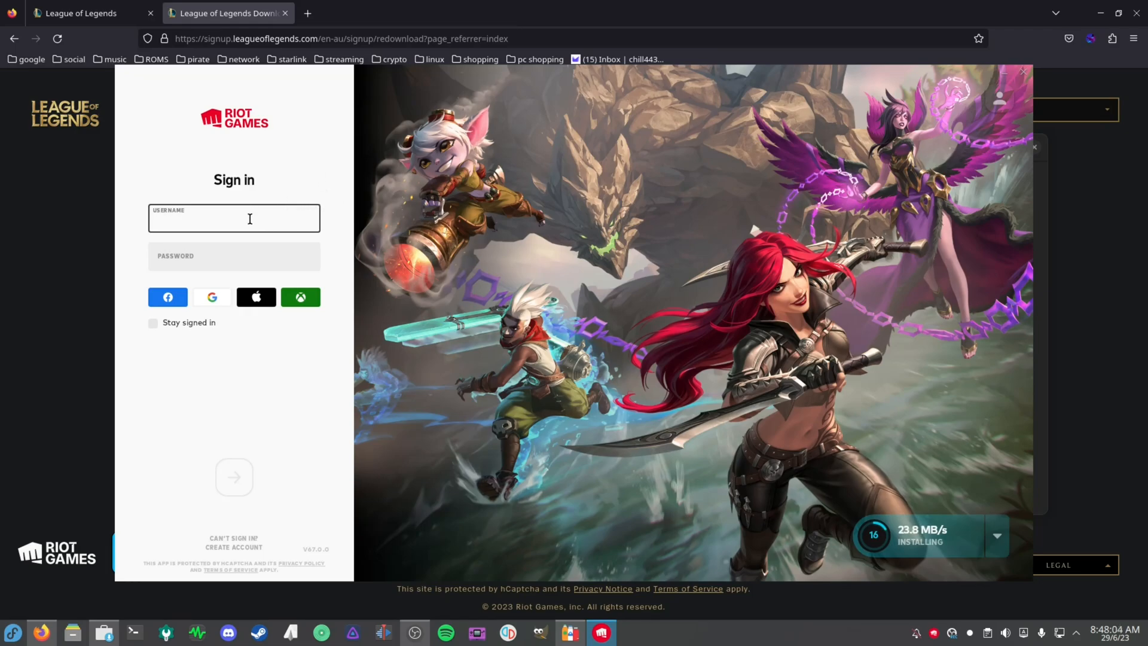
pyautogui.click(153, 323)
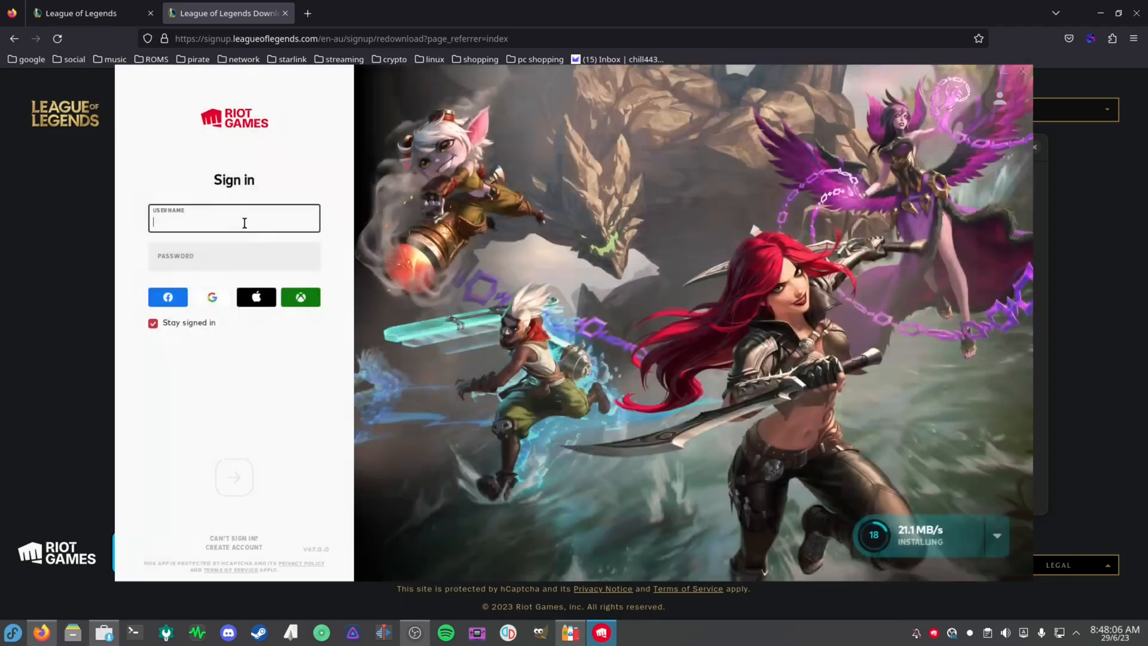
pyautogui.write('POL')
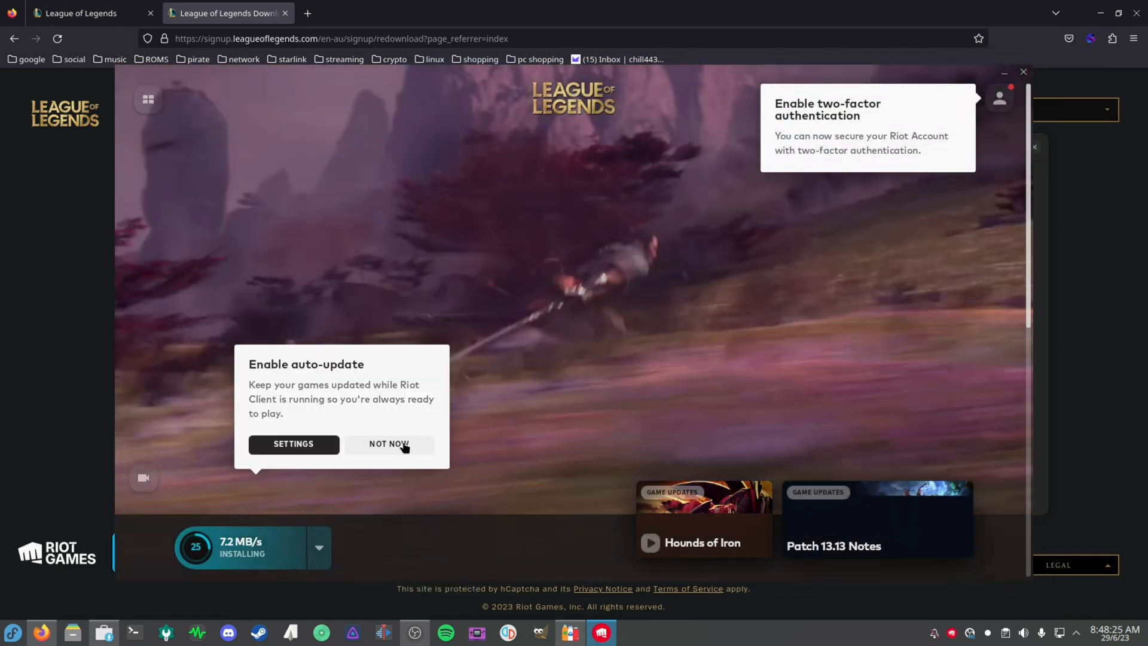
pyautogui.click(388, 444)
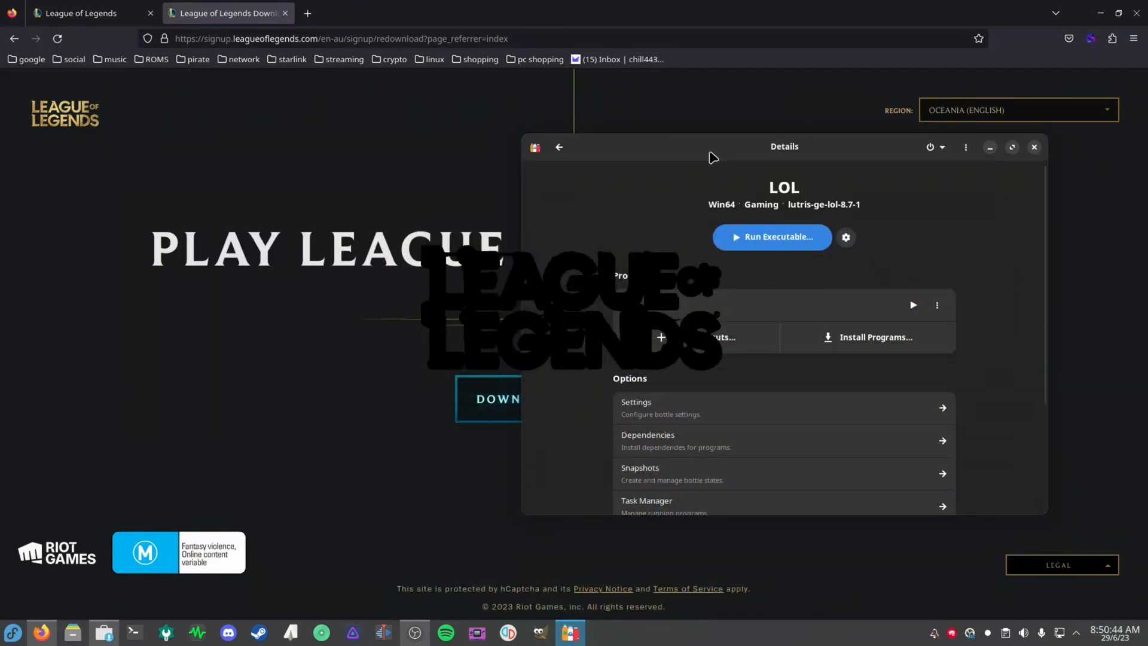
pyautogui.moveTo(731, 149)
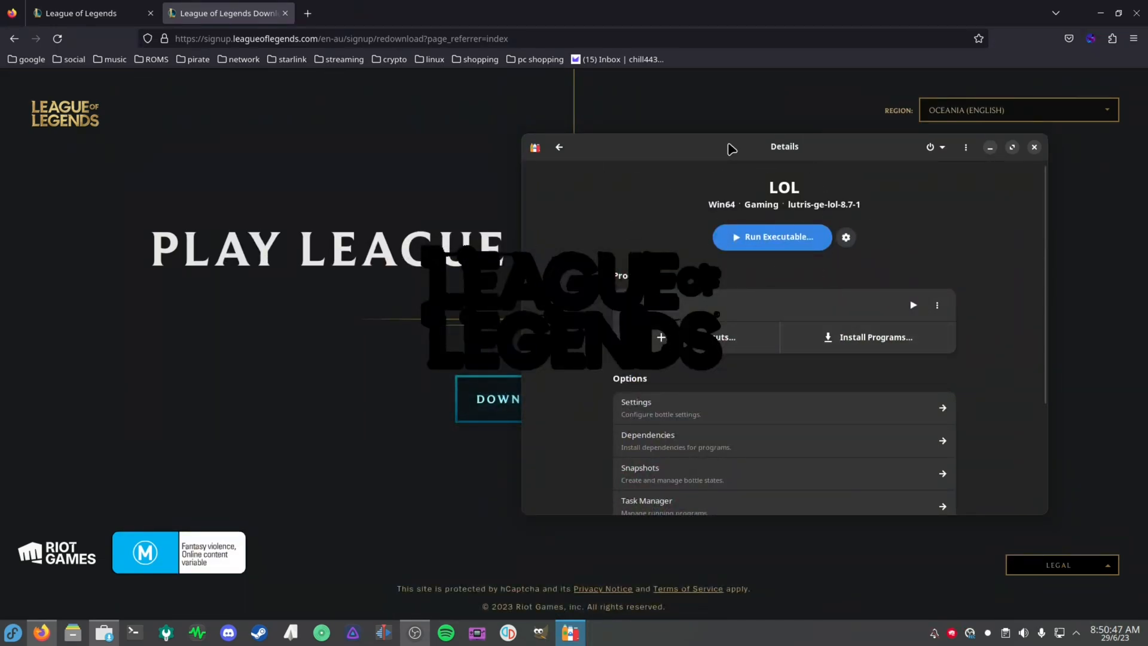
pyautogui.moveTo(811, 168)
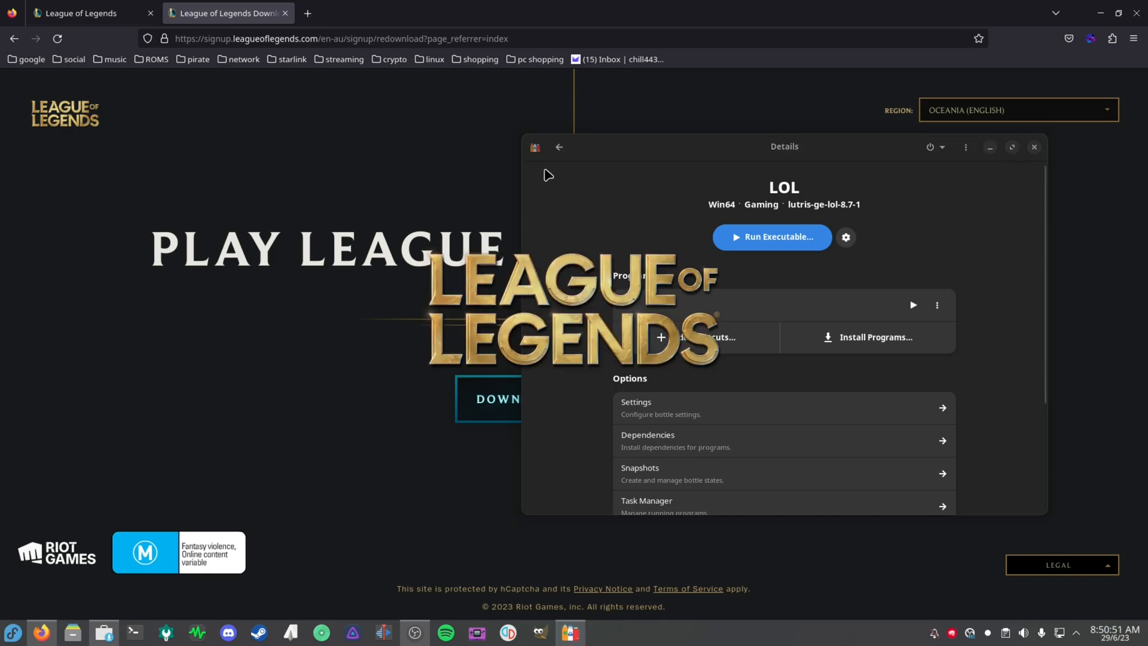
# Launch League of Legends from Riot Client and advance the champion carousel while the client installs.
pyautogui.click(771, 237)
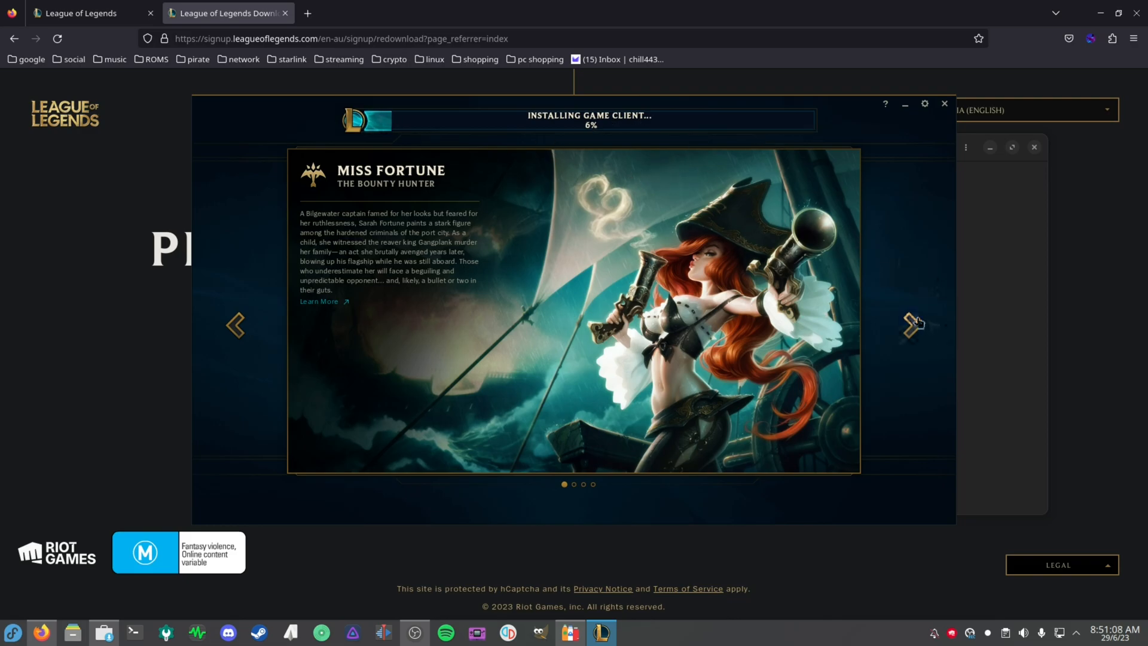
pyautogui.click(914, 325)
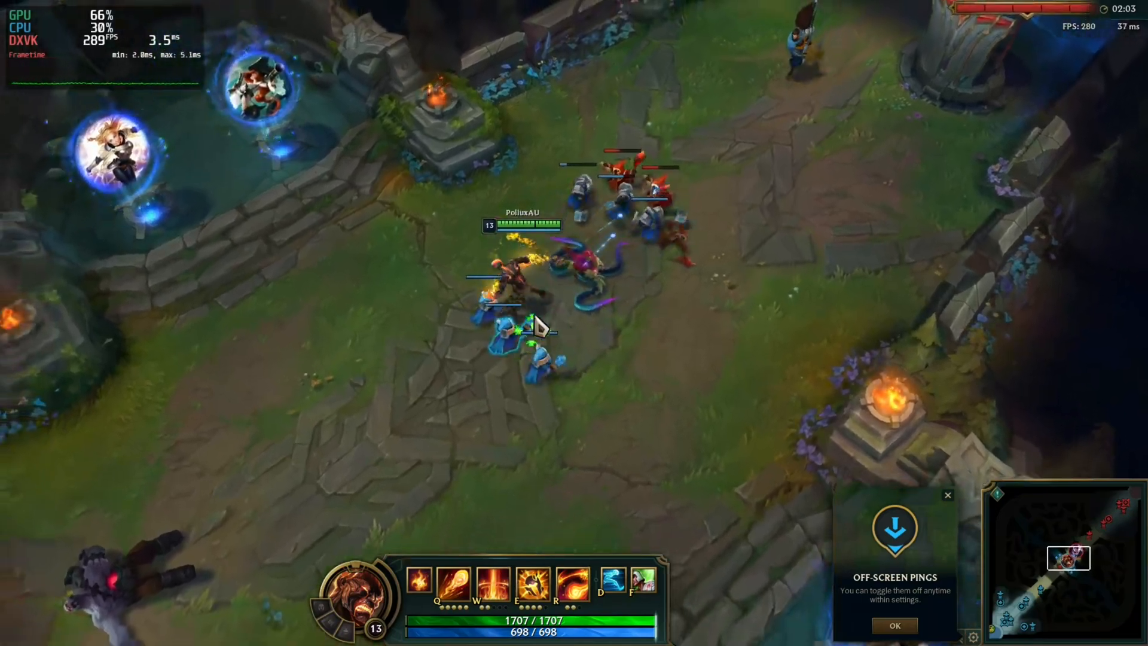
# Push the lane in the training match, casting W and E abilities on enemies.
pyautogui.press('w')
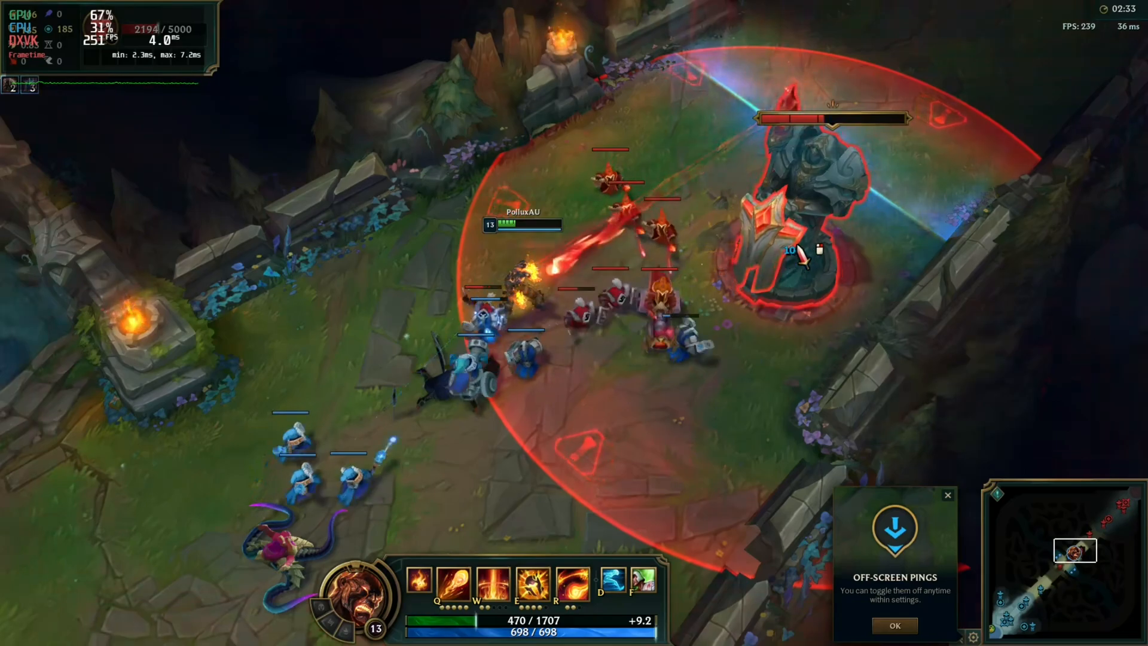
pyautogui.press('e')
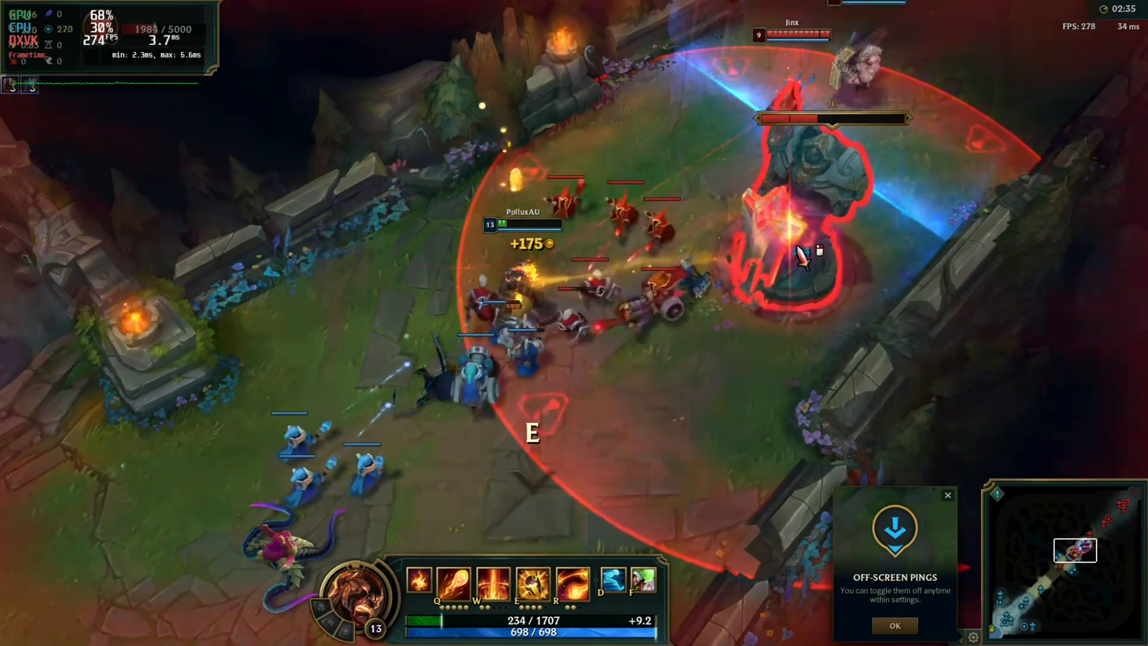